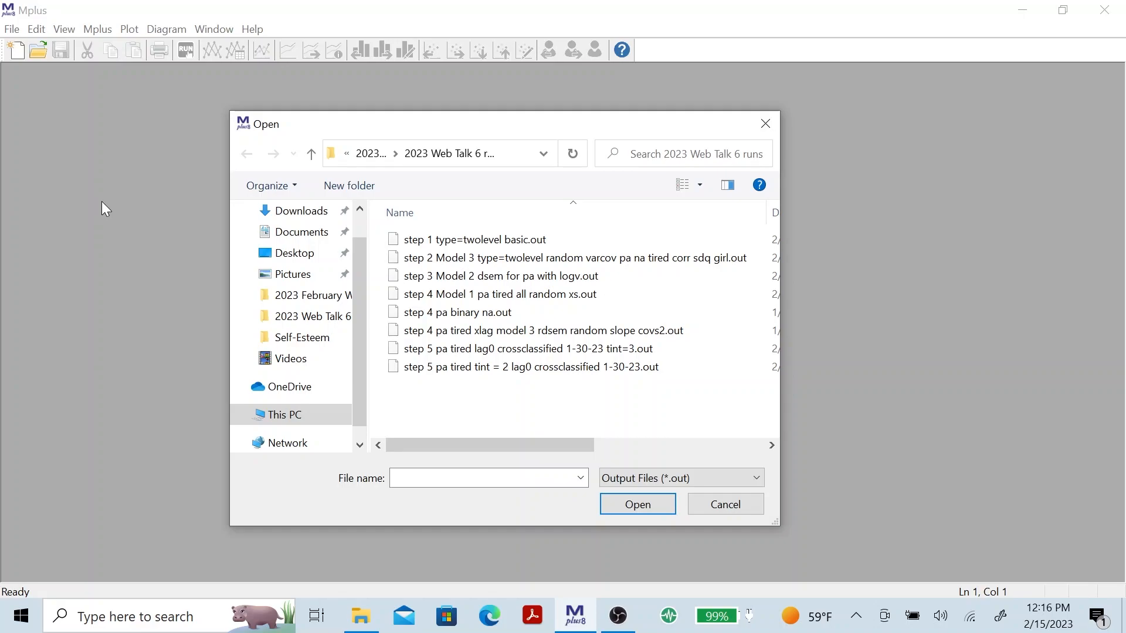
mouse_move(370, 222)
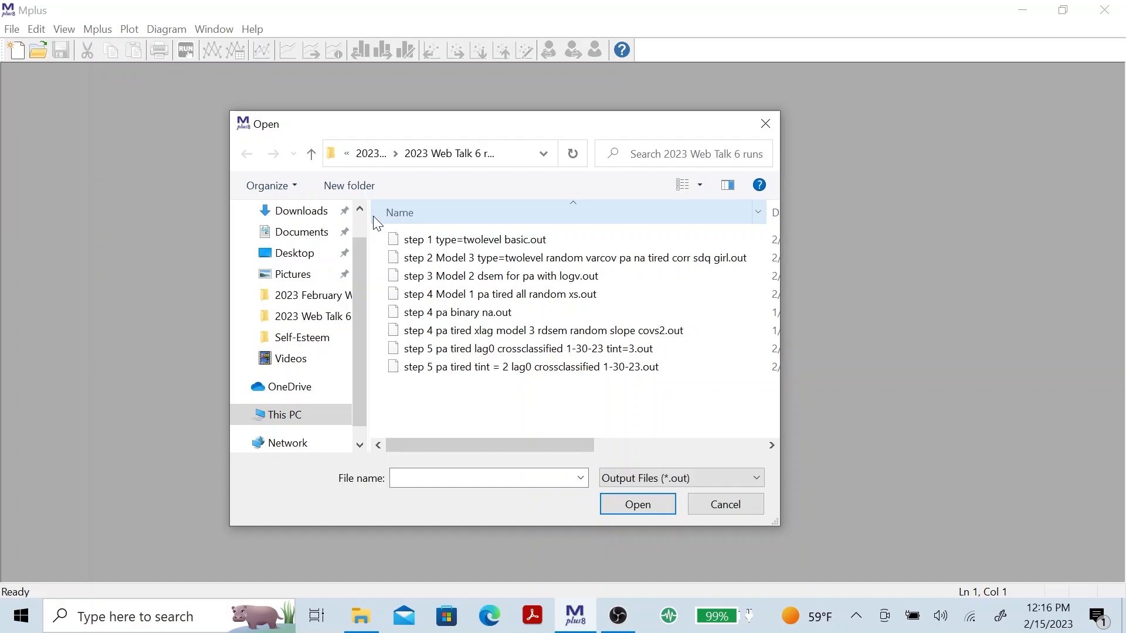
Step: Select the step 2 Model 3 twolevel random varcov output file in the Open dialog
click(475, 239)
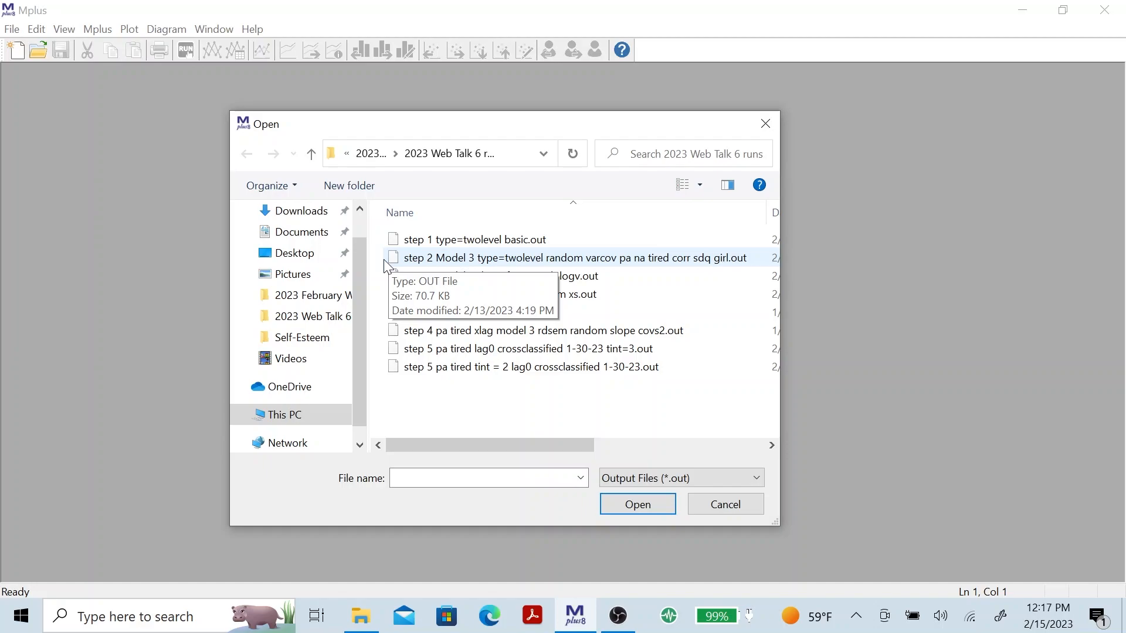
mouse_move(425, 264)
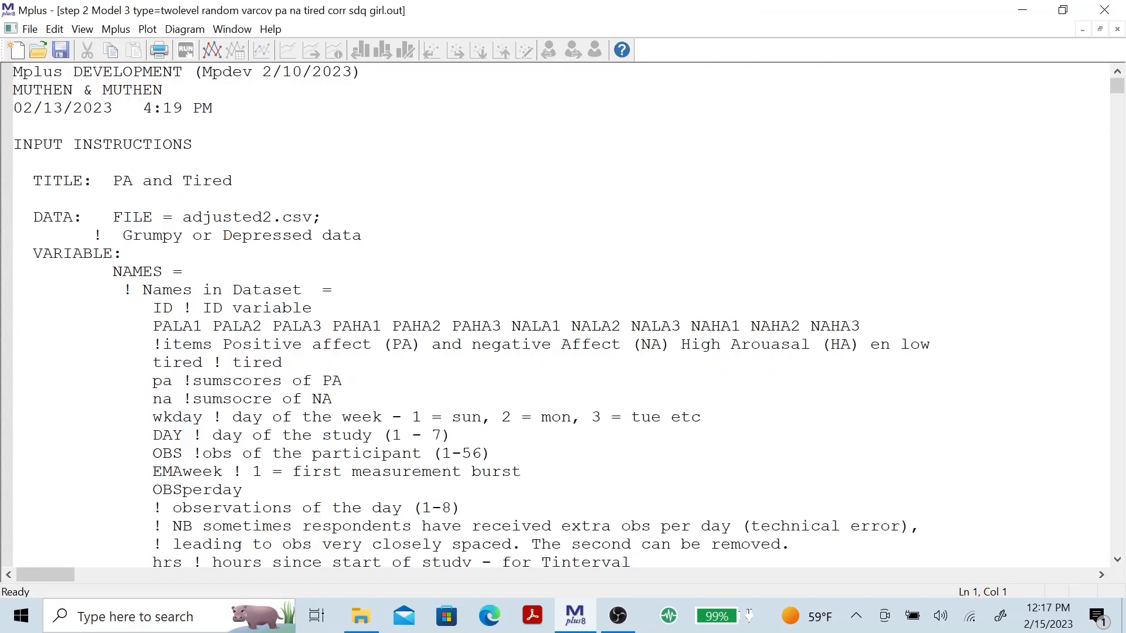
scroll(down, 3)
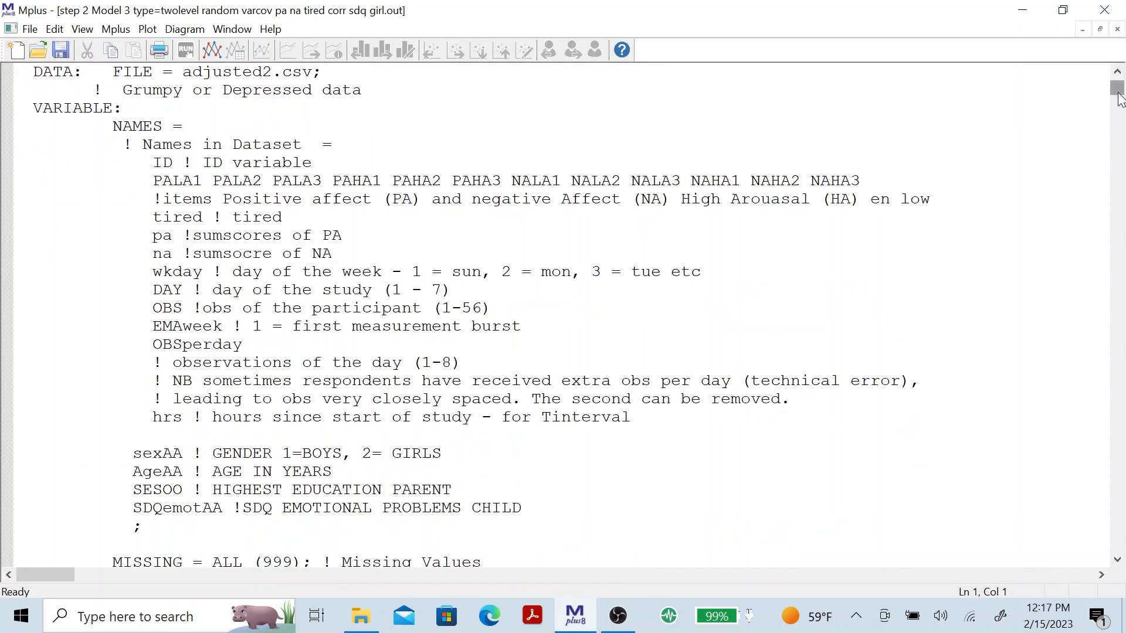
scroll(down, 3)
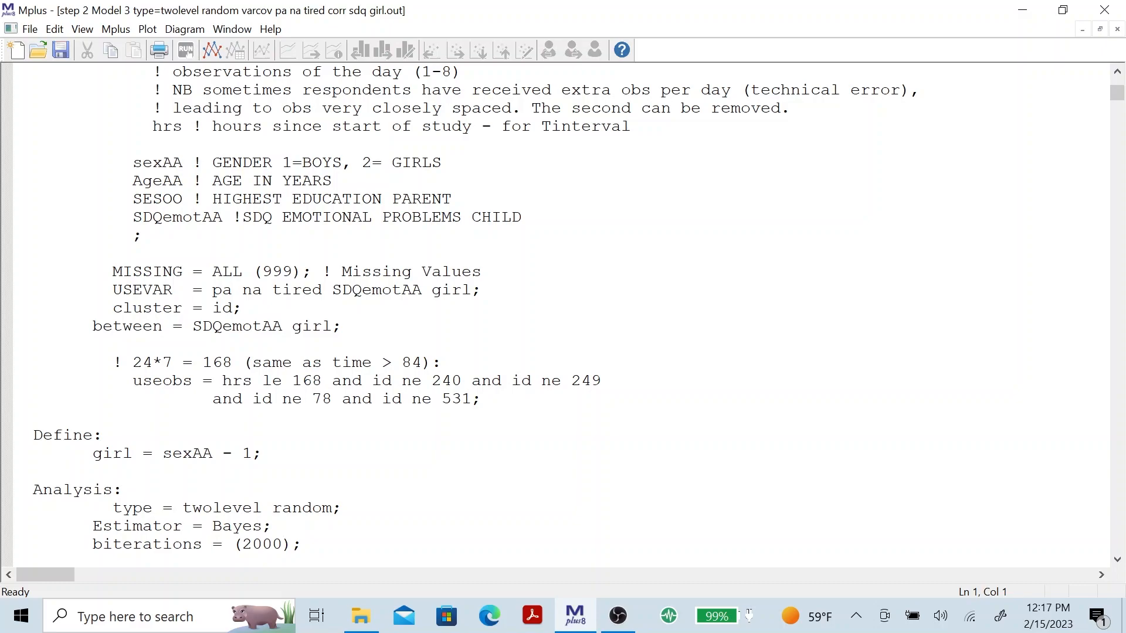
mouse_move(6, 277)
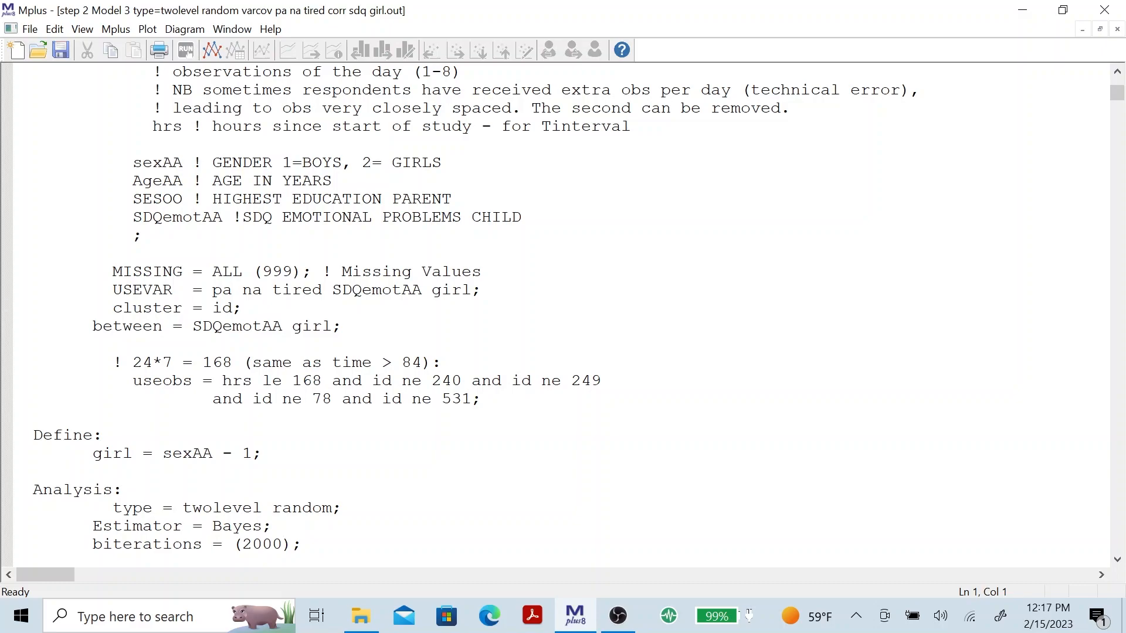
mouse_move(1115, 92)
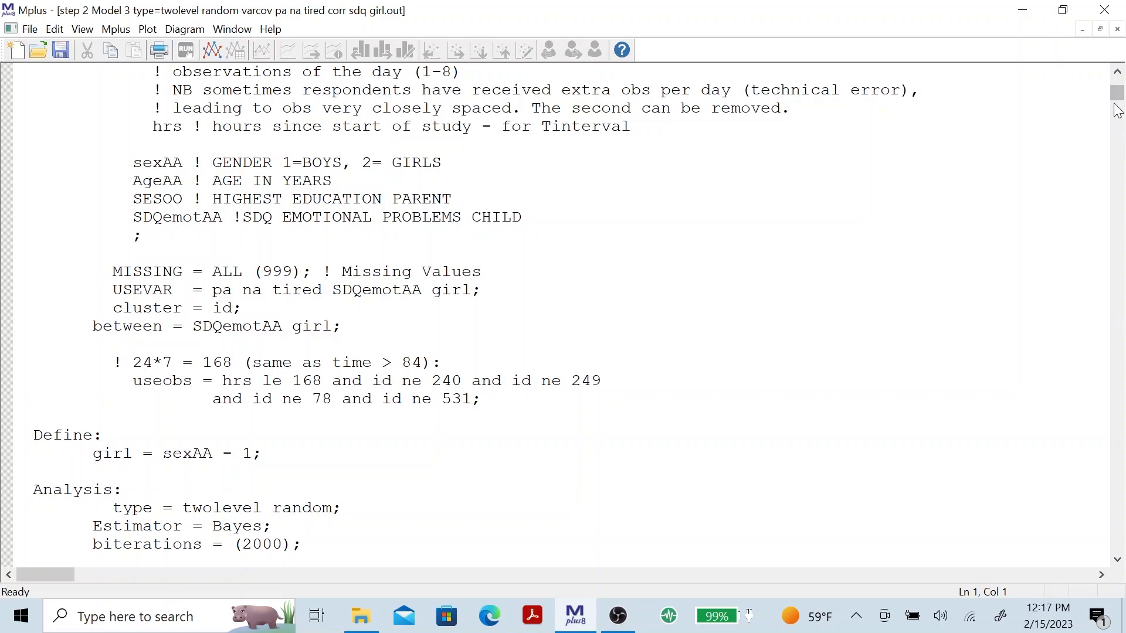
scroll(down, 3)
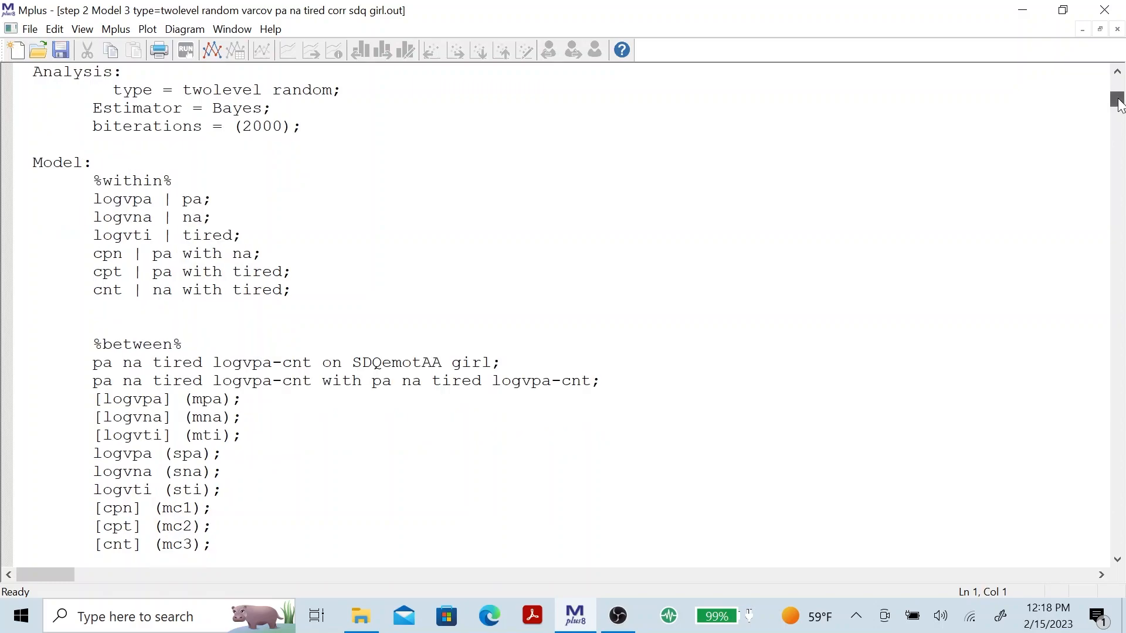
mouse_move(1112, 99)
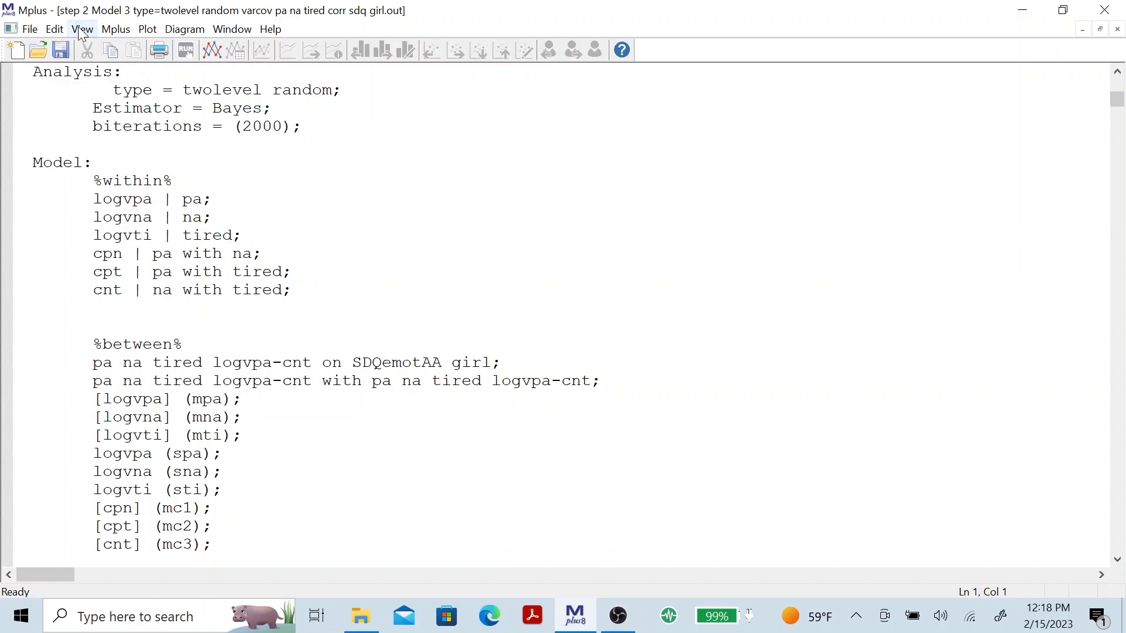
Step: Review the list of available plots for this output and cancel without viewing one
click(158, 50)
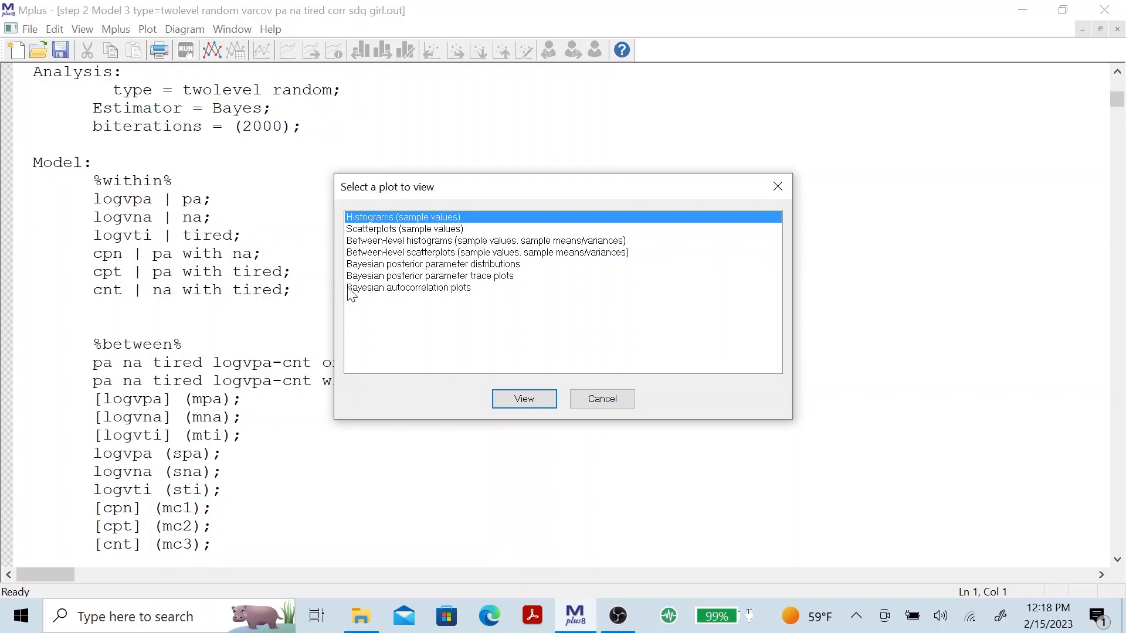
mouse_move(360, 286)
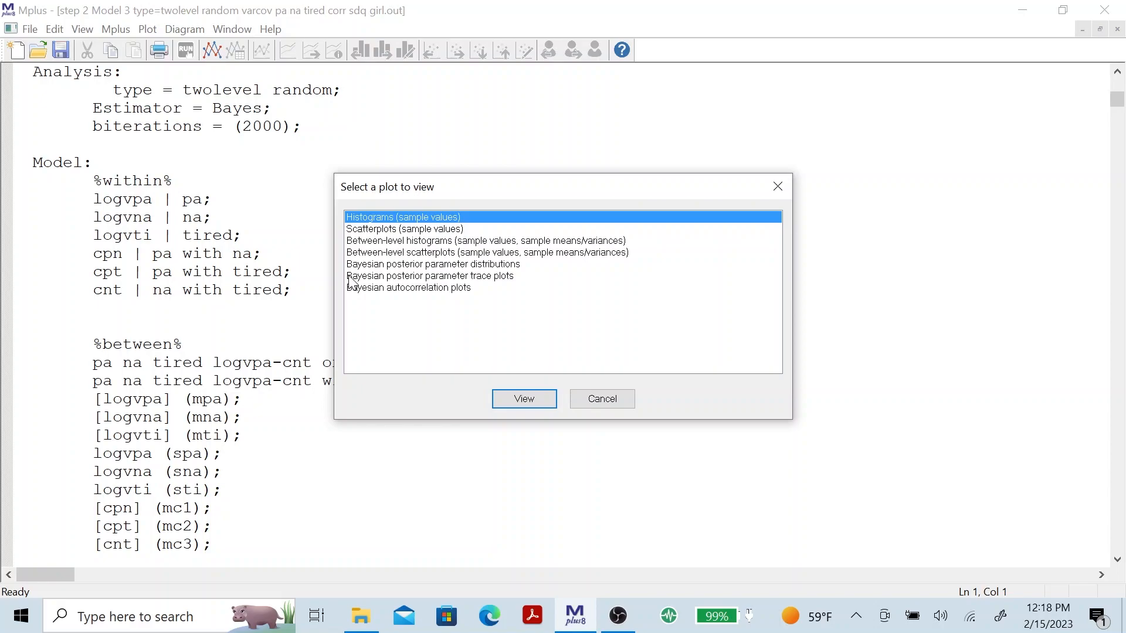
mouse_move(381, 301)
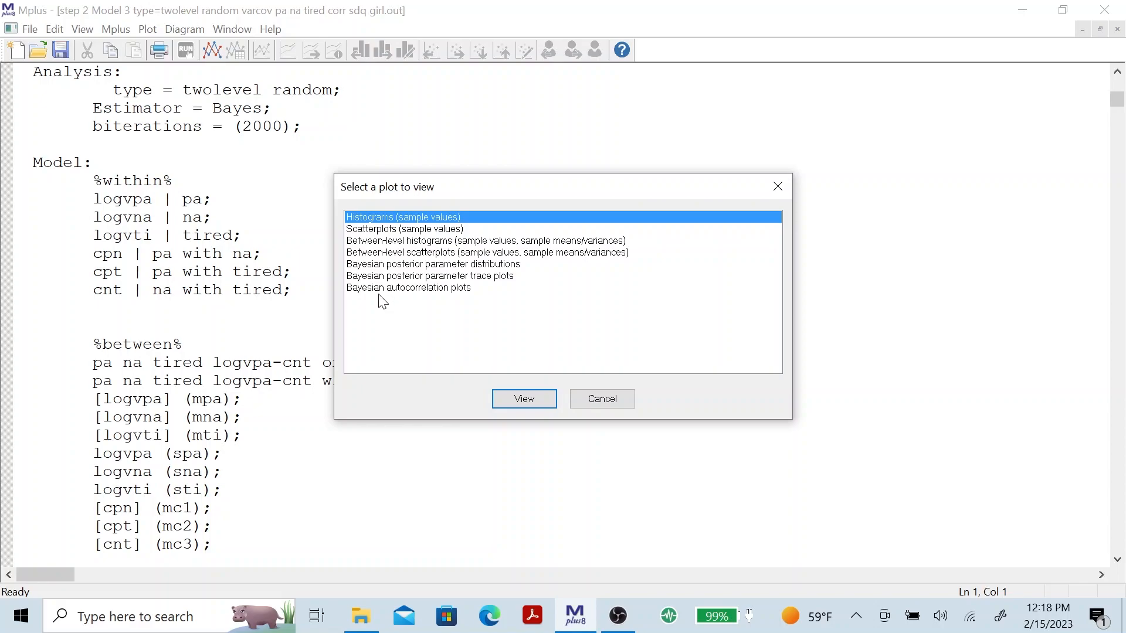
mouse_move(659, 203)
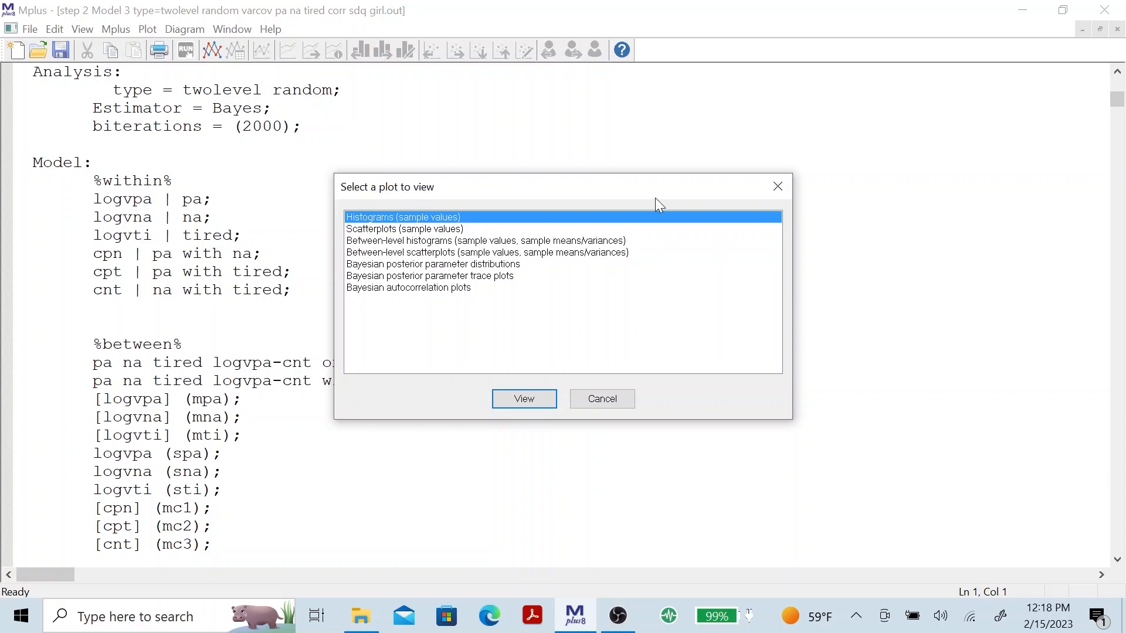
click(602, 399)
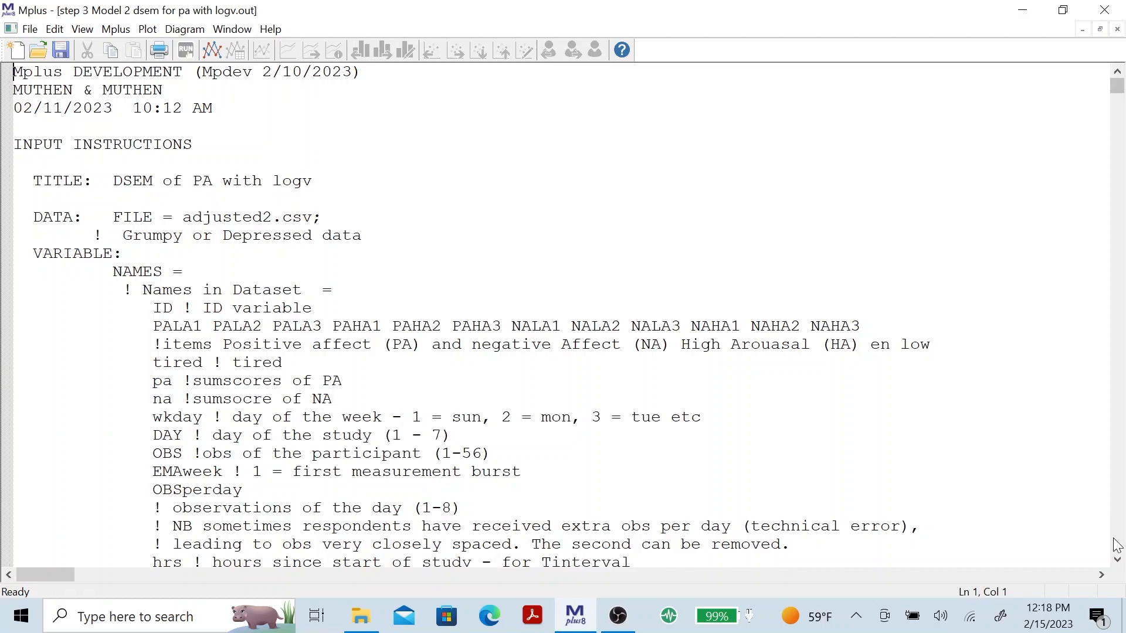
scroll(down, 3)
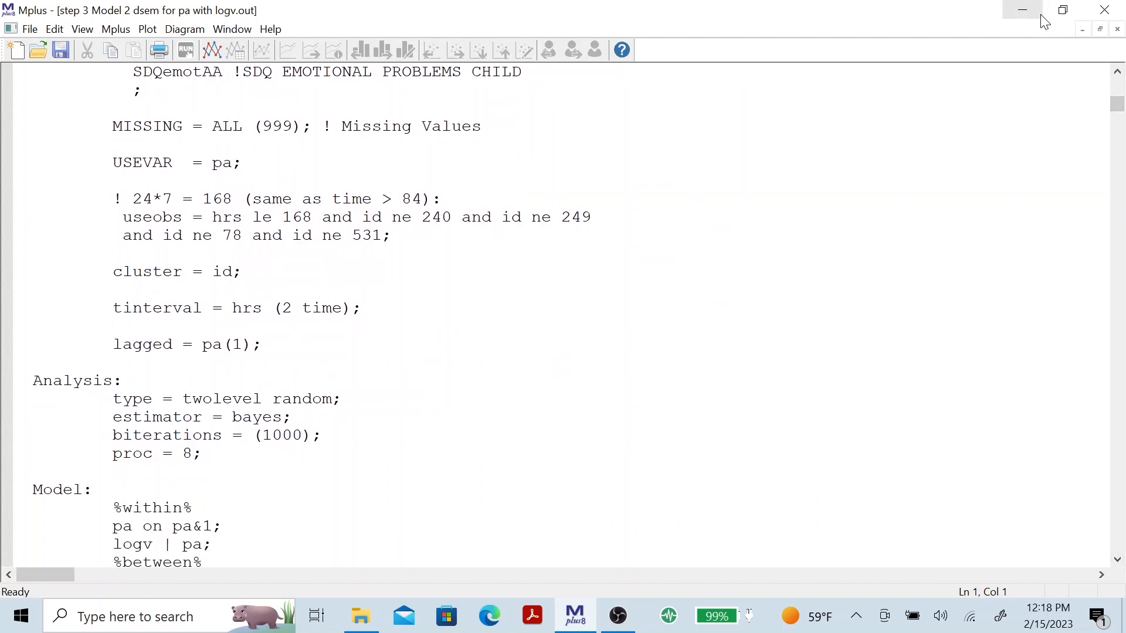
mouse_move(1023, 10)
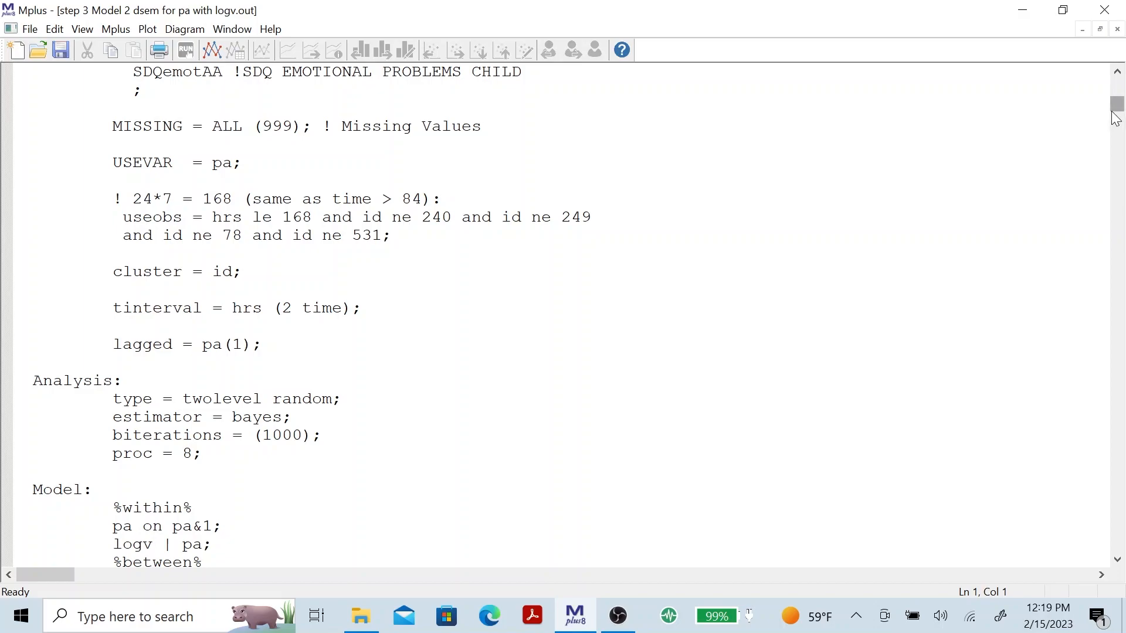
scroll(down, 3)
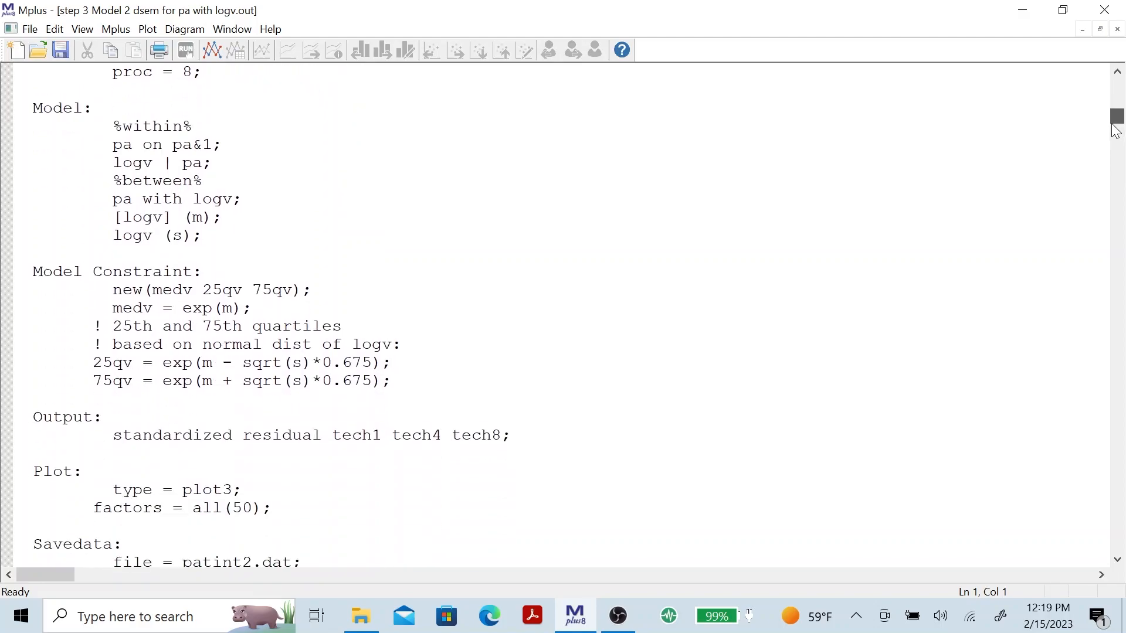
scroll(down, 3)
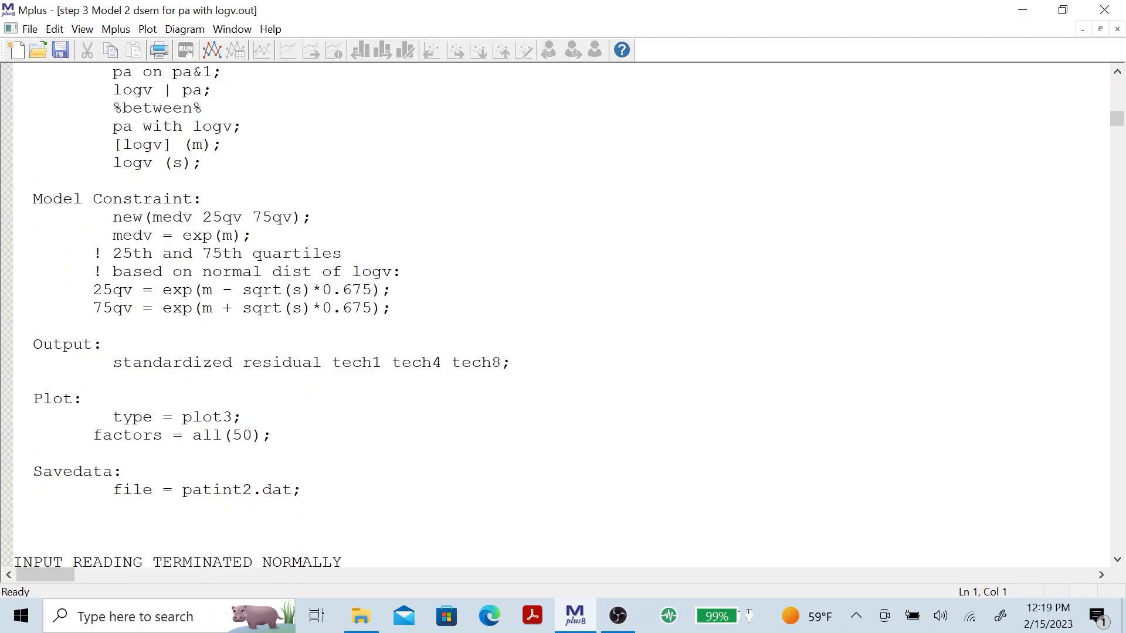
scroll(down, 3)
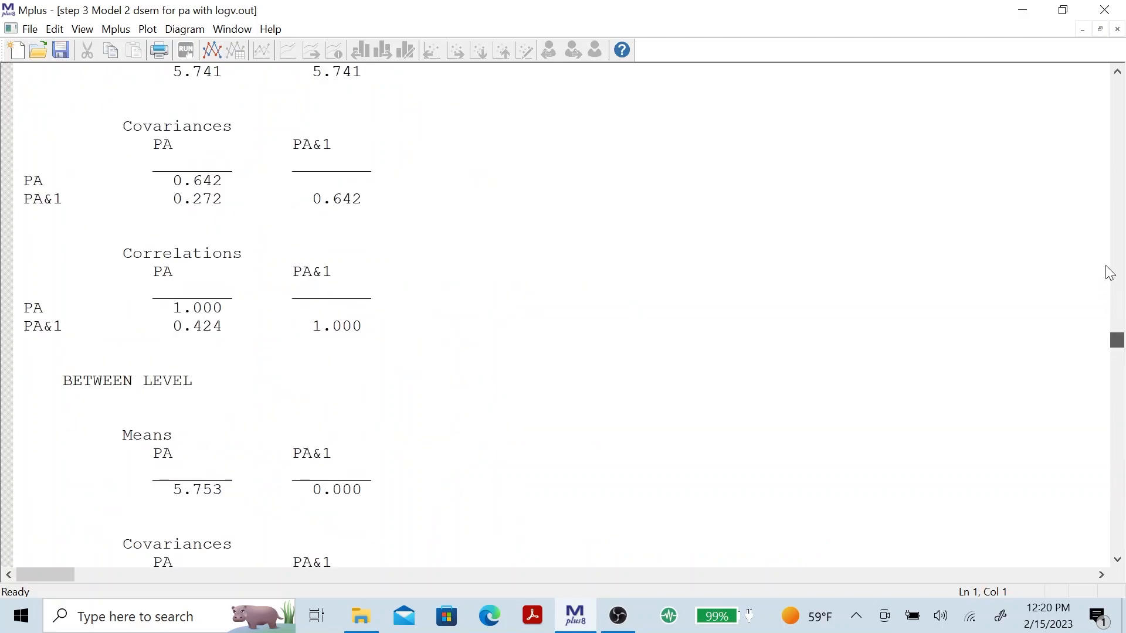
scroll(up, 3)
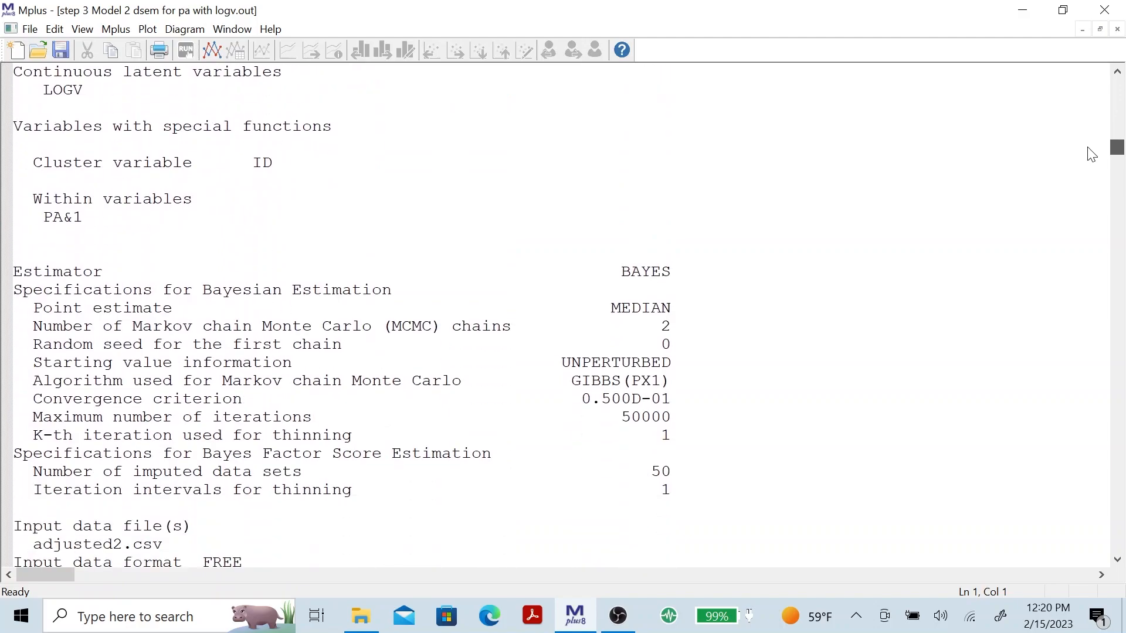
scroll(down, 3)
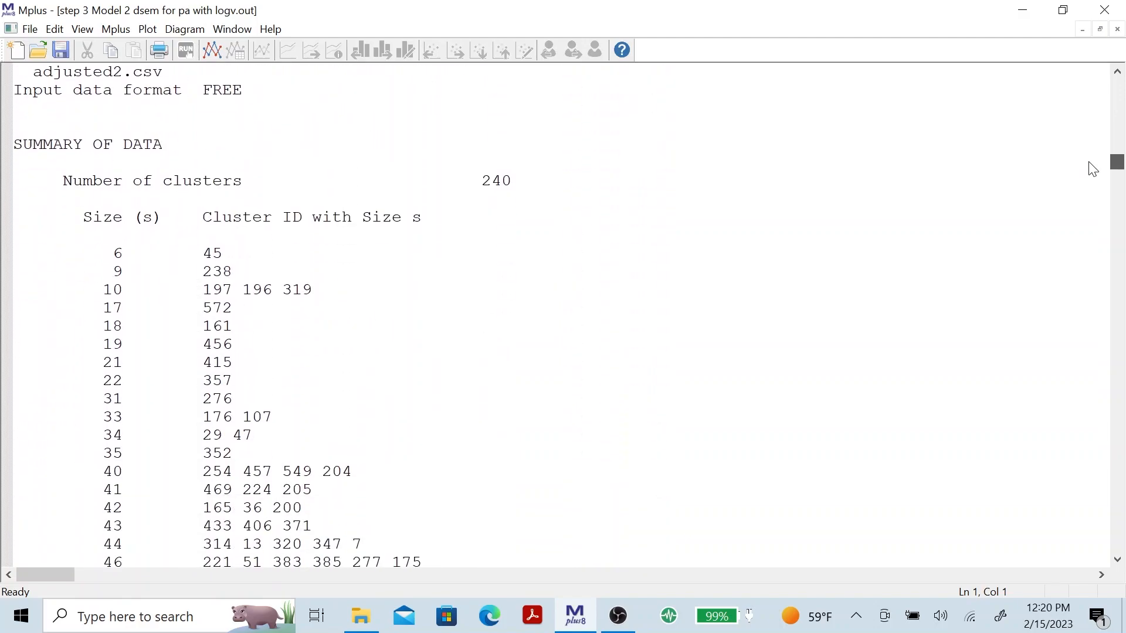
scroll(down, 3)
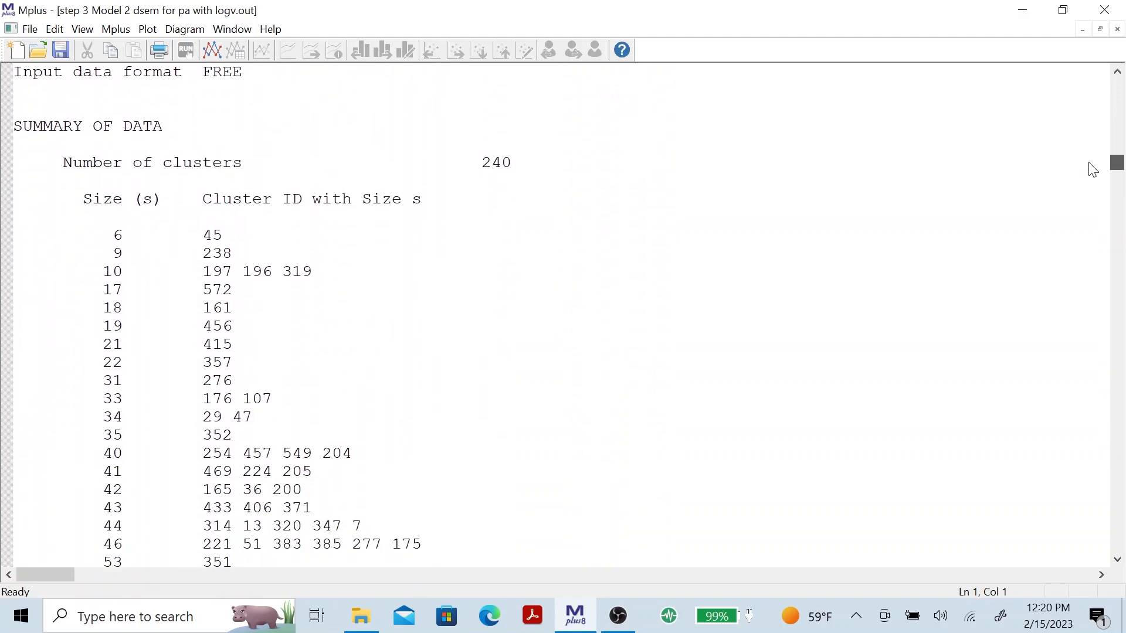
scroll(down, 3)
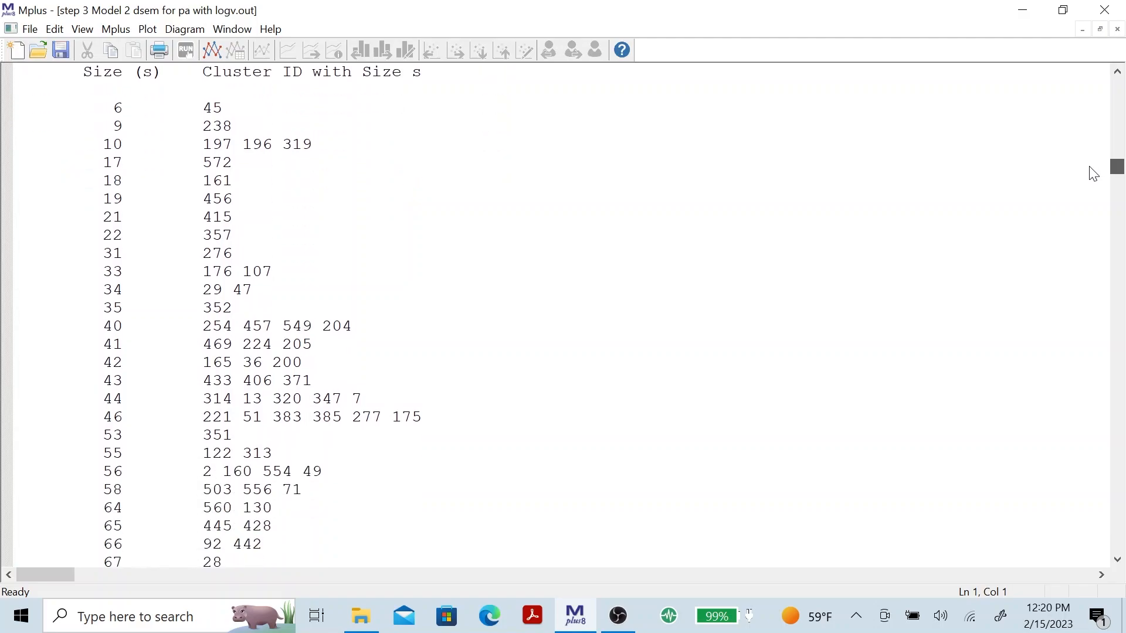
scroll(down, 3)
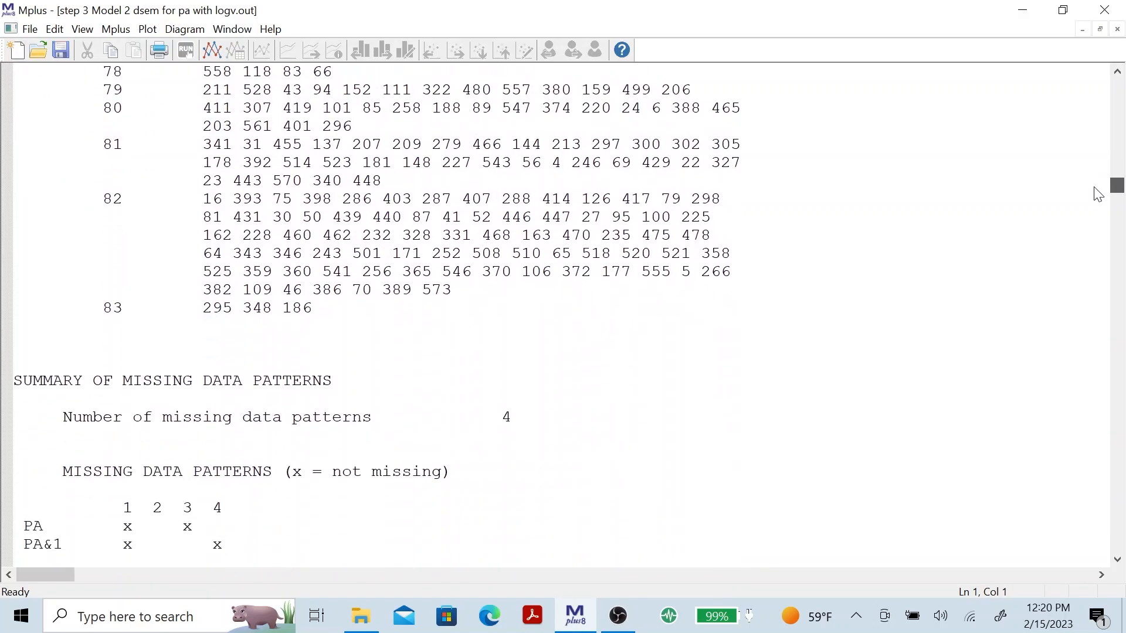
scroll(down, 3)
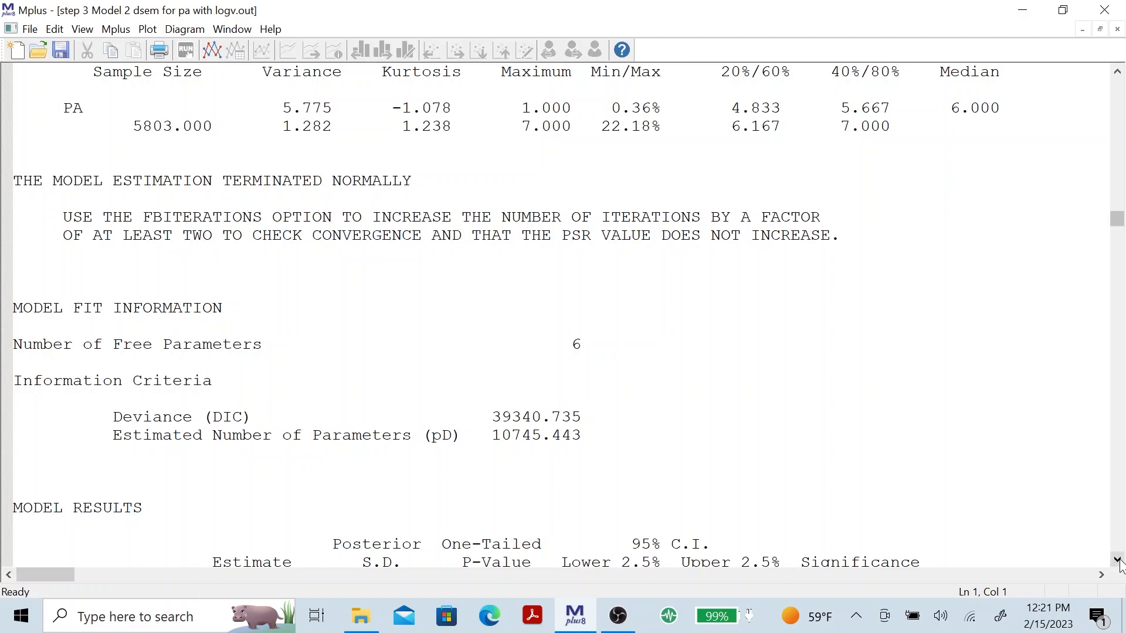
Step: Scroll past the STDY standardized estimates to the within-level R-square for PA
scroll(down, 3)
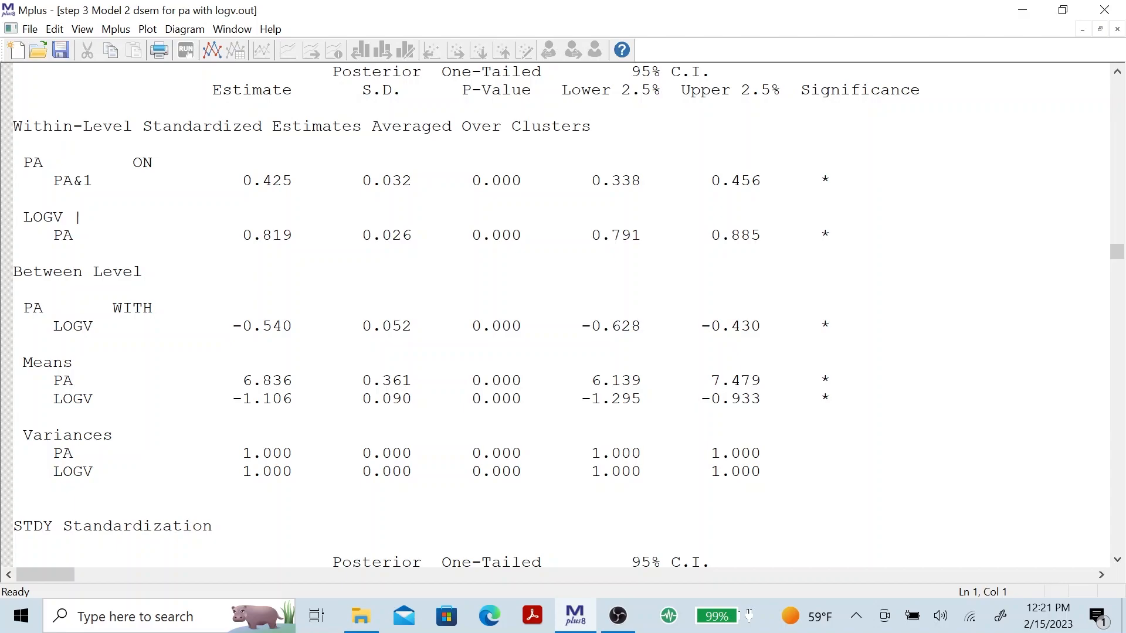
mouse_move(1118, 253)
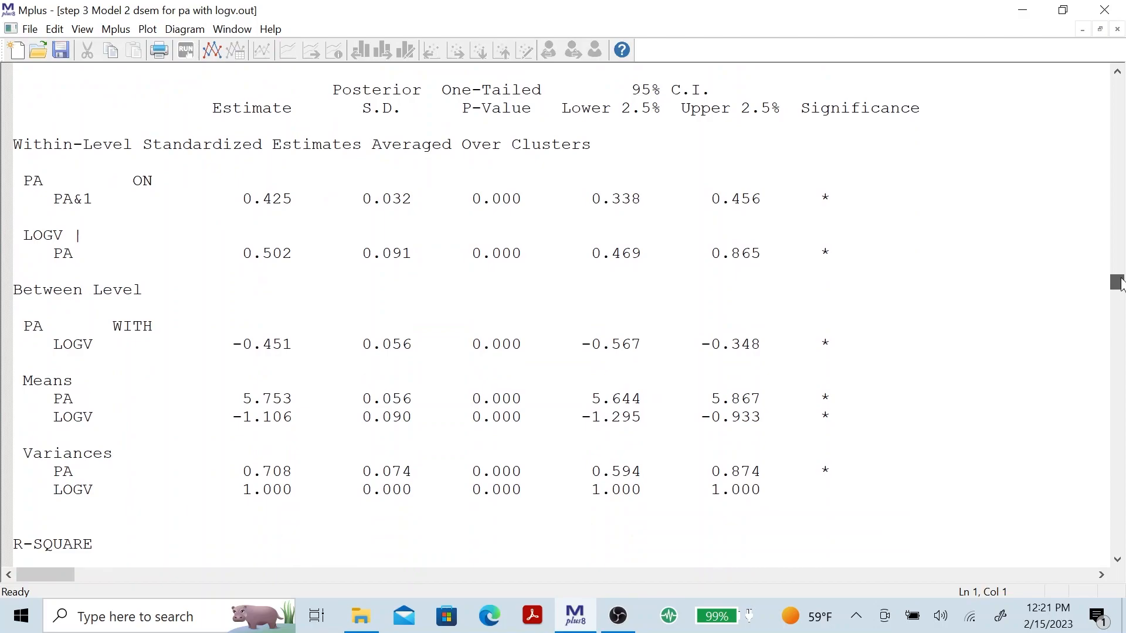
scroll(down, 3)
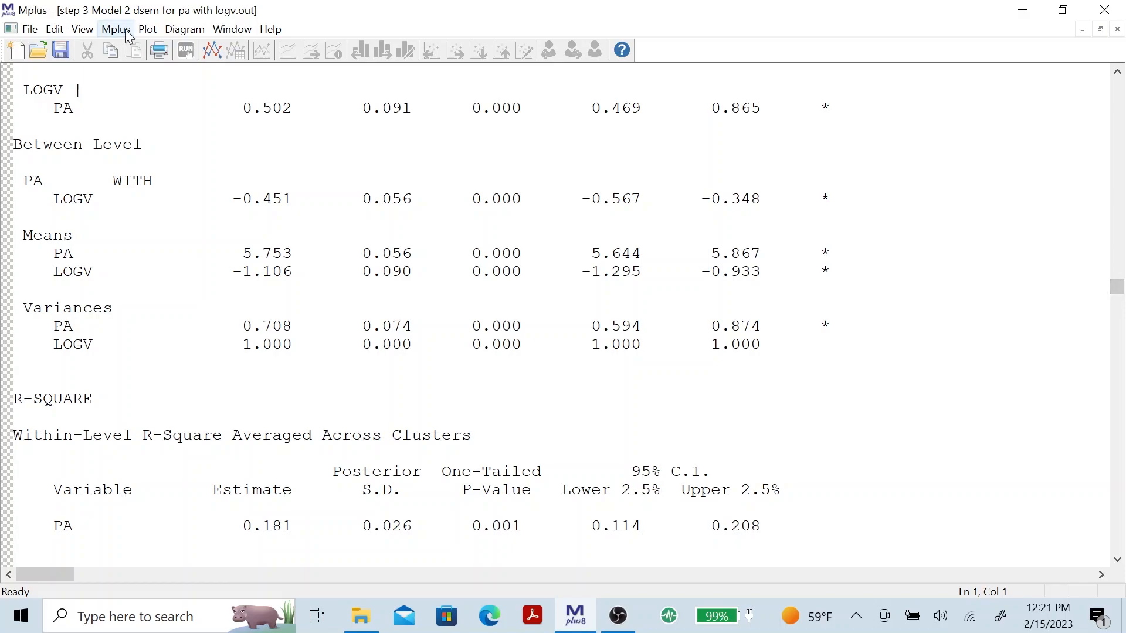
click(148, 28)
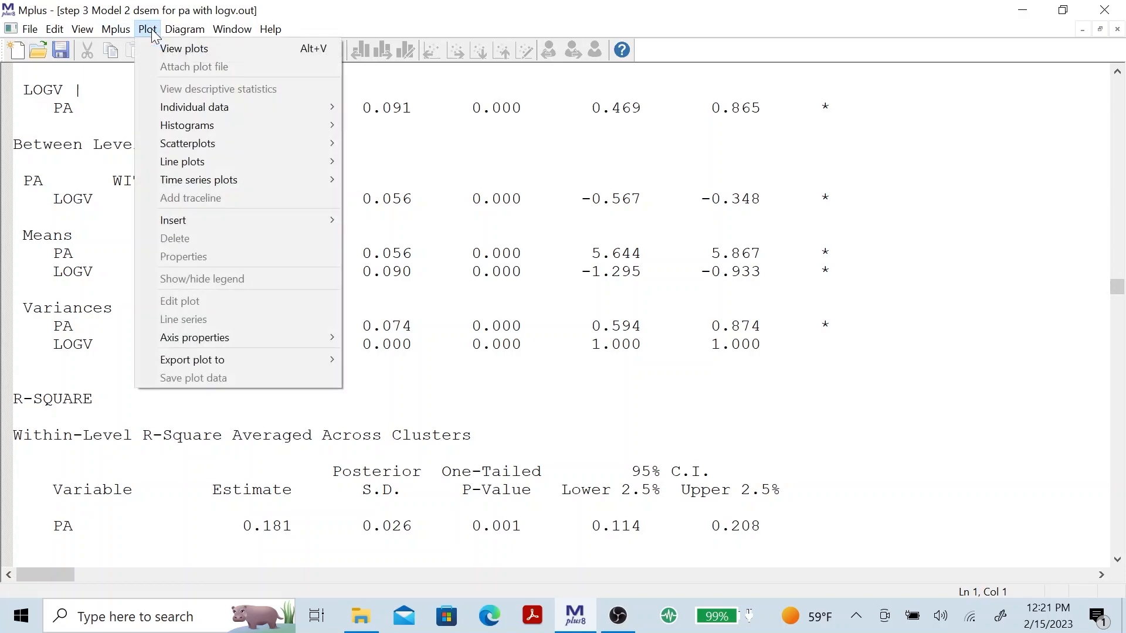
click(184, 48)
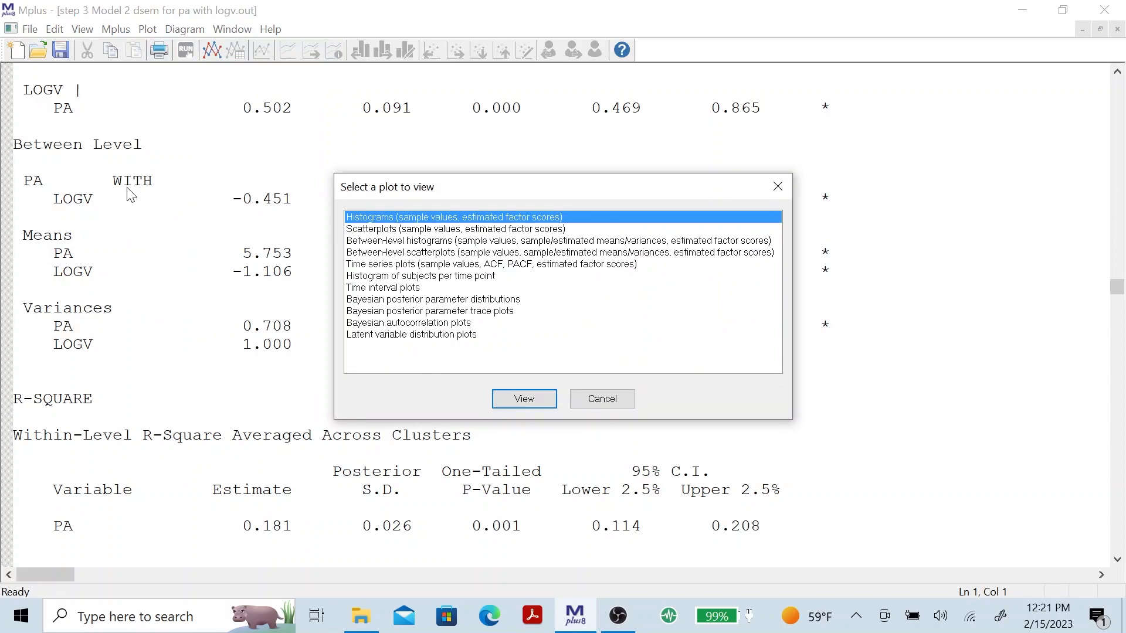
mouse_move(187, 218)
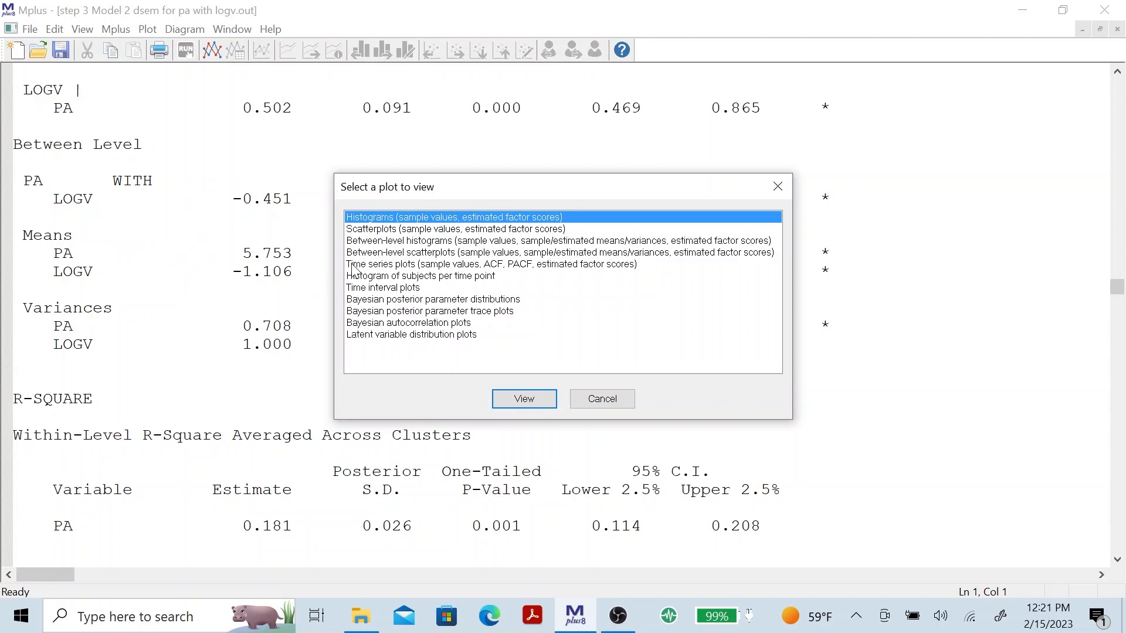
click(490, 264)
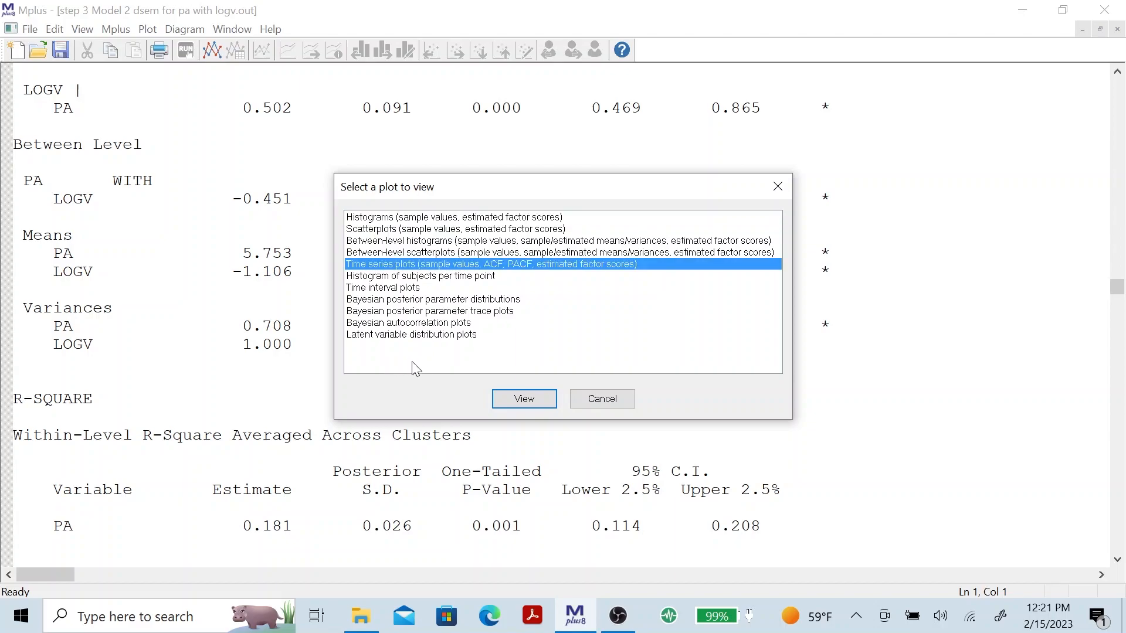
click(523, 399)
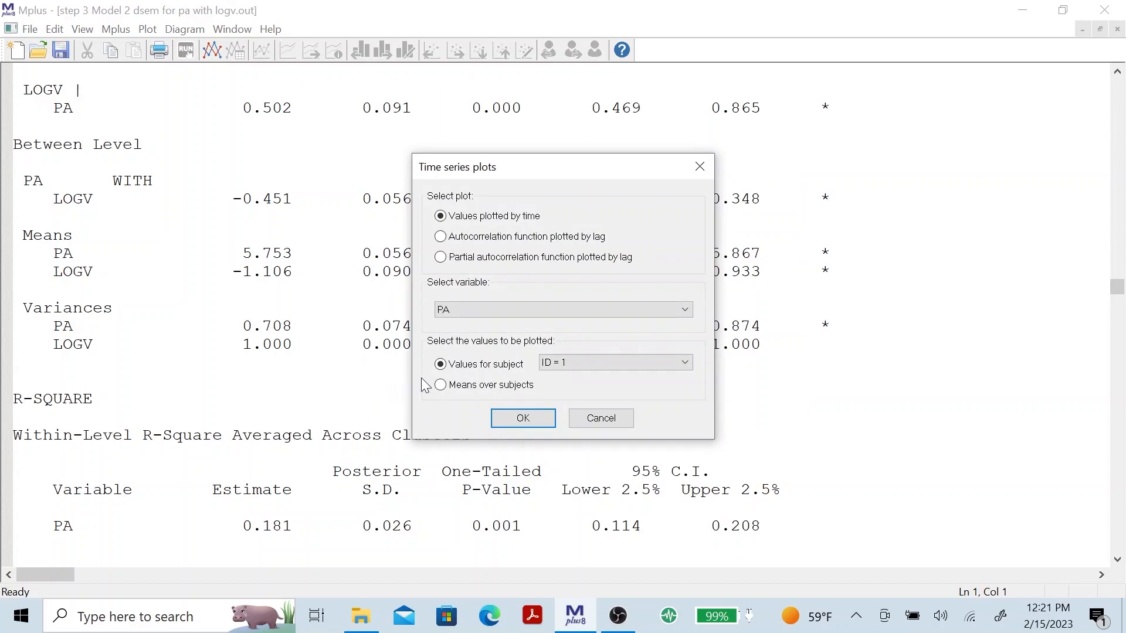
click(562, 310)
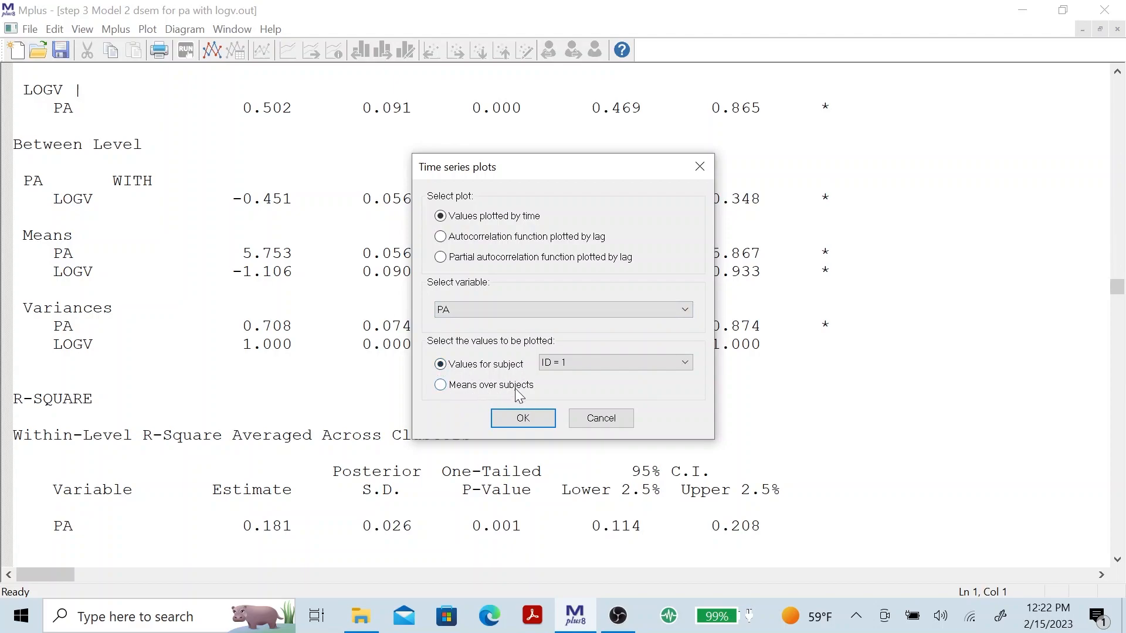
click(523, 417)
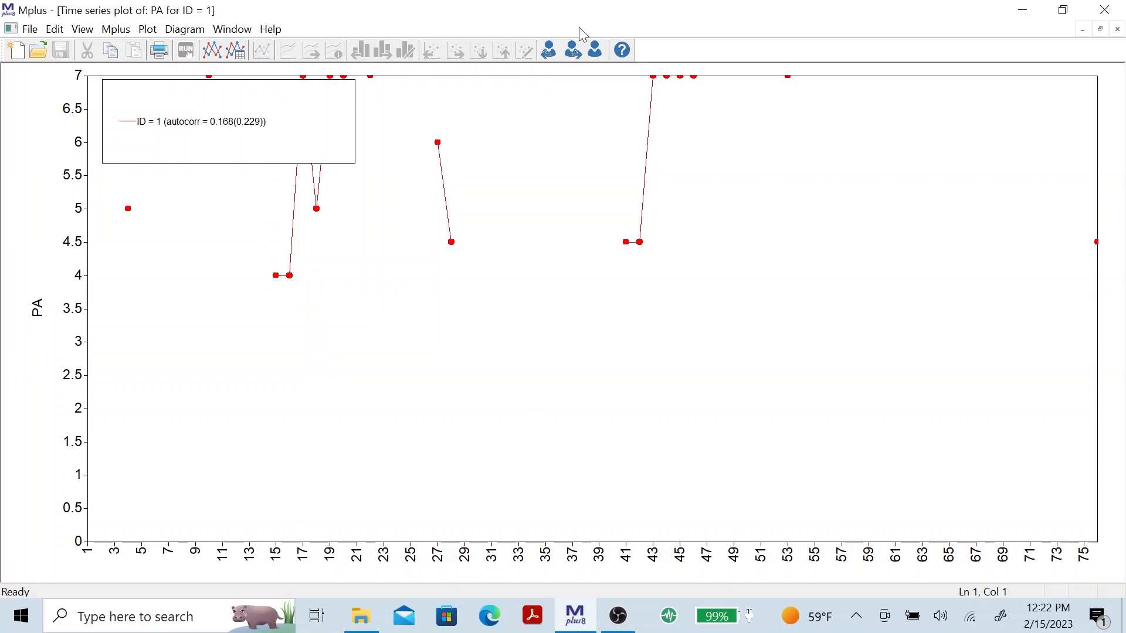
click(572, 49)
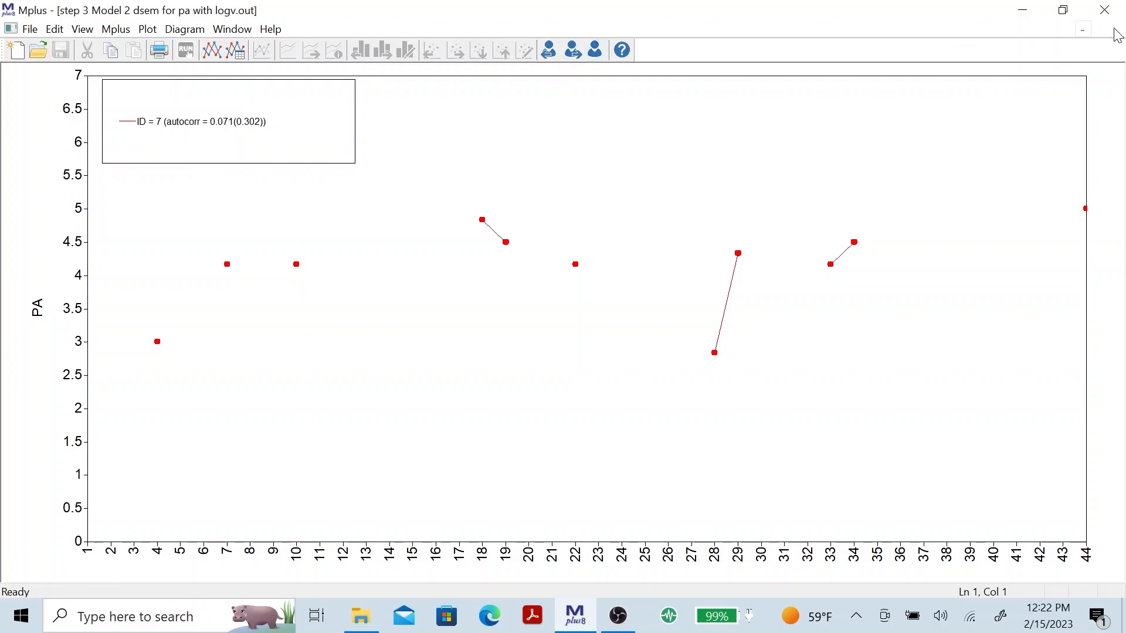
click(146, 28)
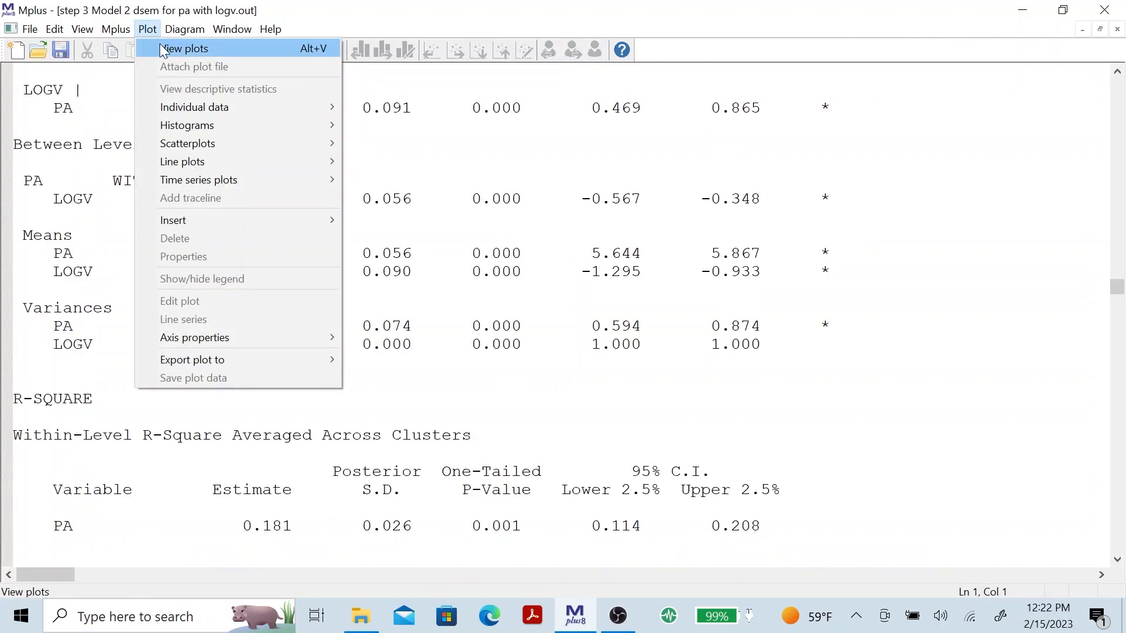
click(185, 48)
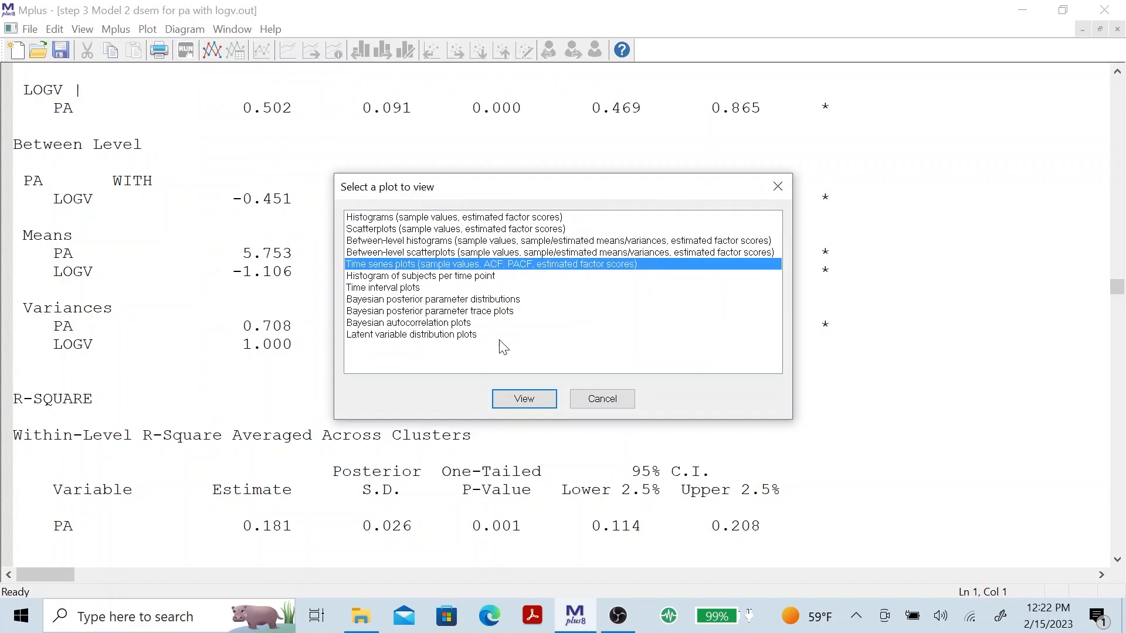
click(523, 399)
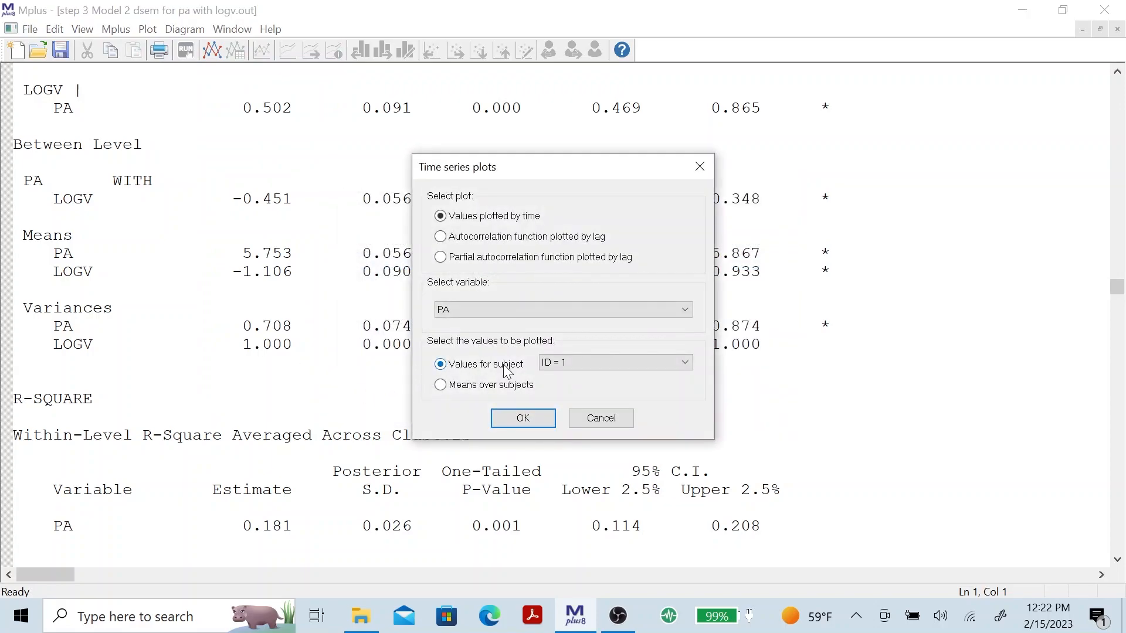
click(683, 363)
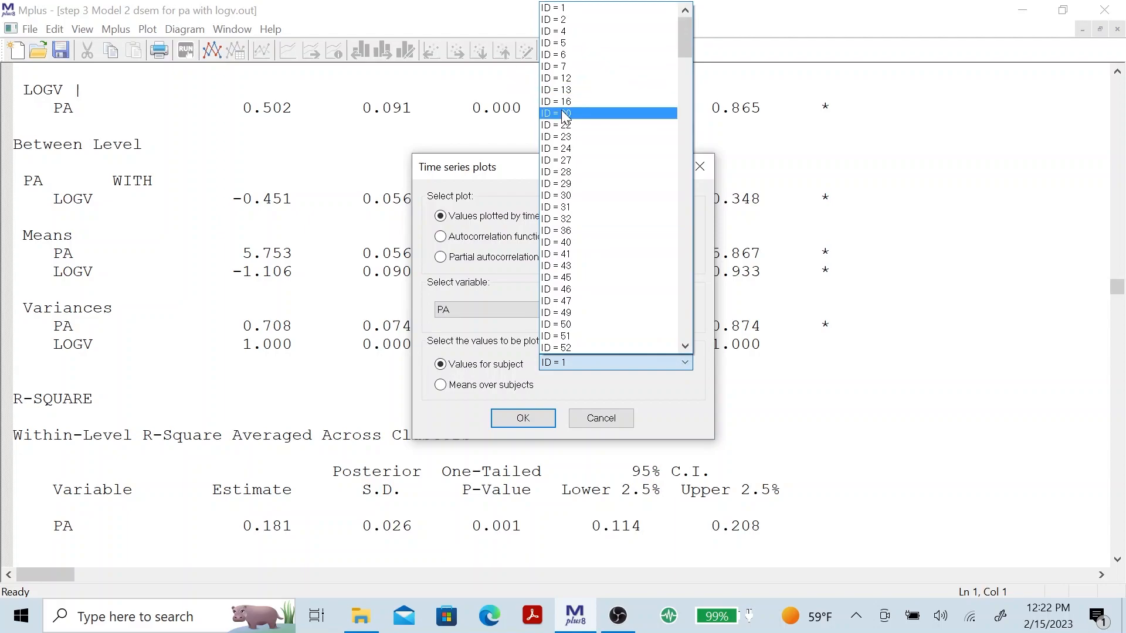
click(524, 418)
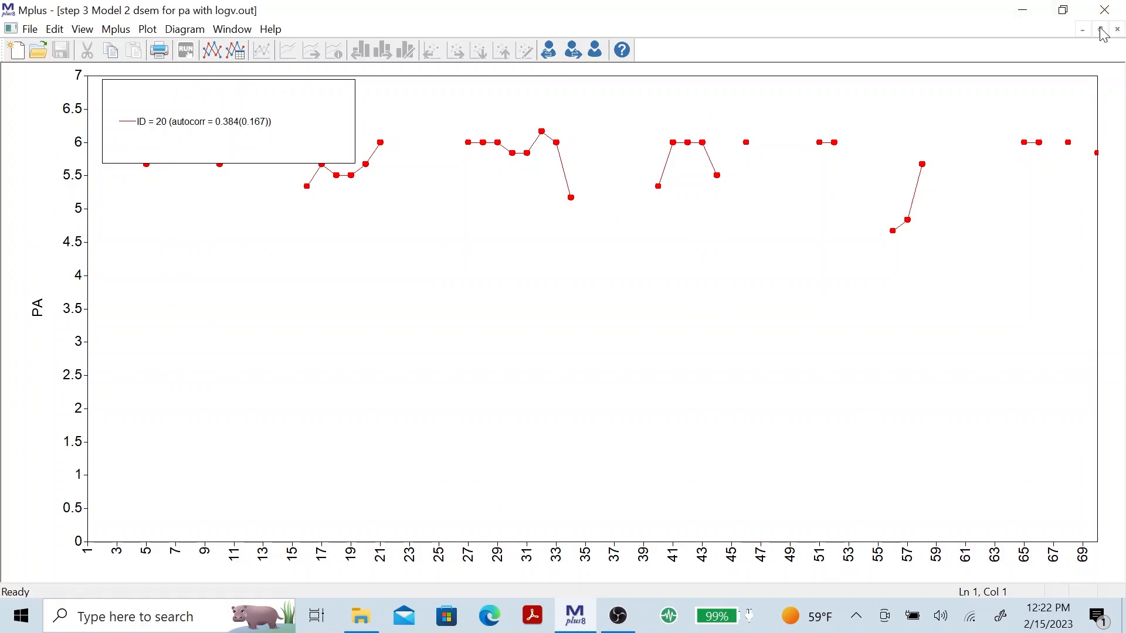
click(148, 28)
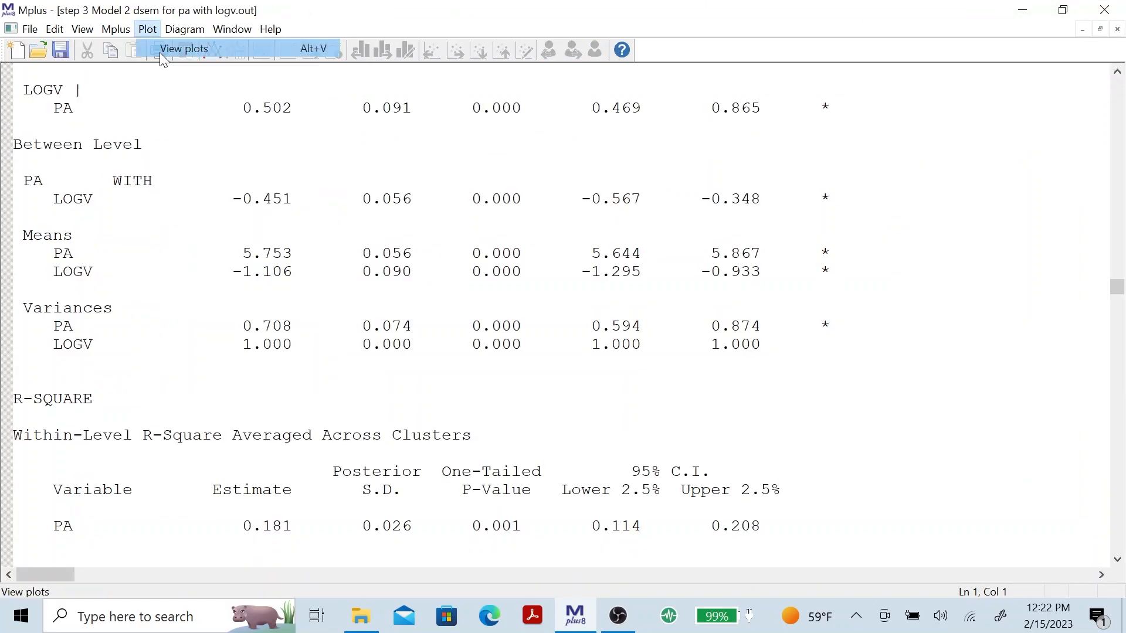
Step: Plot the PA time series averaged over all subjects, then close the plot
click(184, 48)
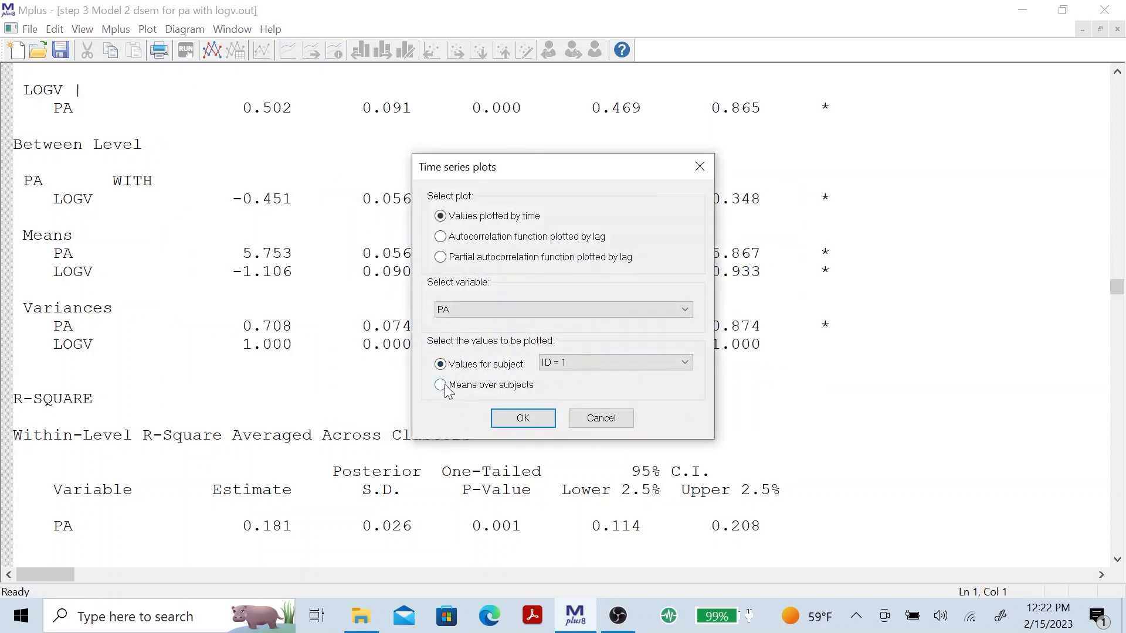
click(524, 417)
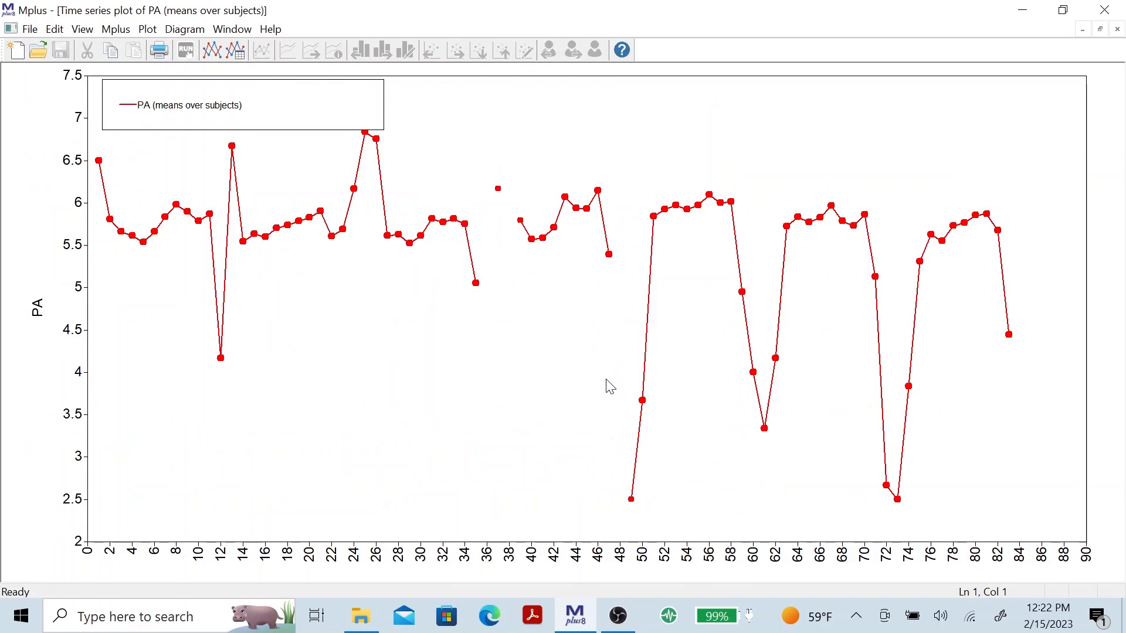
mouse_move(441, 376)
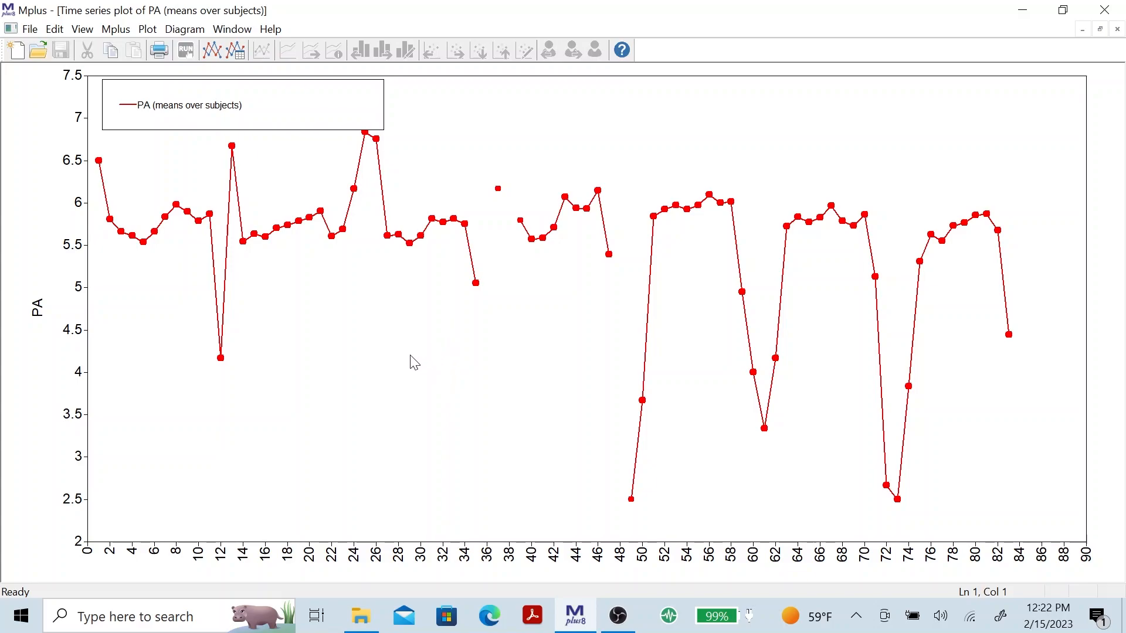
mouse_move(341, 372)
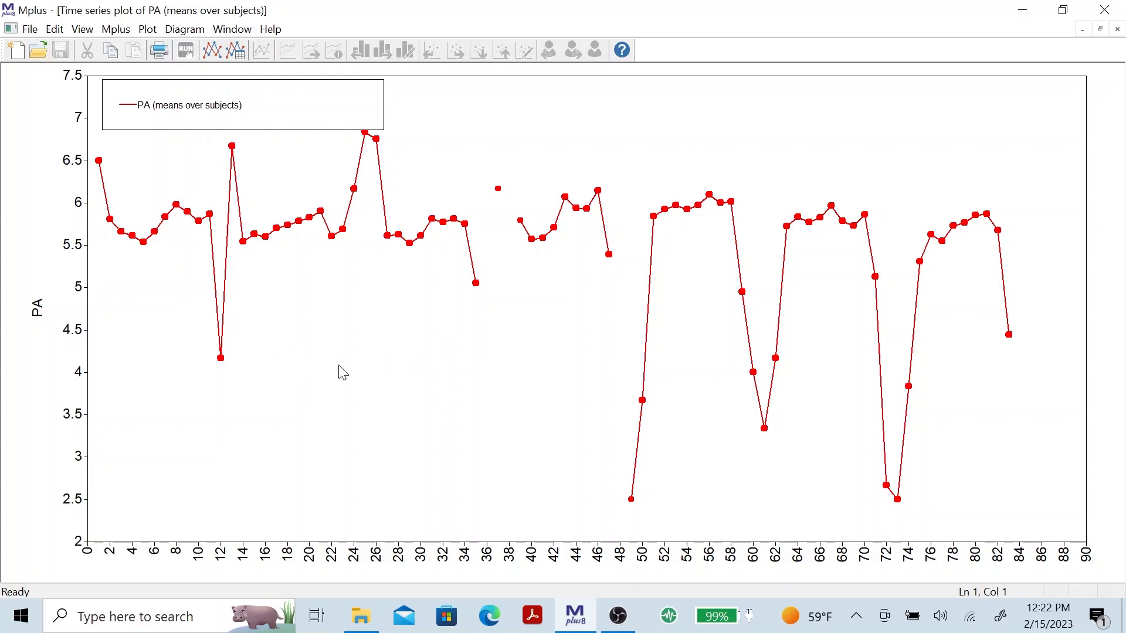
mouse_move(632, 505)
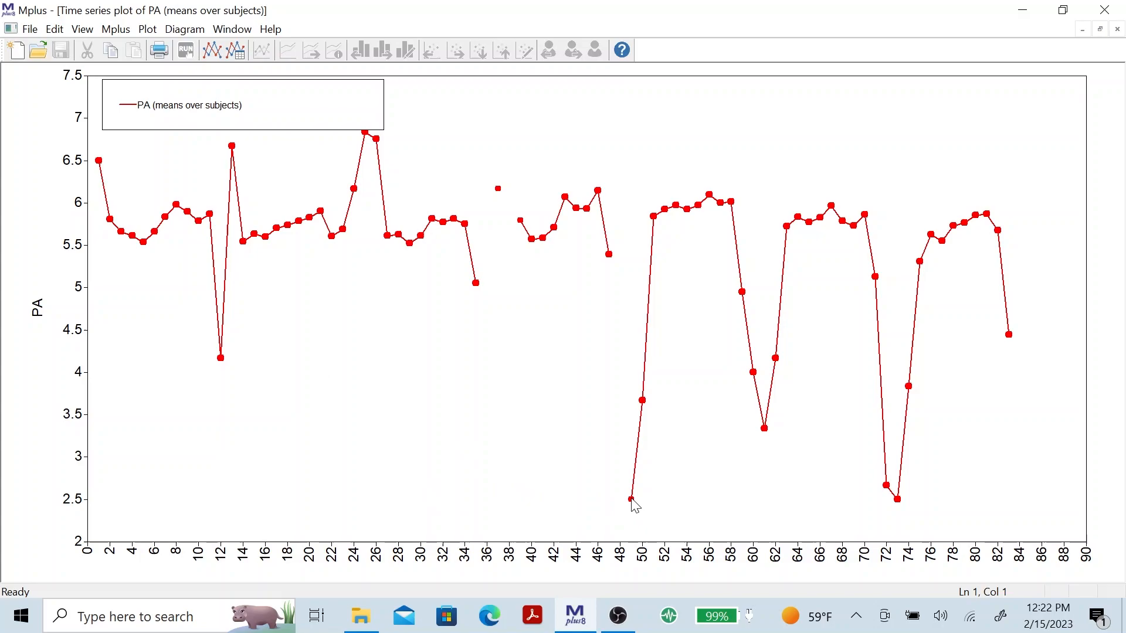
mouse_move(631, 498)
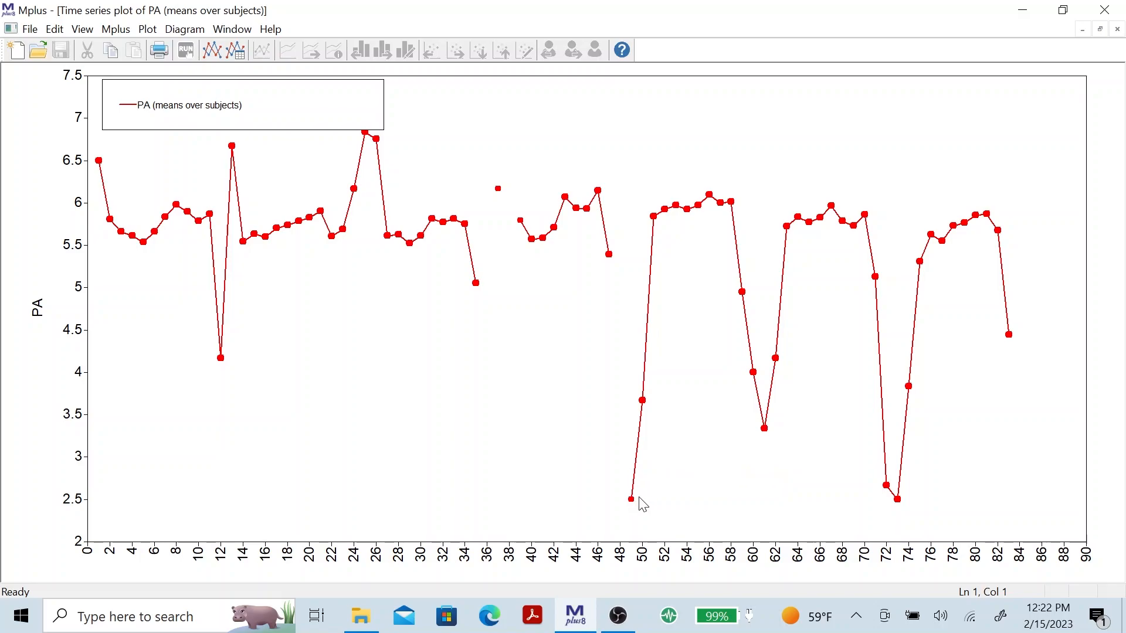
mouse_move(900, 503)
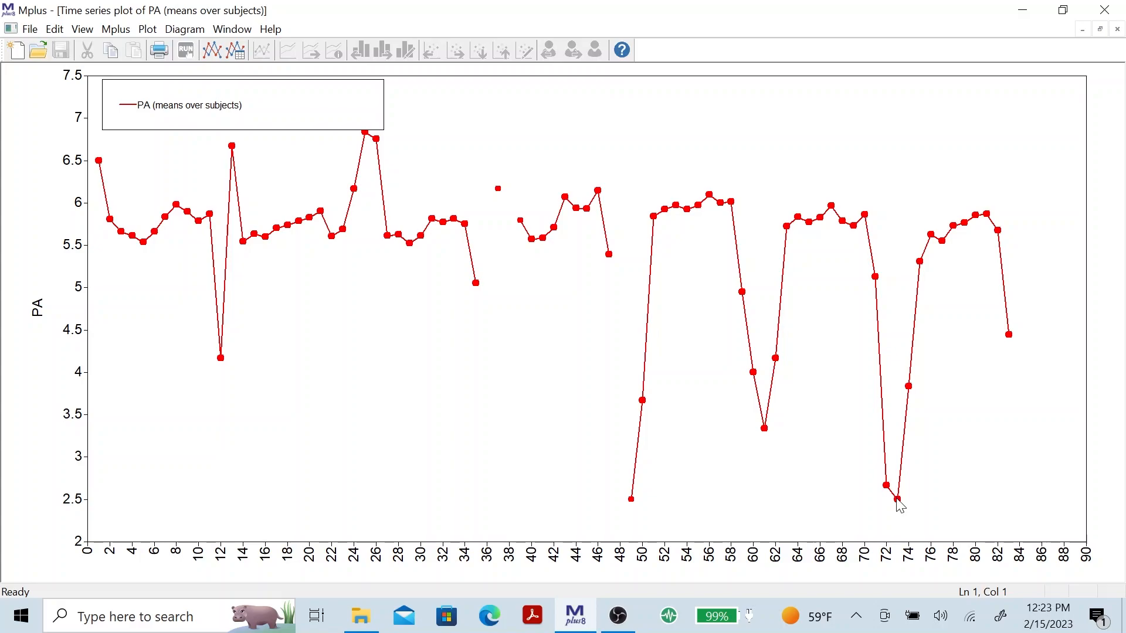
mouse_move(893, 494)
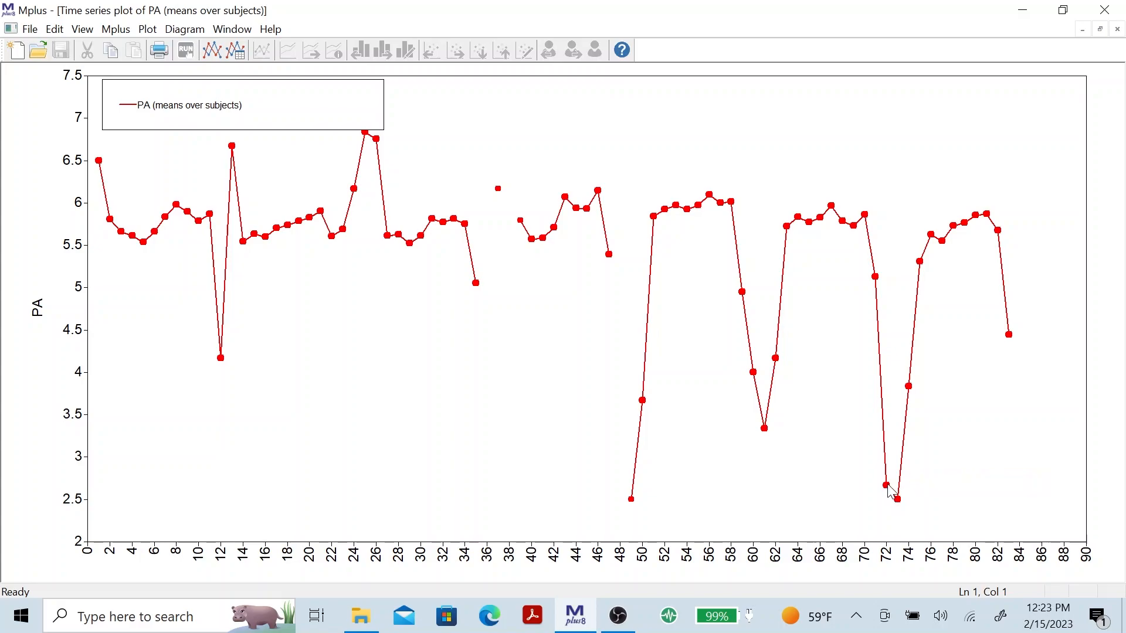
mouse_move(886, 488)
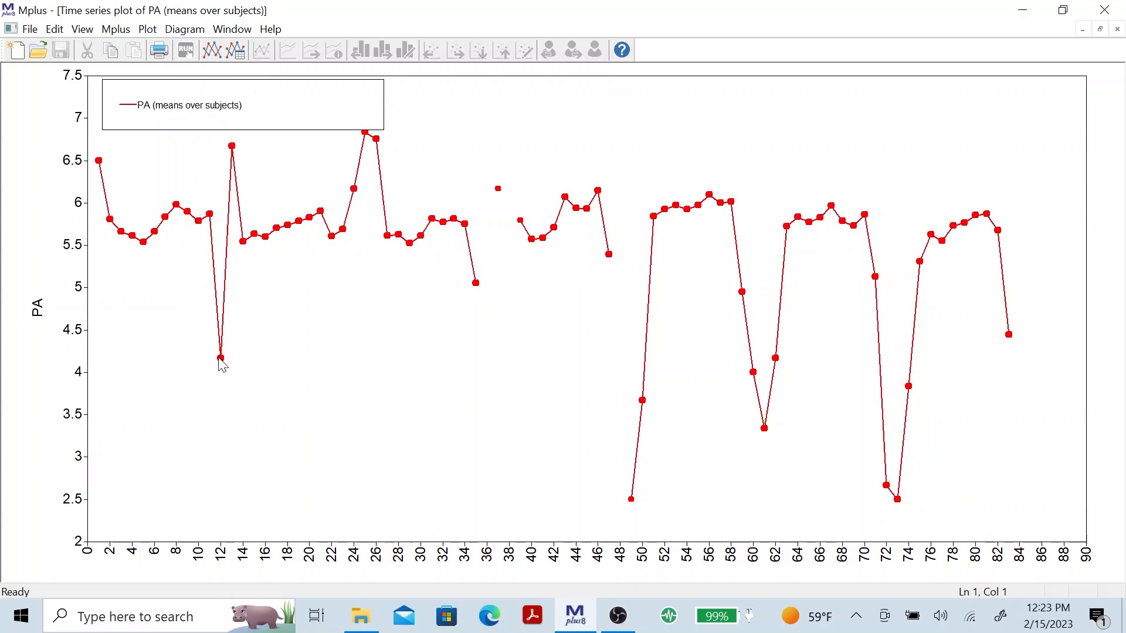
mouse_move(268, 158)
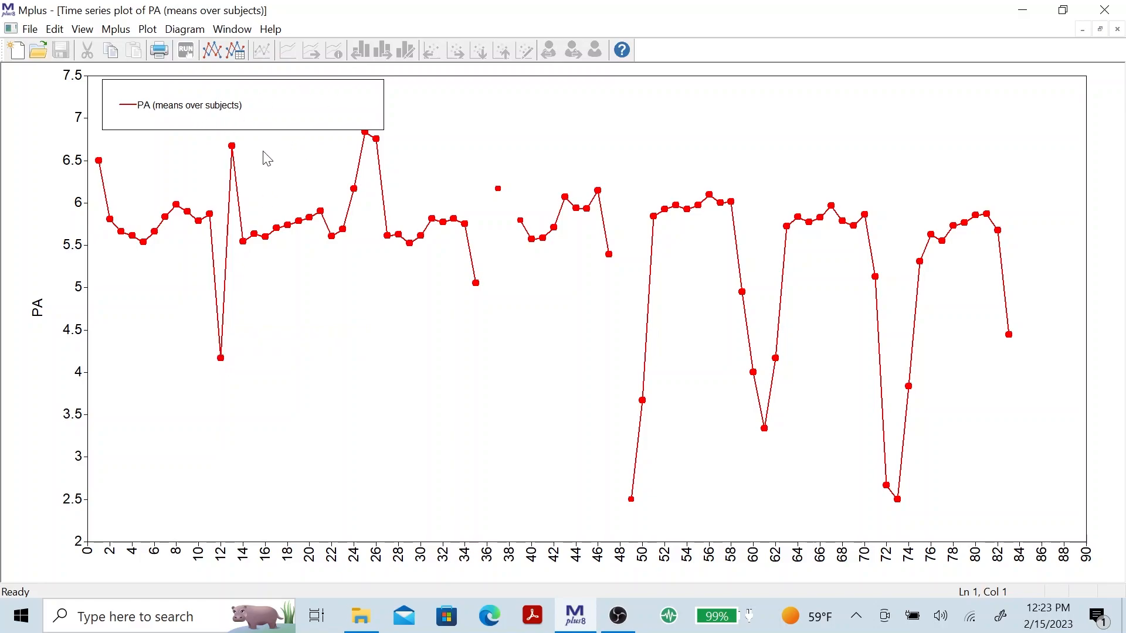
mouse_move(232, 159)
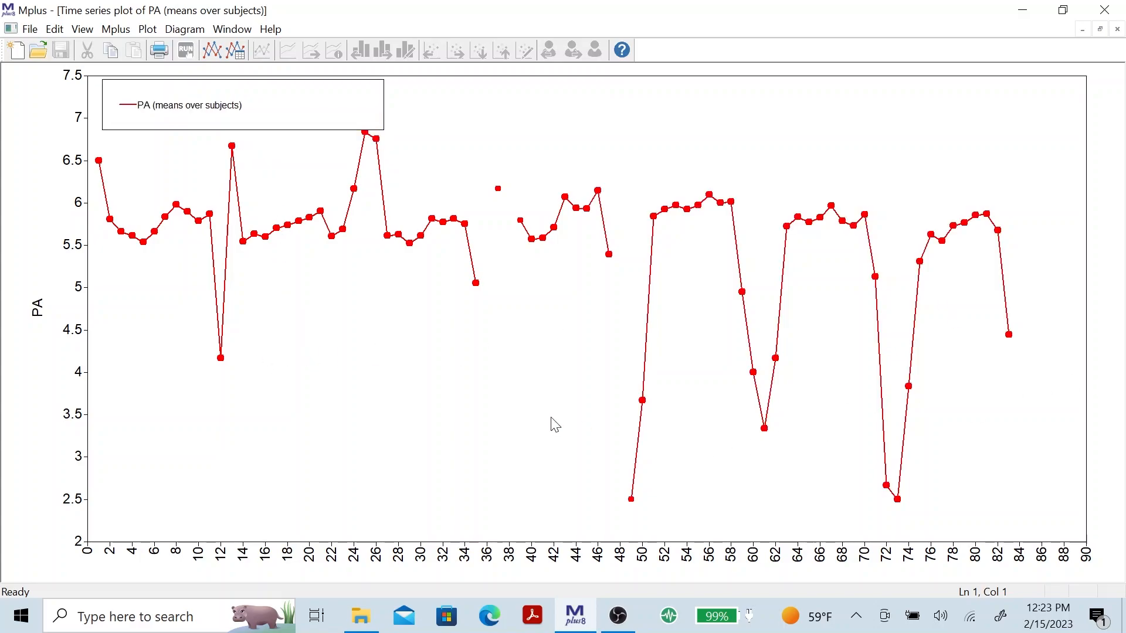
mouse_move(379, 361)
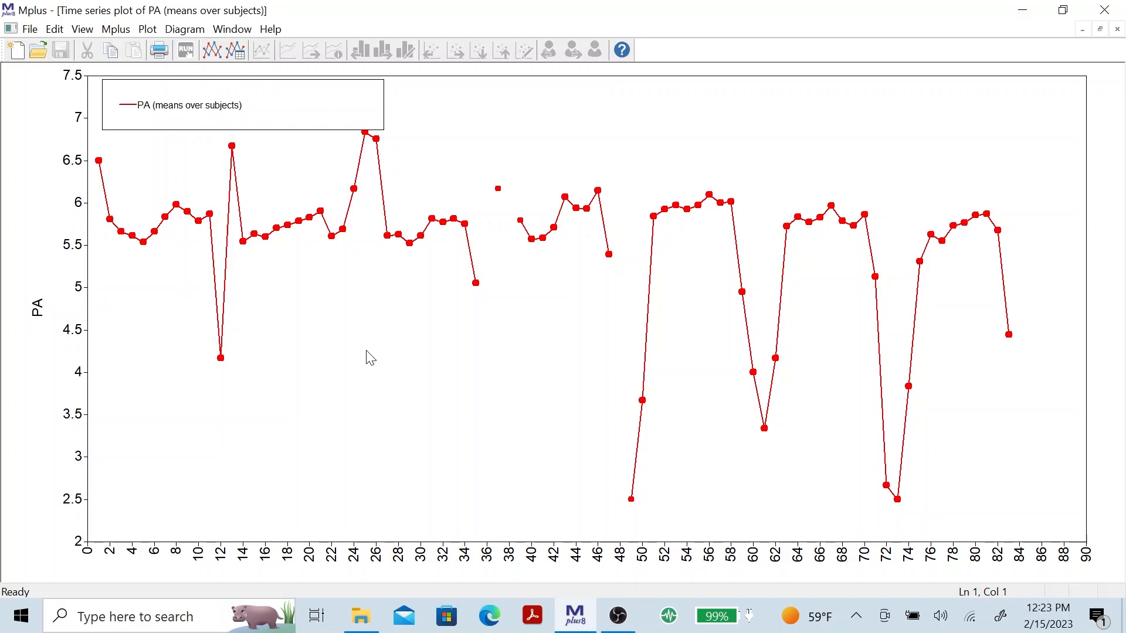
mouse_move(1120, 34)
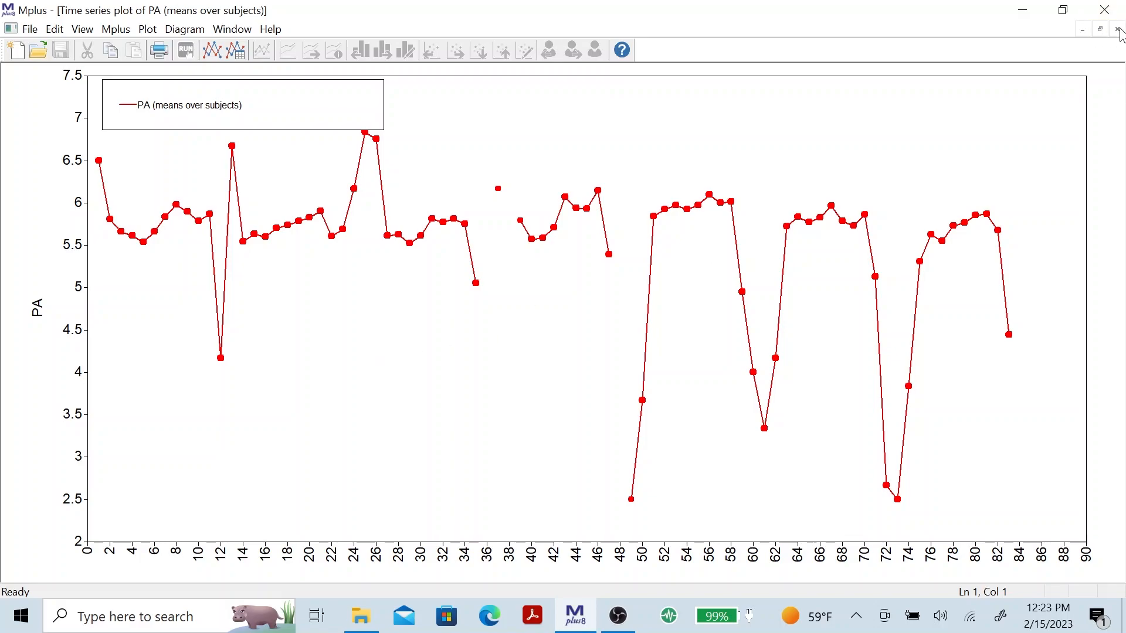
click(147, 28)
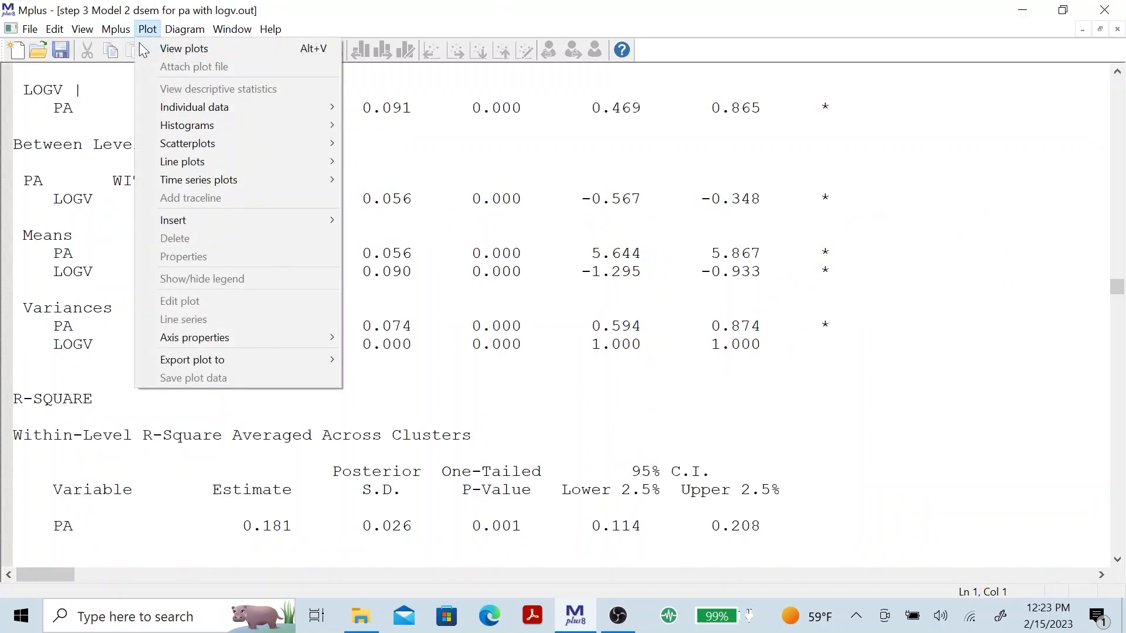
Step: View the time interval plot for individual ID 1
click(184, 48)
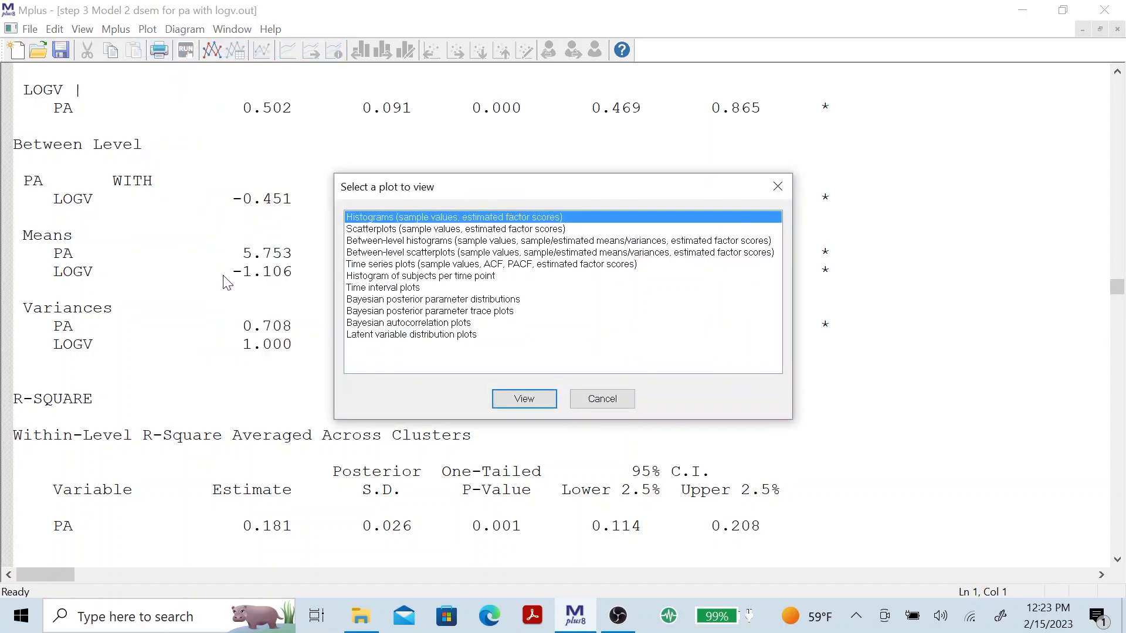
mouse_move(373, 293)
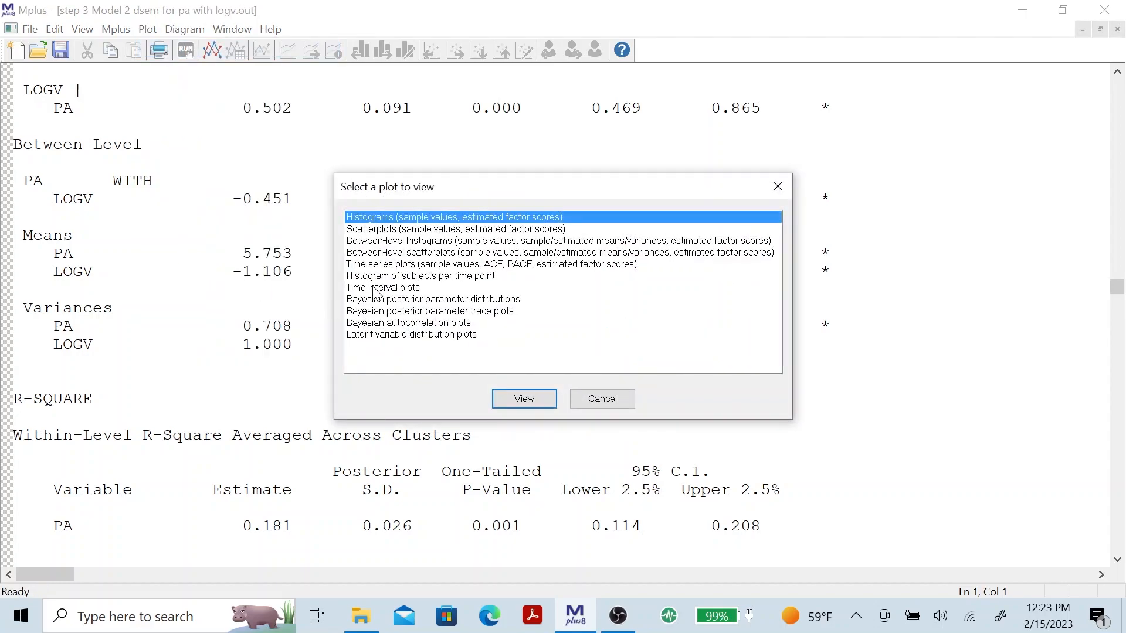
click(382, 287)
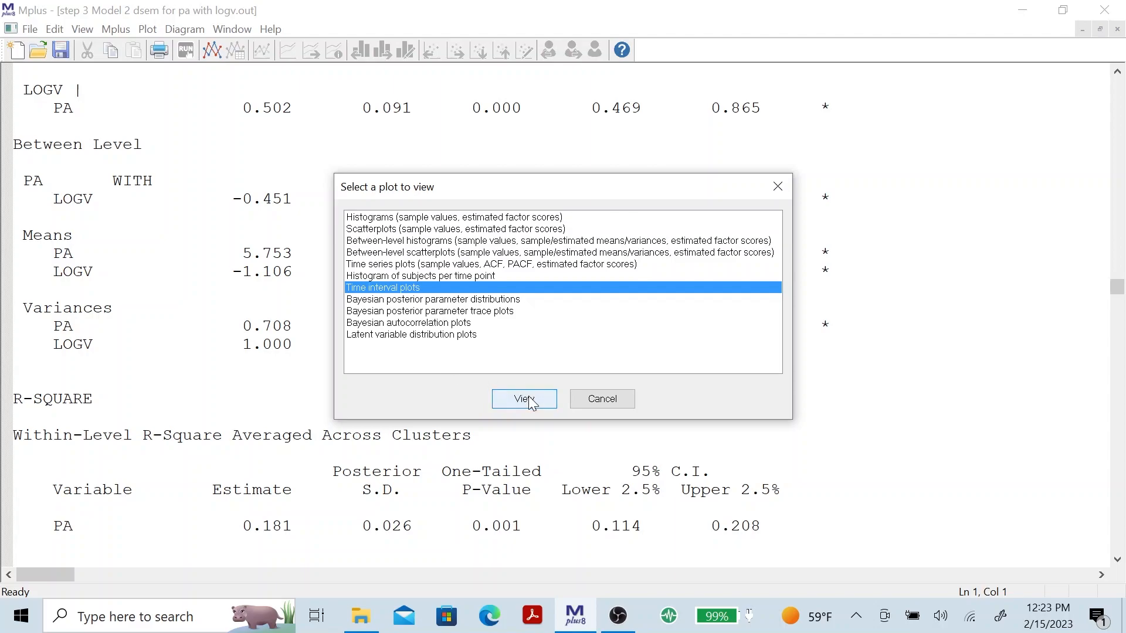
click(523, 399)
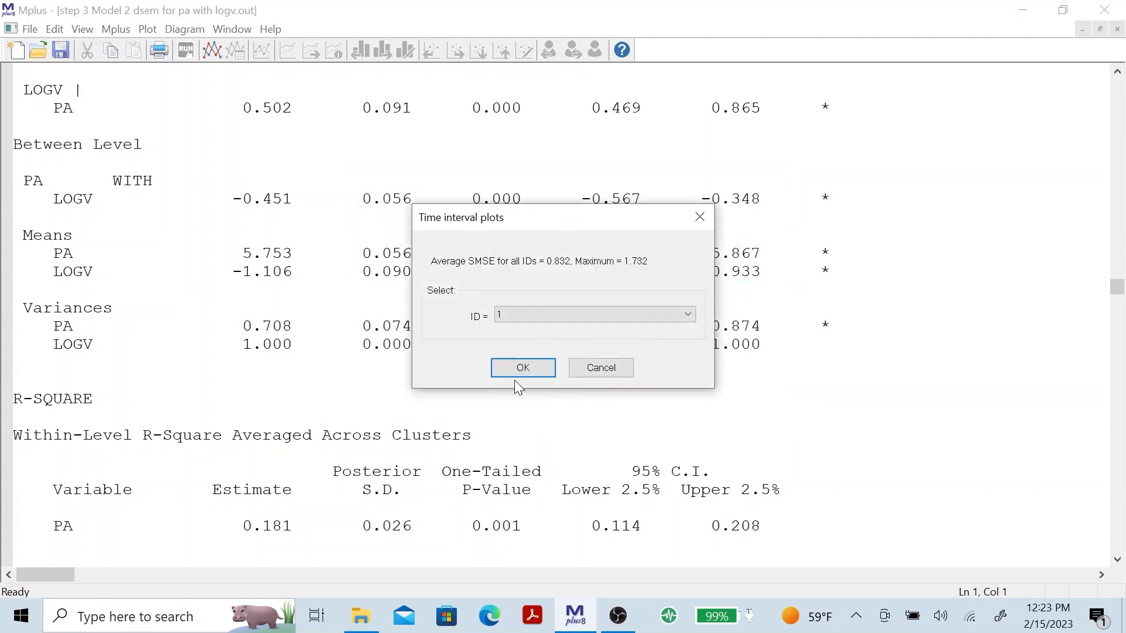
click(522, 367)
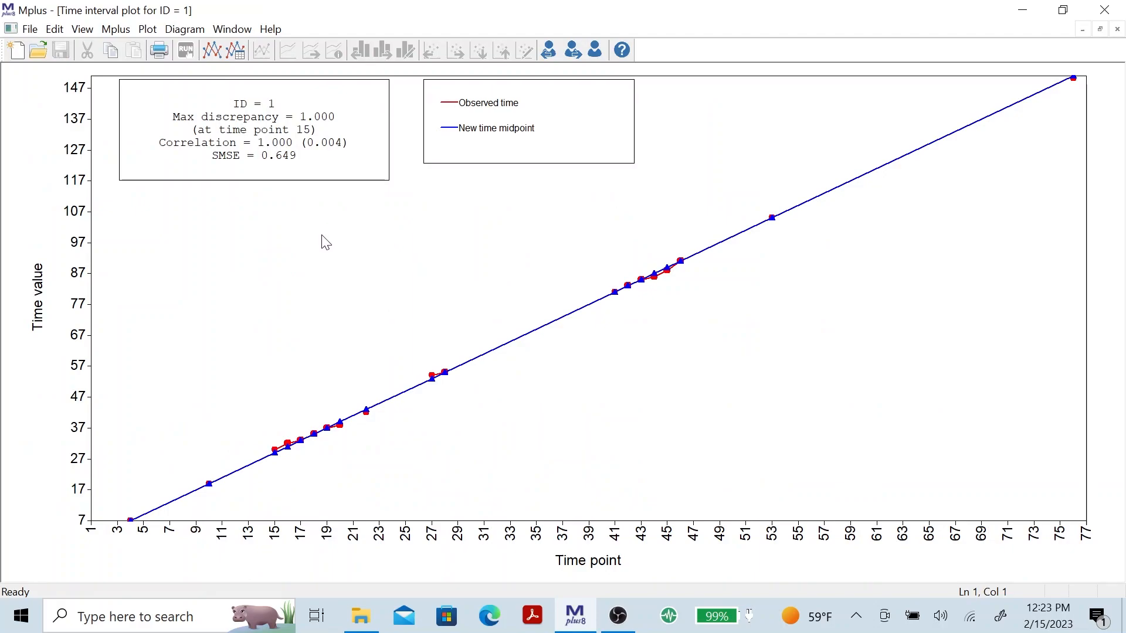
mouse_move(305, 116)
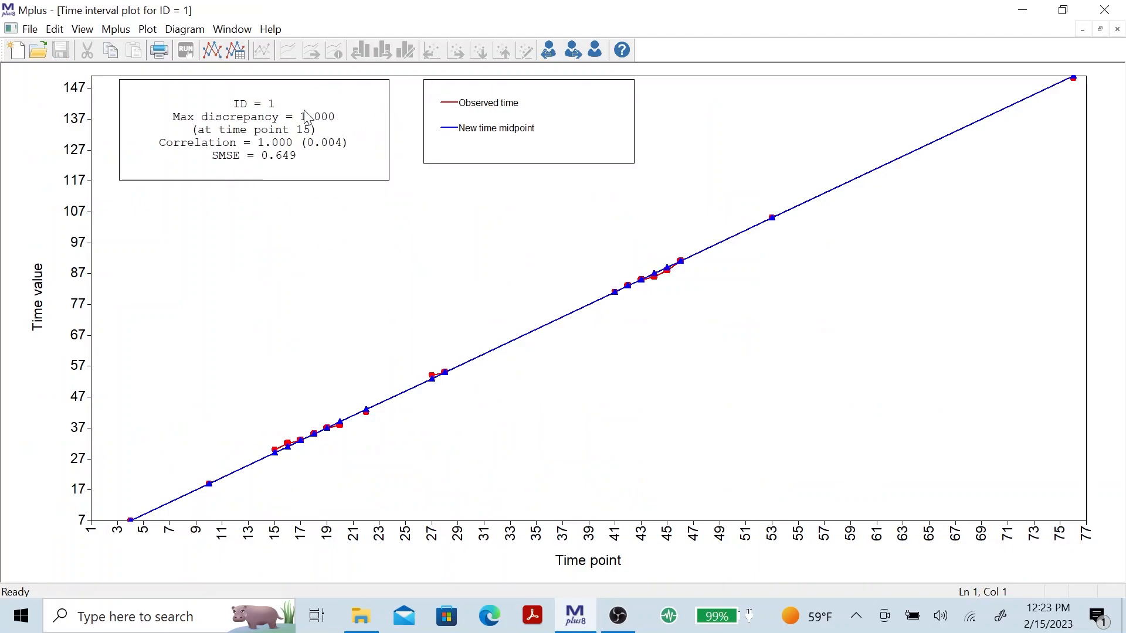
mouse_move(572, 50)
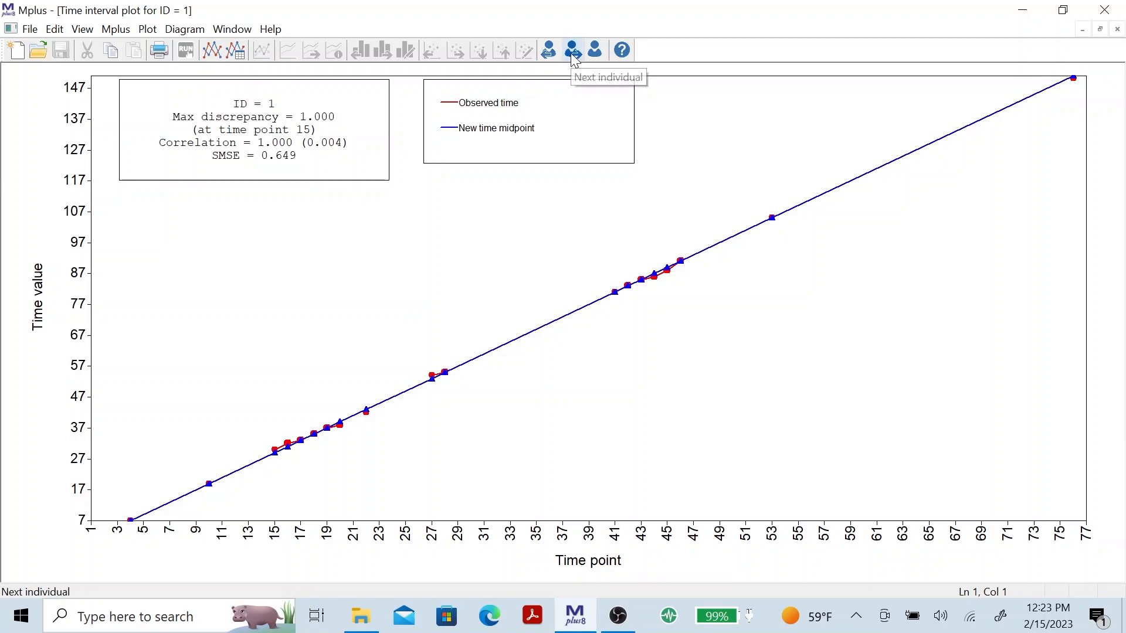
mouse_move(336, 439)
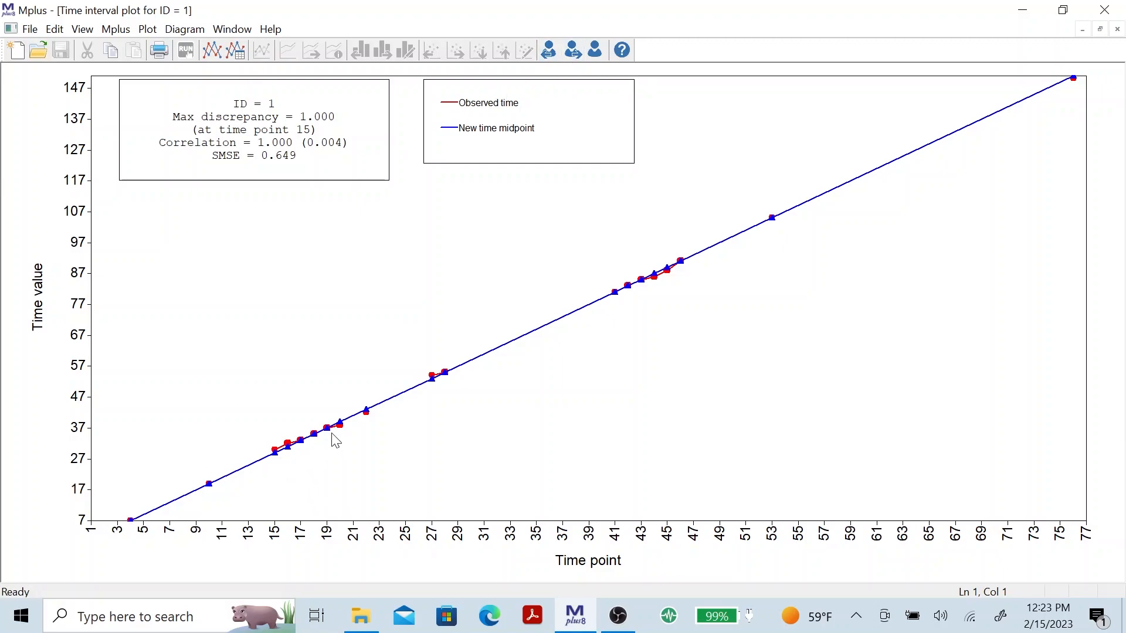
Step: Advance to the next individuals' time interval plots up to ID 13
click(572, 49)
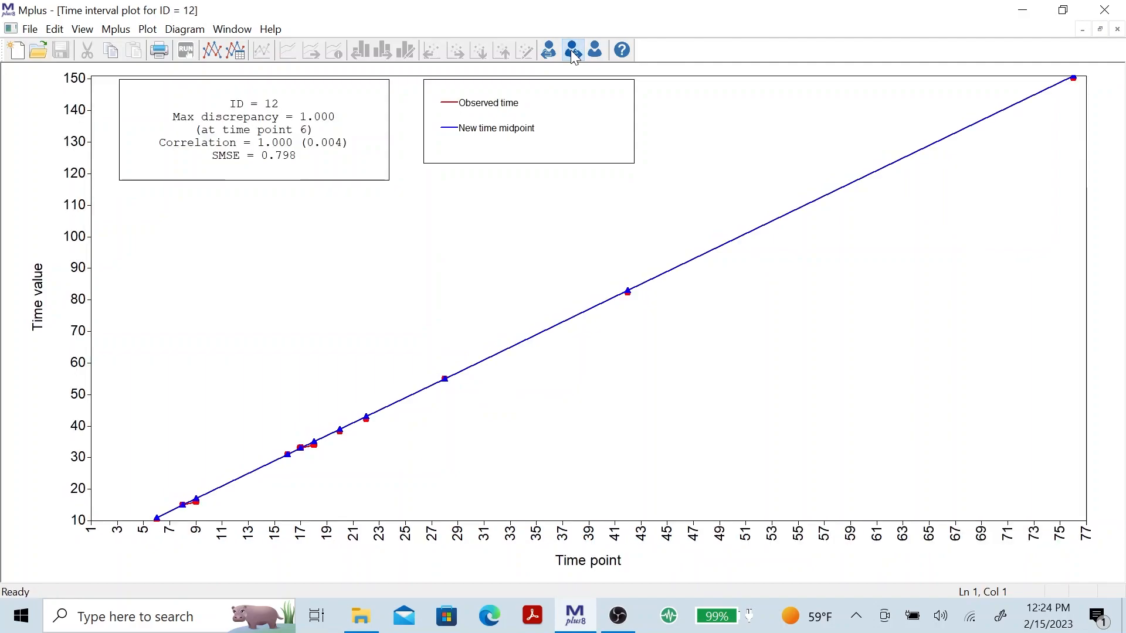
click(572, 49)
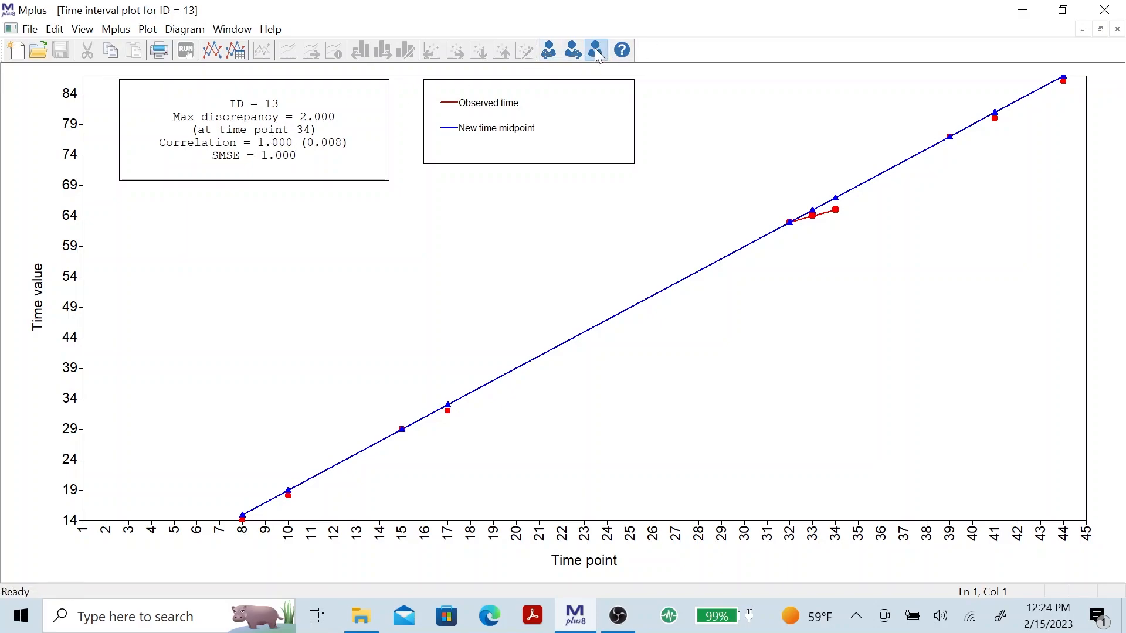
Step: Select individual 41 from the ID list and show its time interval plot
click(596, 50)
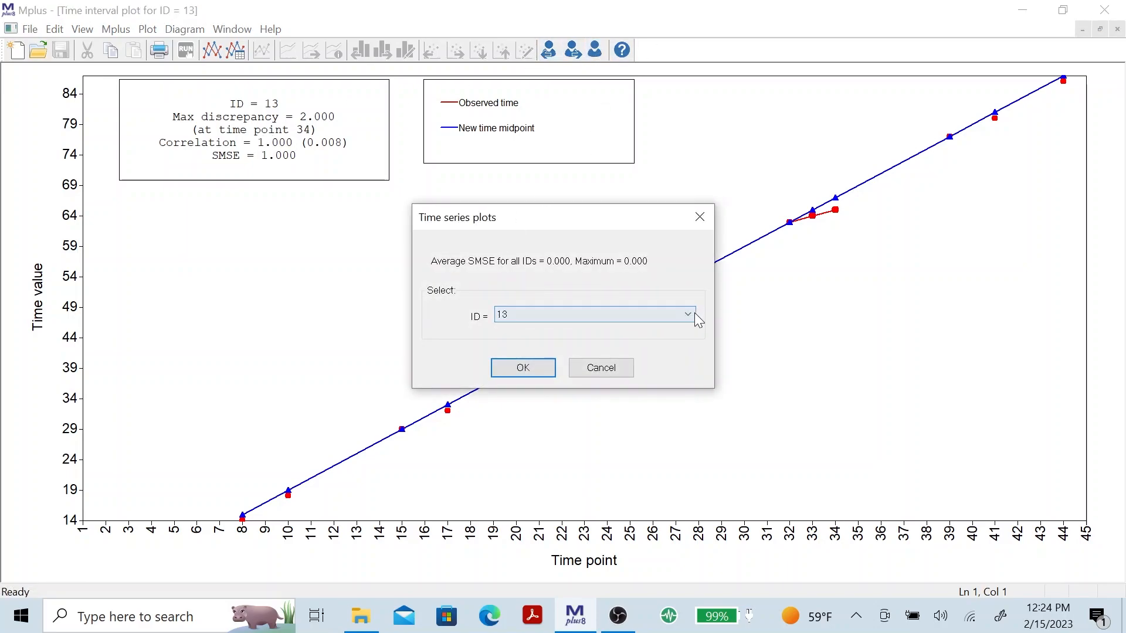
click(687, 315)
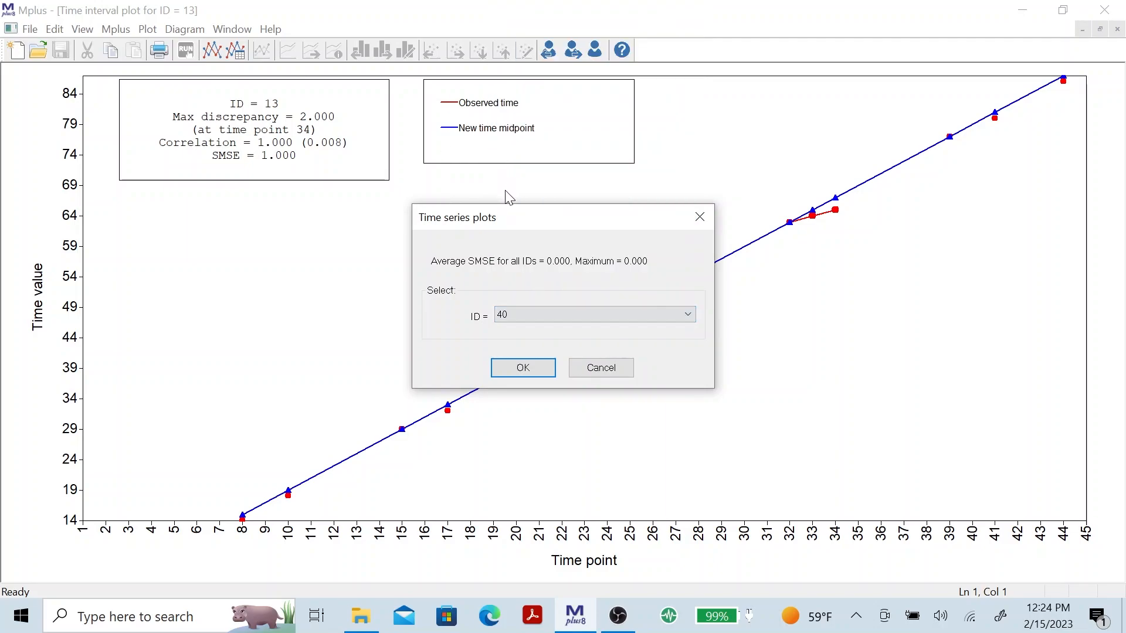
click(593, 314)
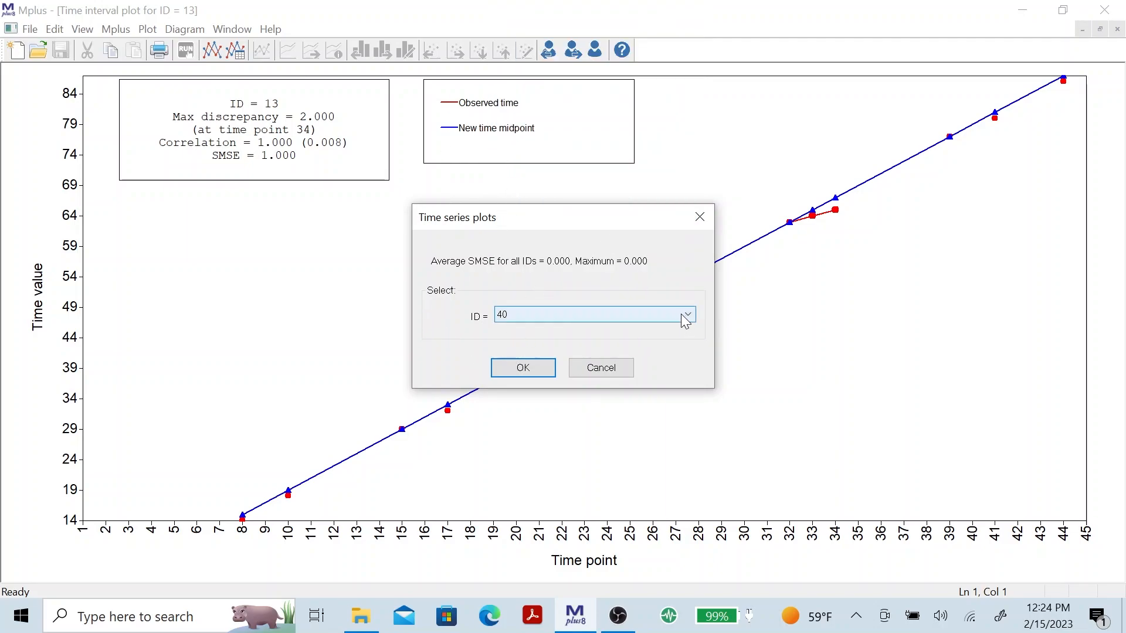
click(685, 316)
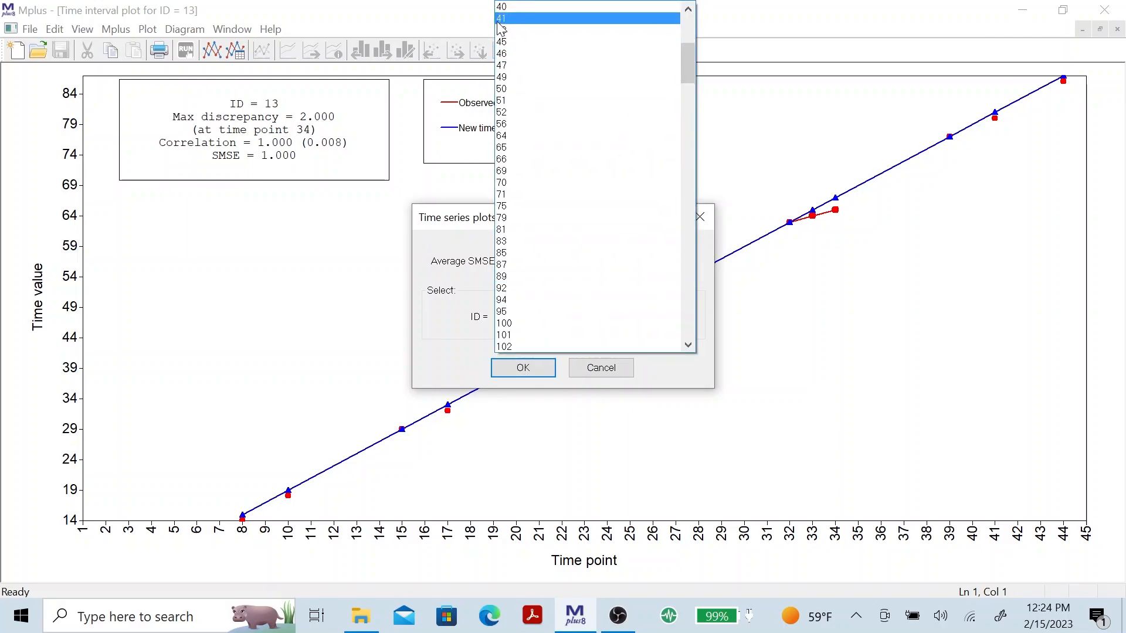
click(522, 367)
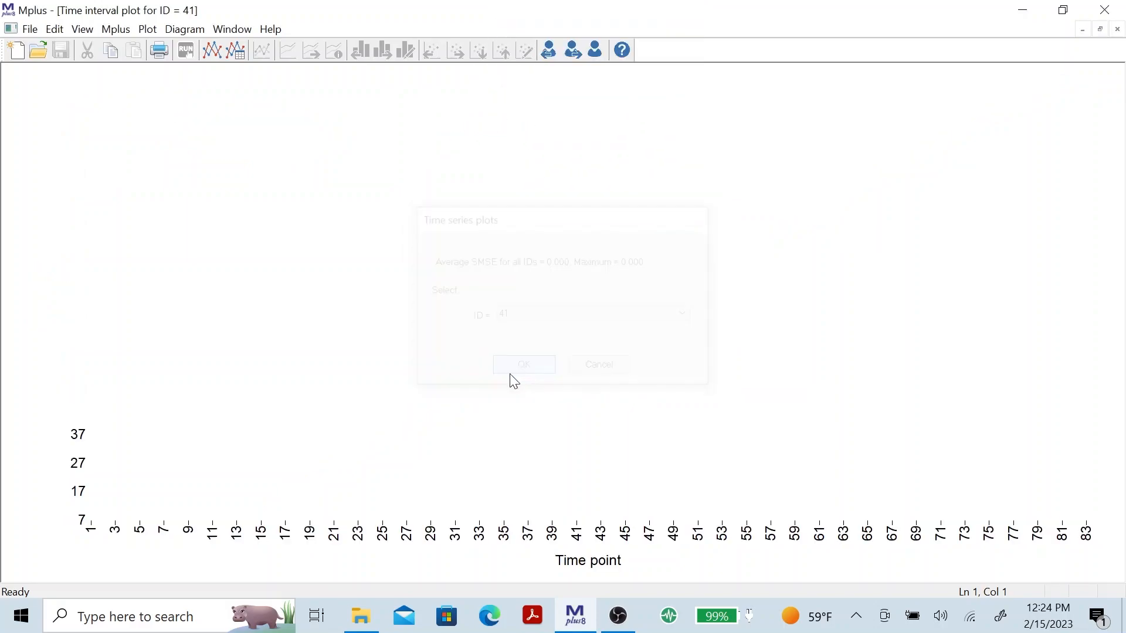
click(523, 365)
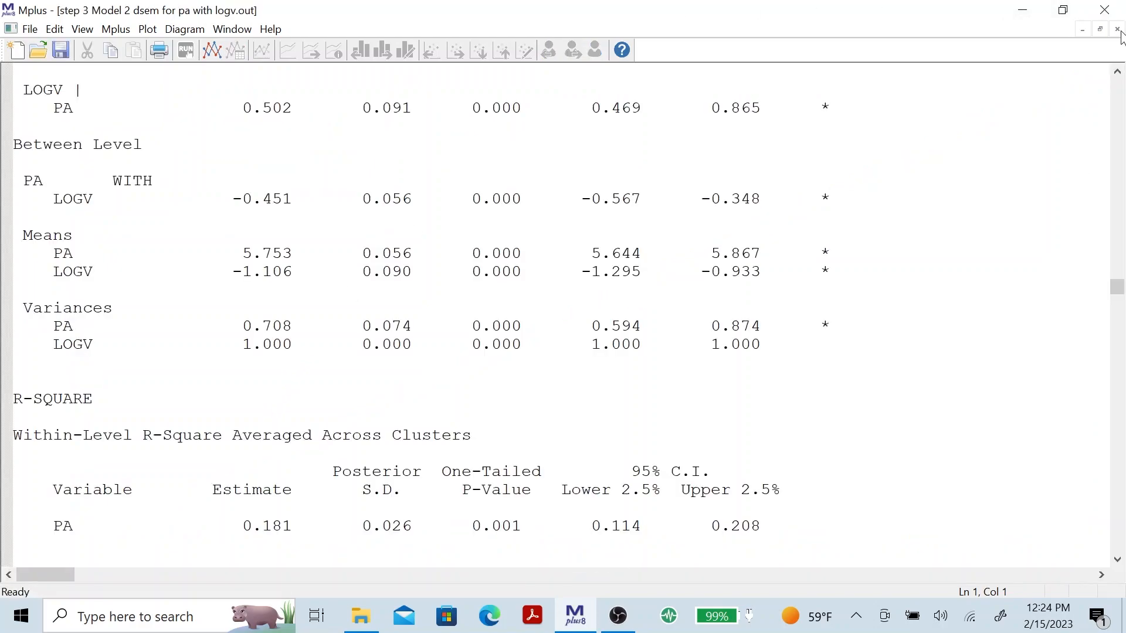
mouse_move(1118, 34)
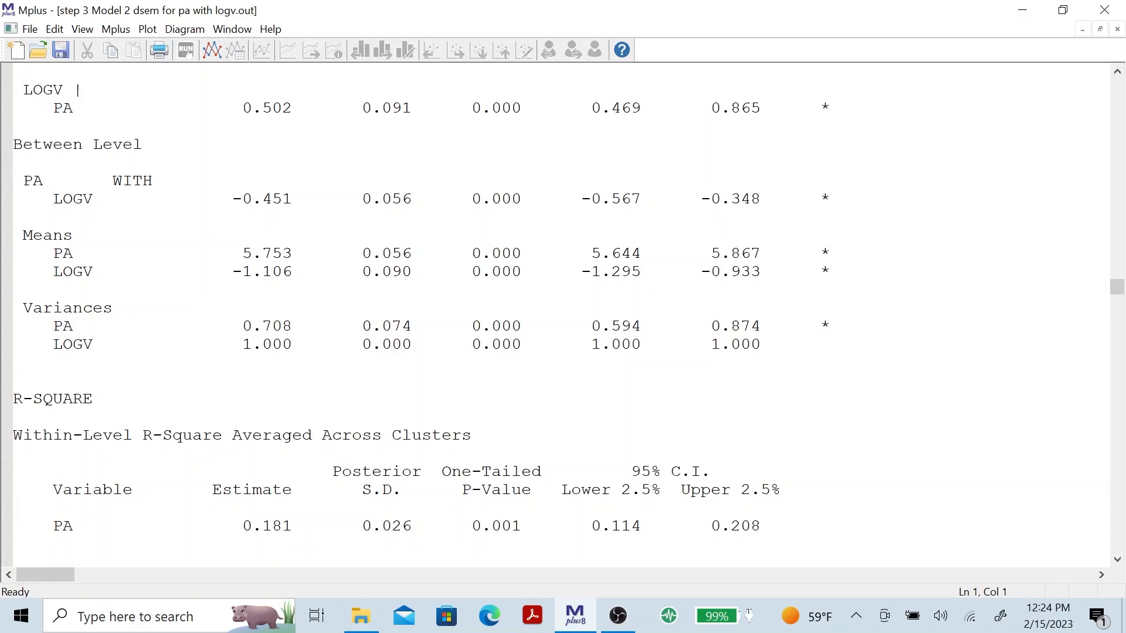
Step: Close the ID 41 plot and choose latent variable distribution plots from the plot list
click(147, 28)
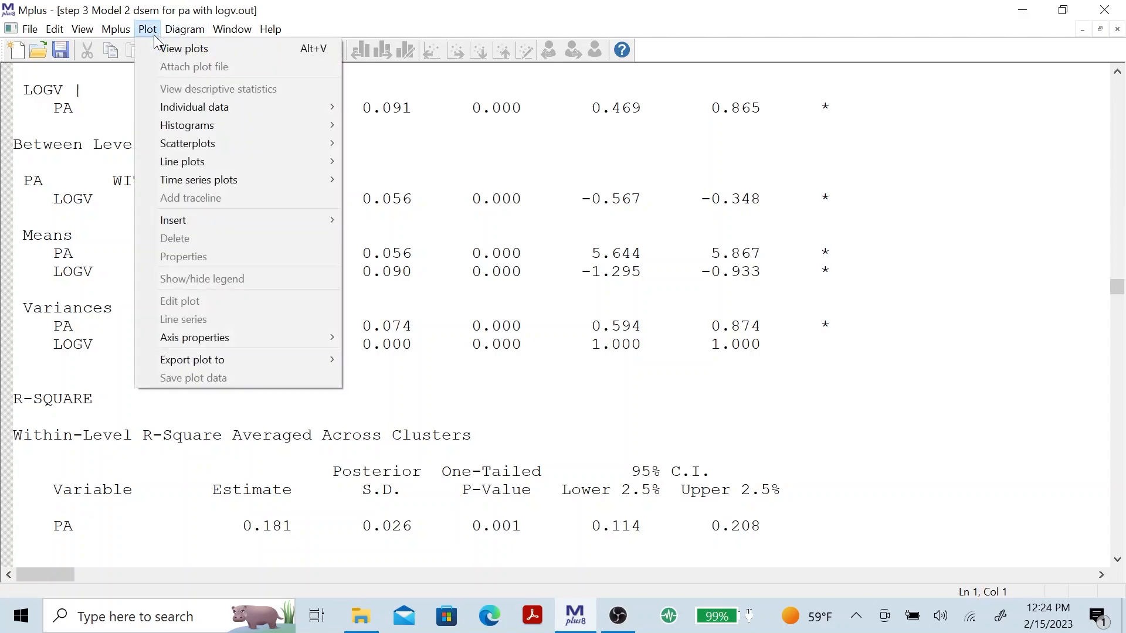
click(185, 48)
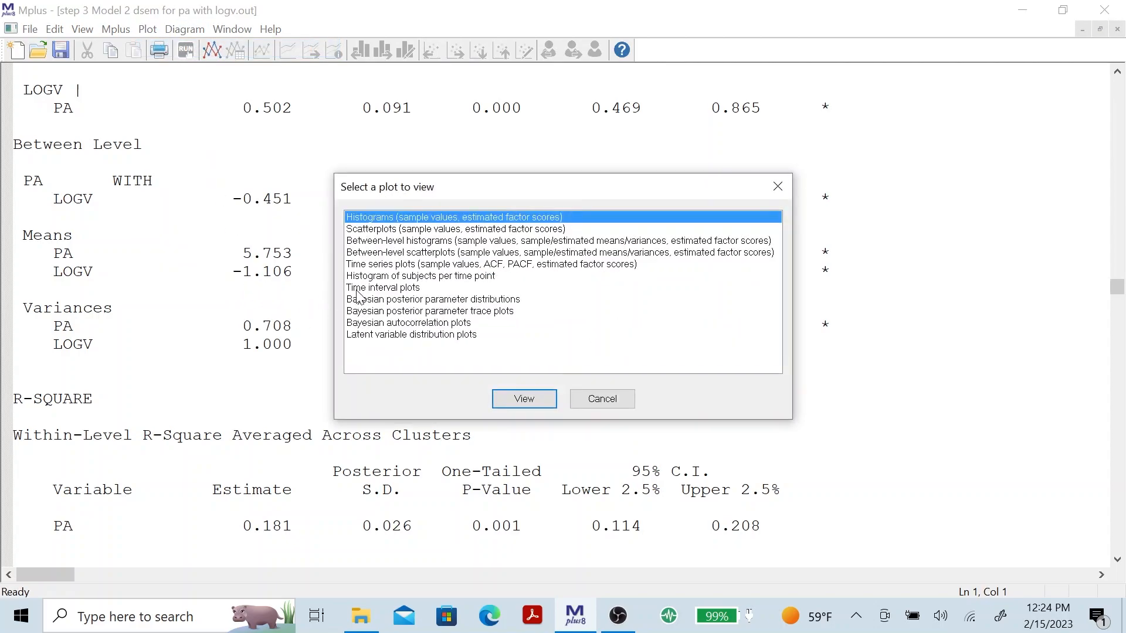
click(411, 334)
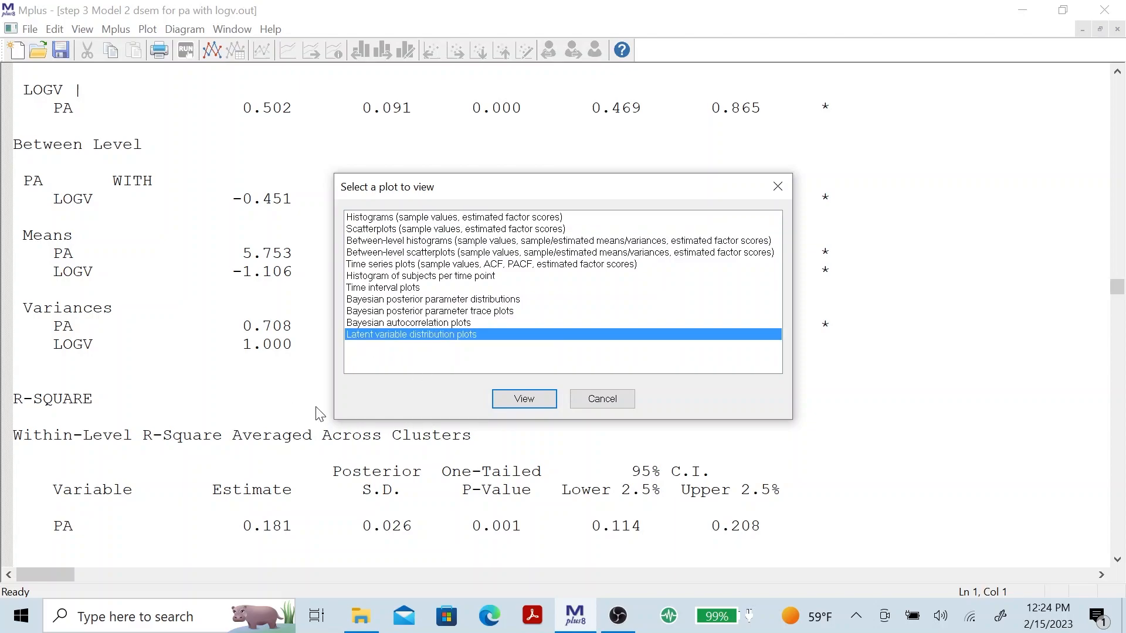
mouse_move(523, 399)
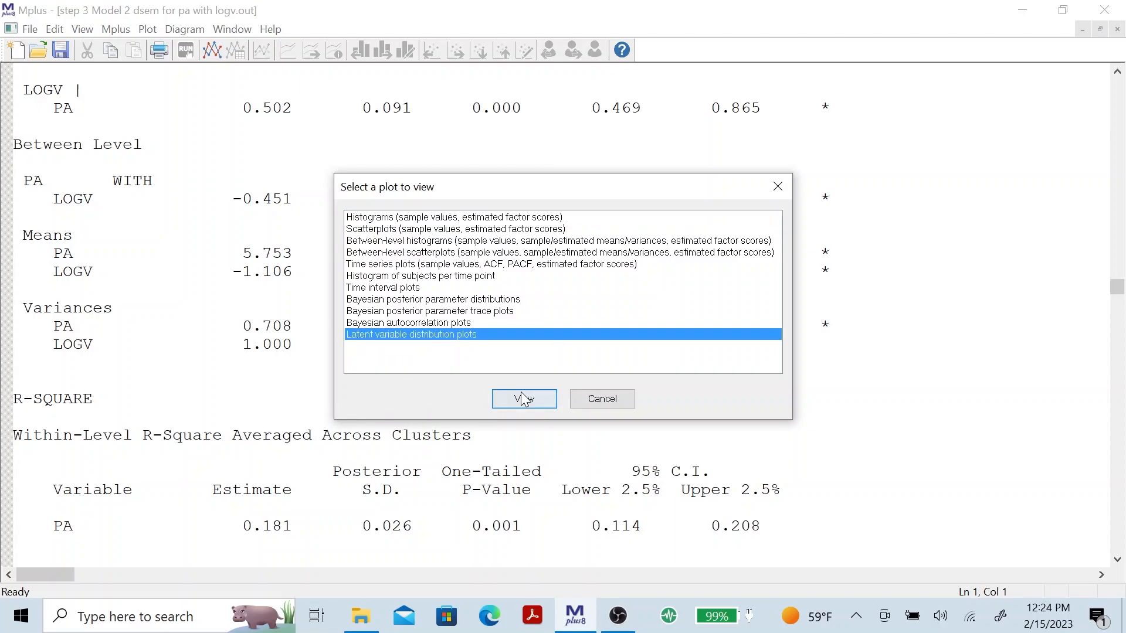
Step: Bring up the distribution plot settings and inspect the factor choices LOGV and B_PA
click(523, 398)
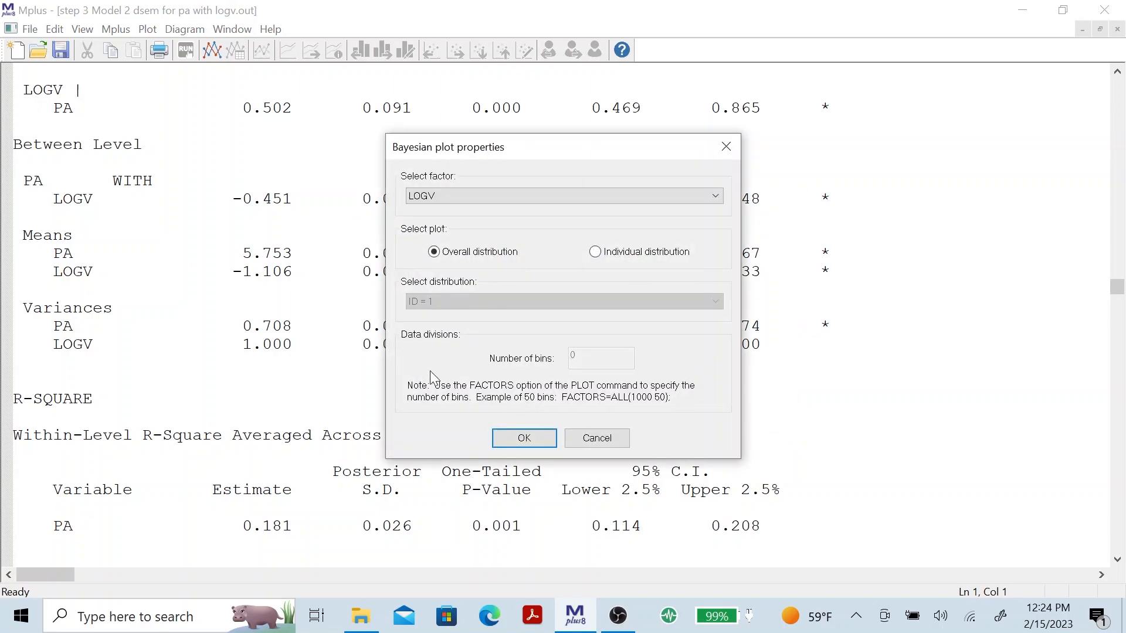
click(714, 196)
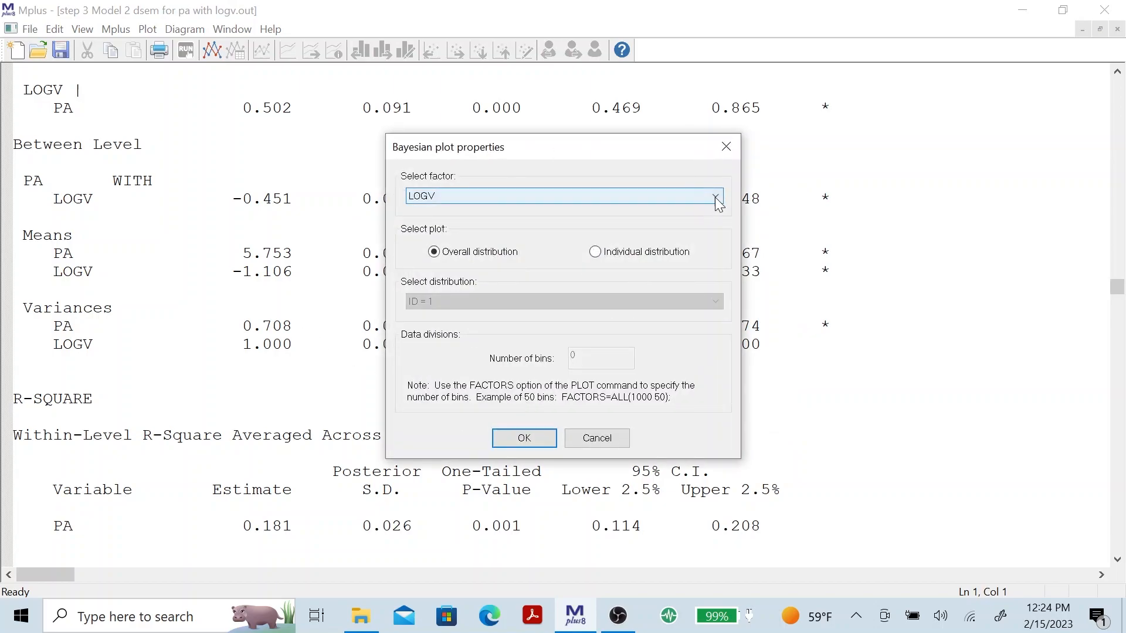
click(715, 196)
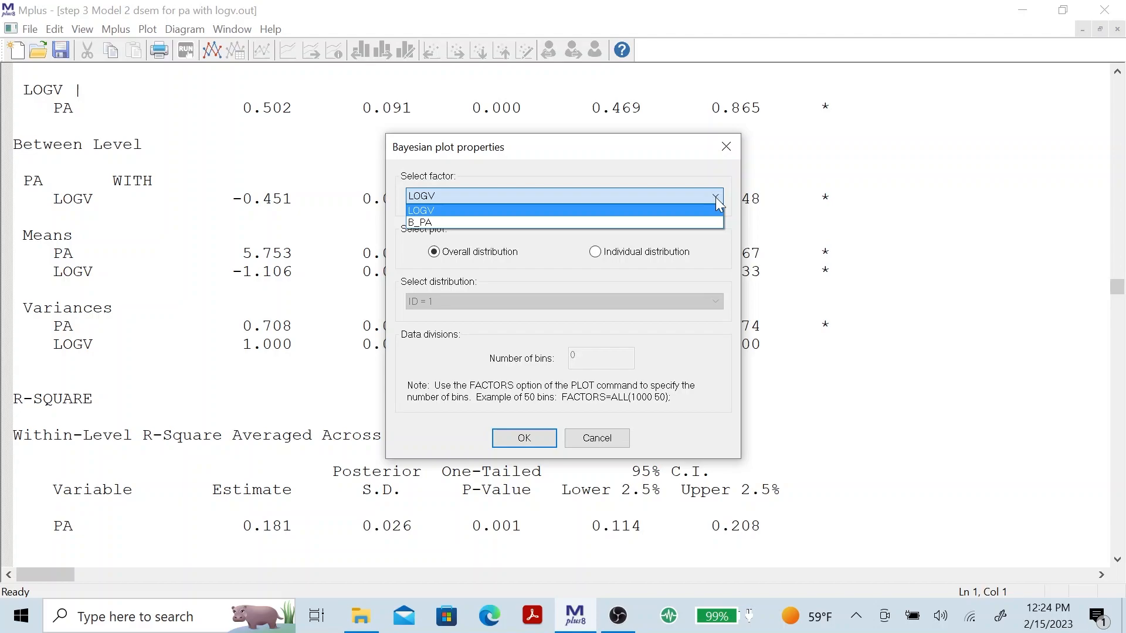
mouse_move(521, 223)
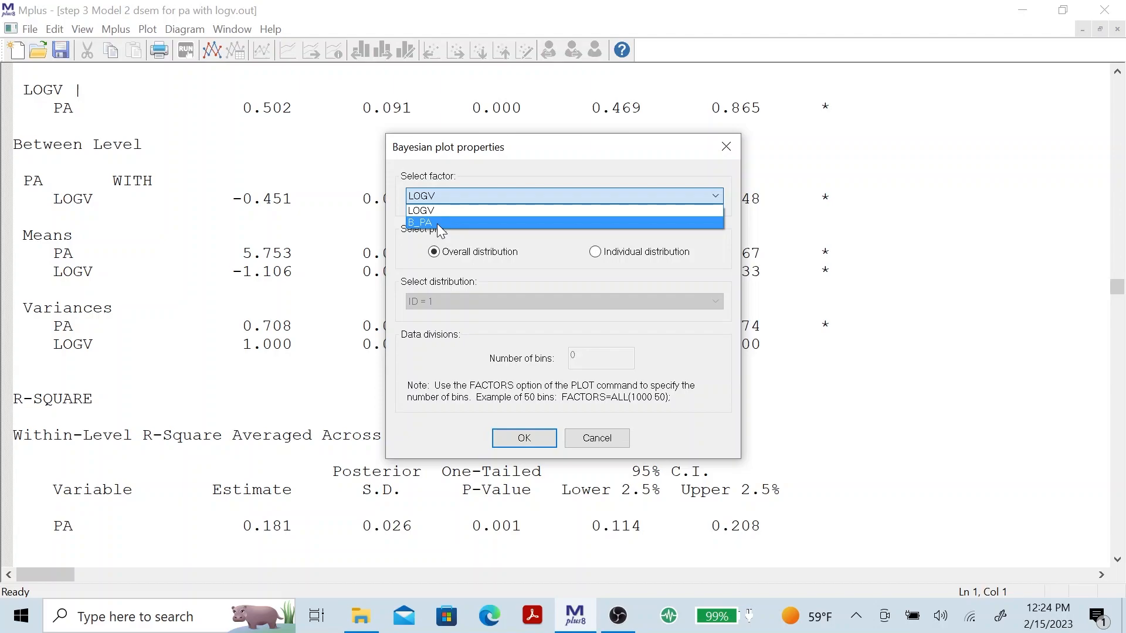
mouse_move(465, 200)
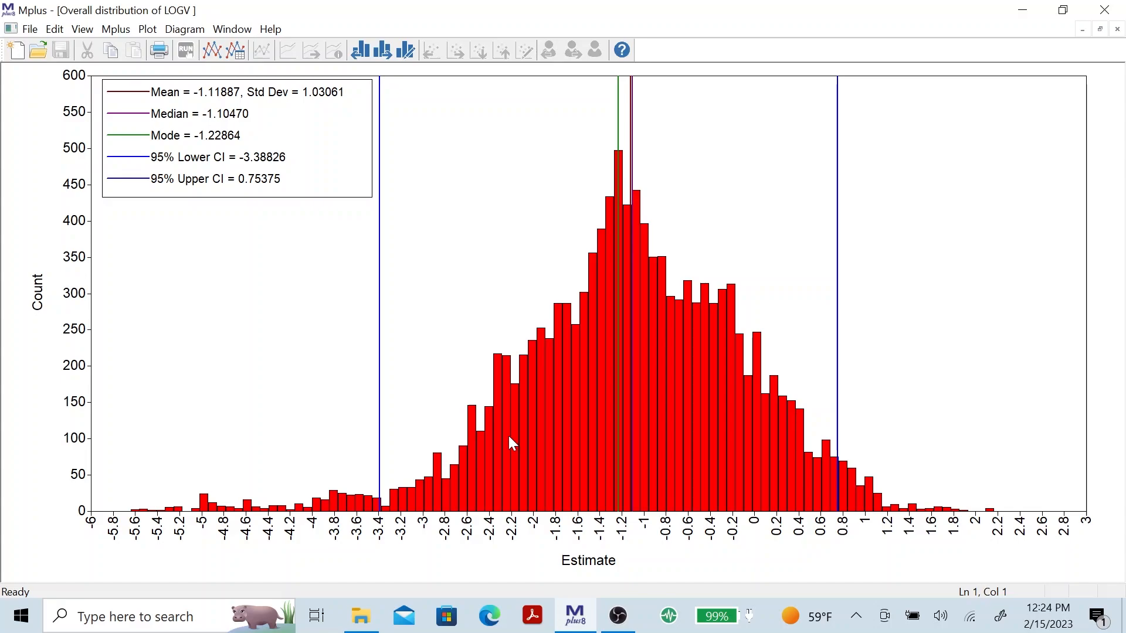
mouse_move(218, 322)
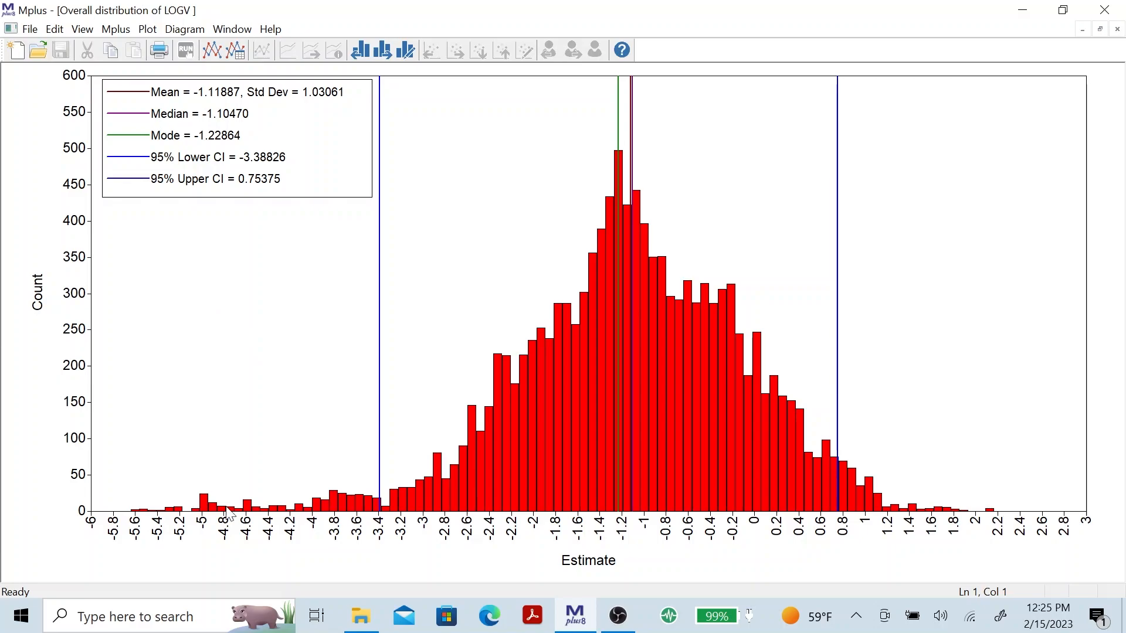
mouse_move(373, 268)
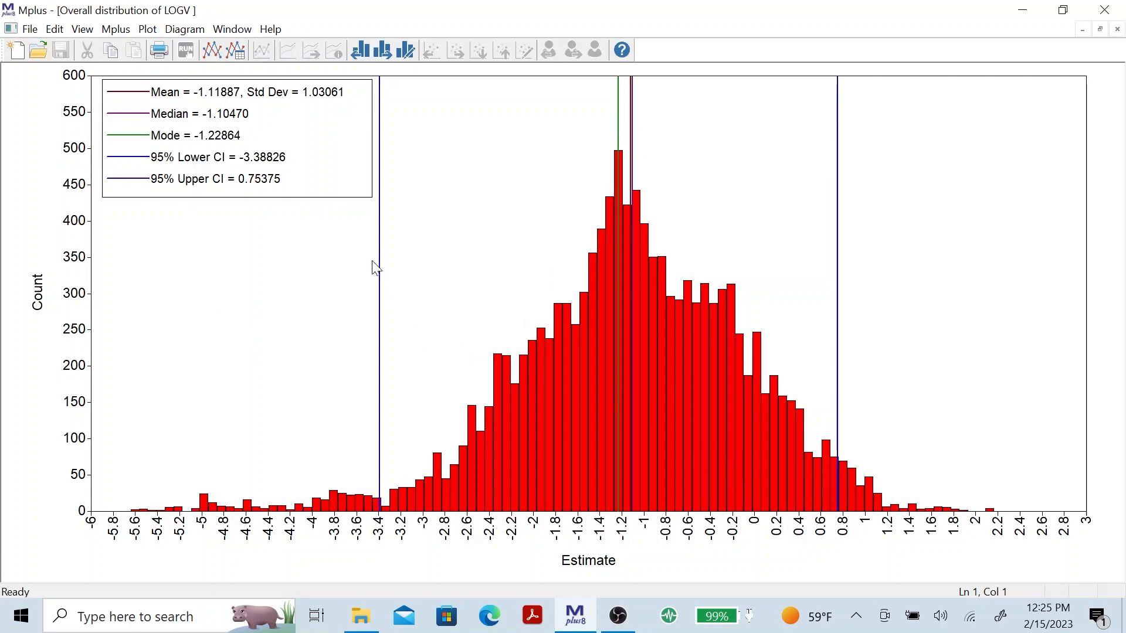
mouse_move(373, 376)
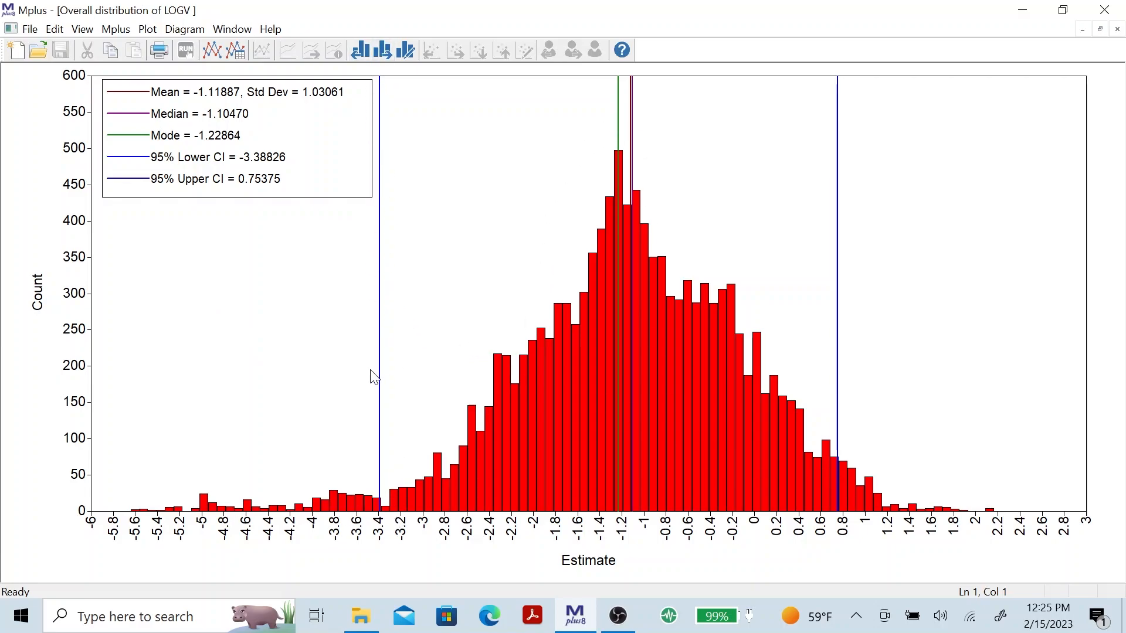
mouse_move(843, 381)
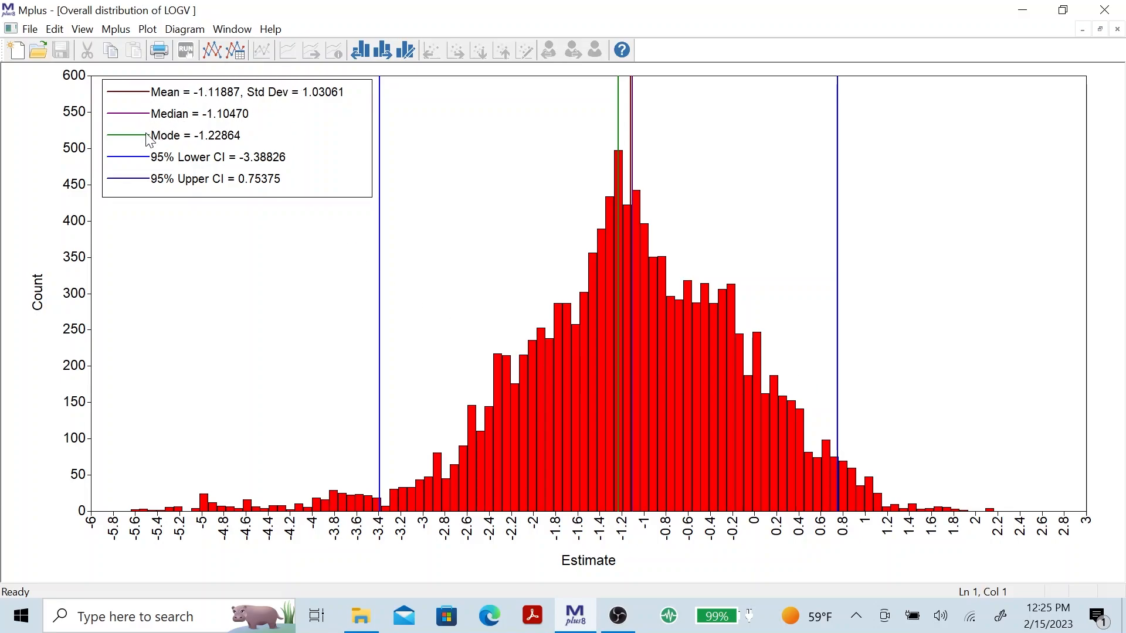
mouse_move(178, 187)
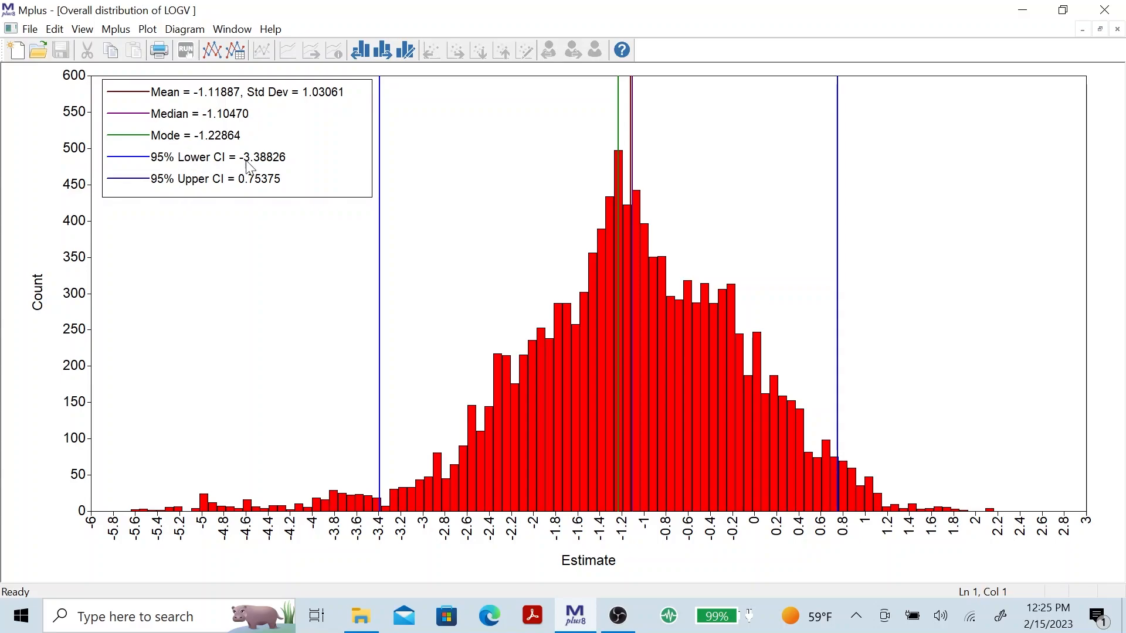
Step: After viewing the LOGV overall distribution, switch to the step 3 DSEM with FSCOMP output
click(382, 51)
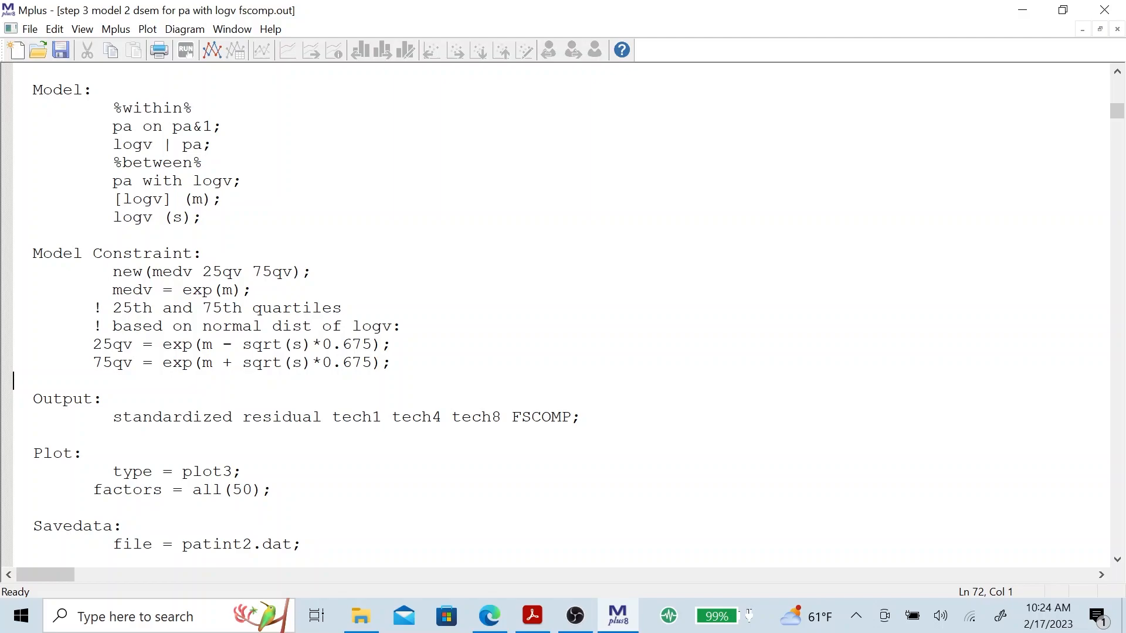
Step: Highlight the FSCOMP request in the Output line and move down to the factor score comparisons
double_click(539, 418)
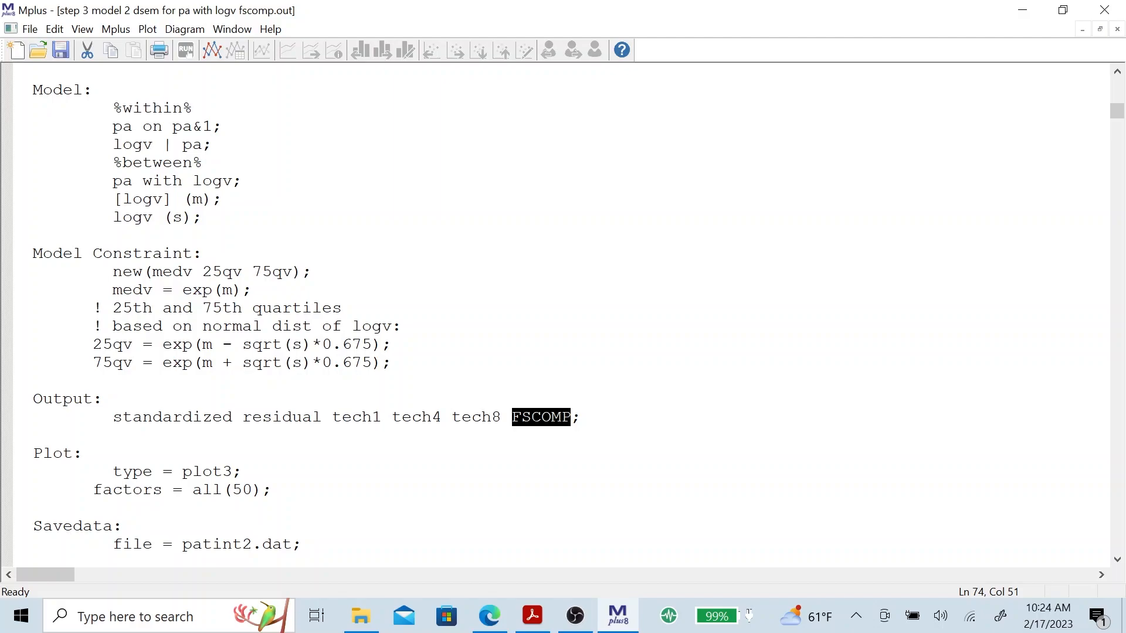
mouse_move(1118, 129)
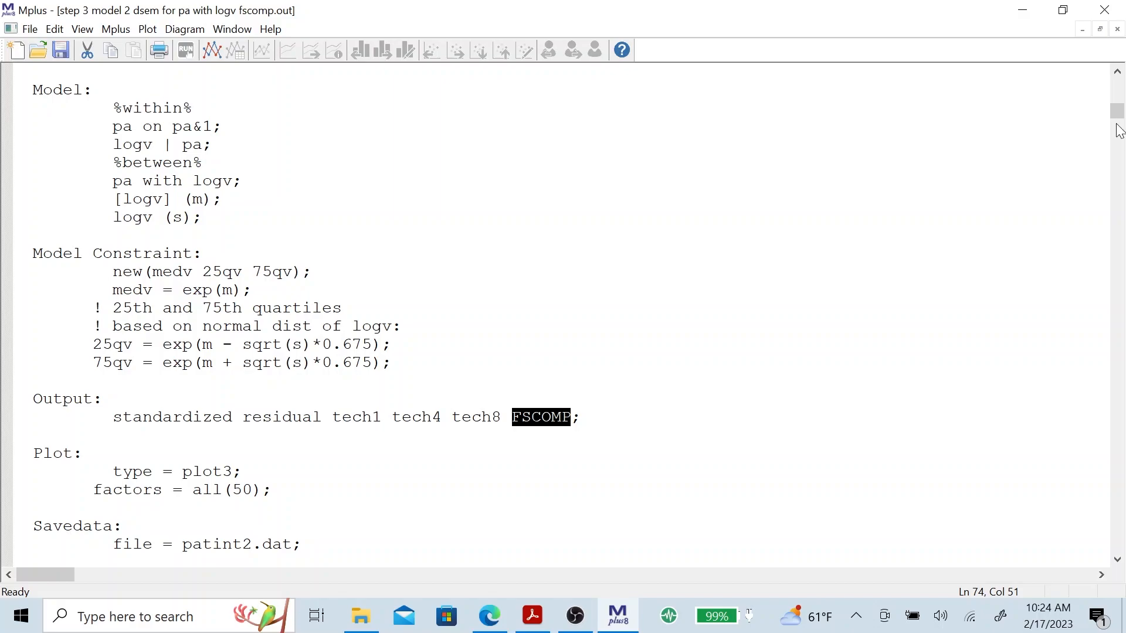
scroll(down, 3)
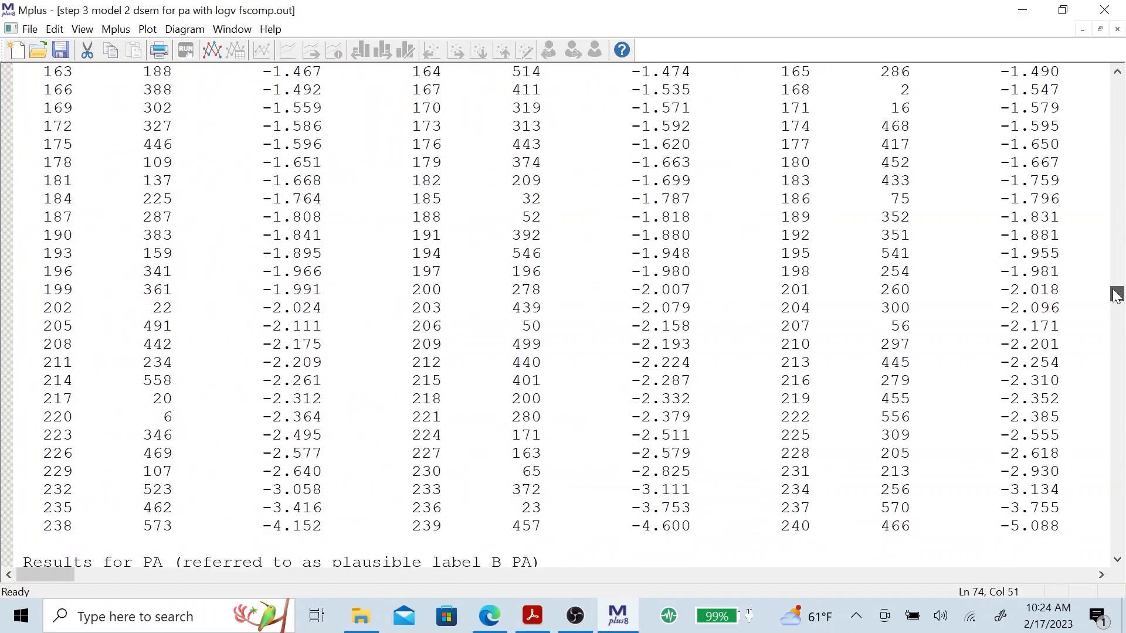
Step: Mark the LOGV between-level comparison heading and its Ranking, Cluster, Factor Score header row
scroll(down, 3)
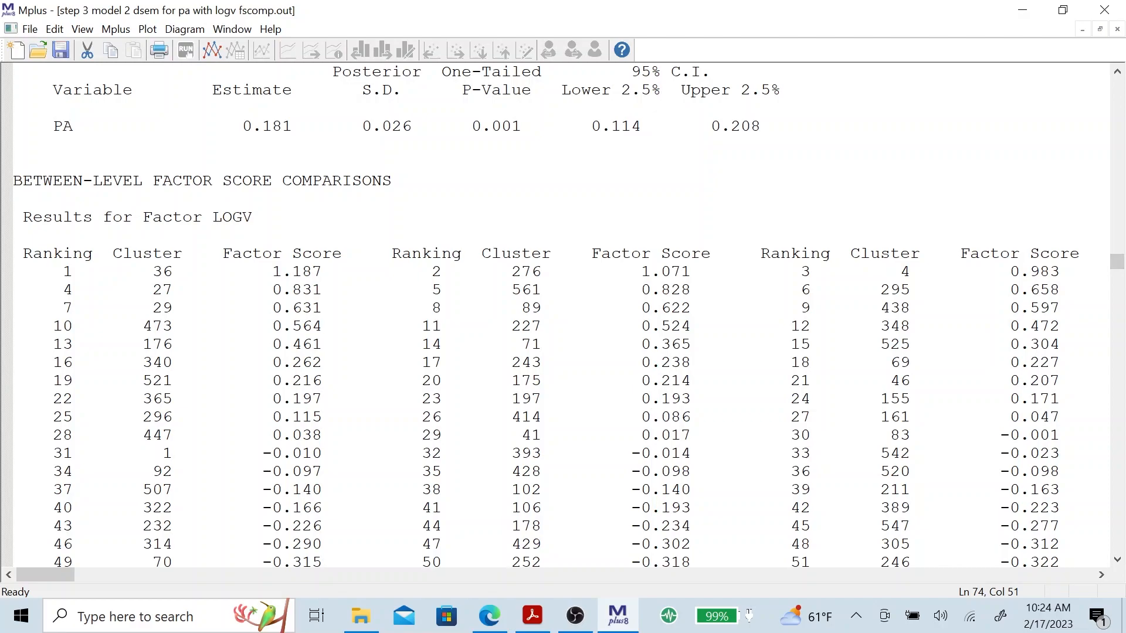
triple_click(200, 181)
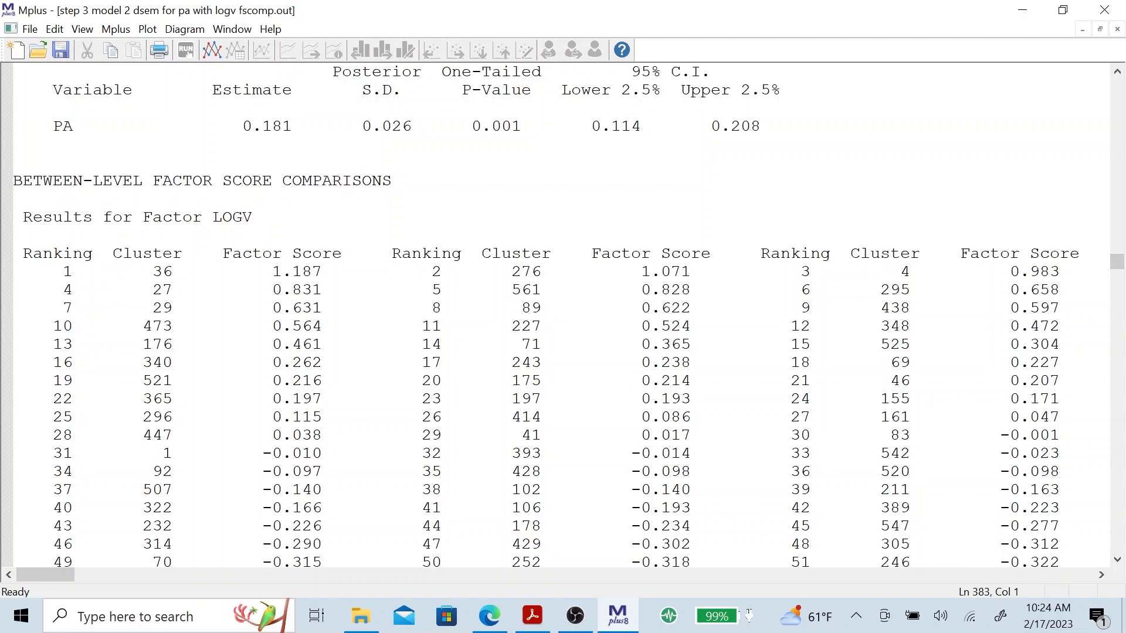
drag(153, 217, 251, 217)
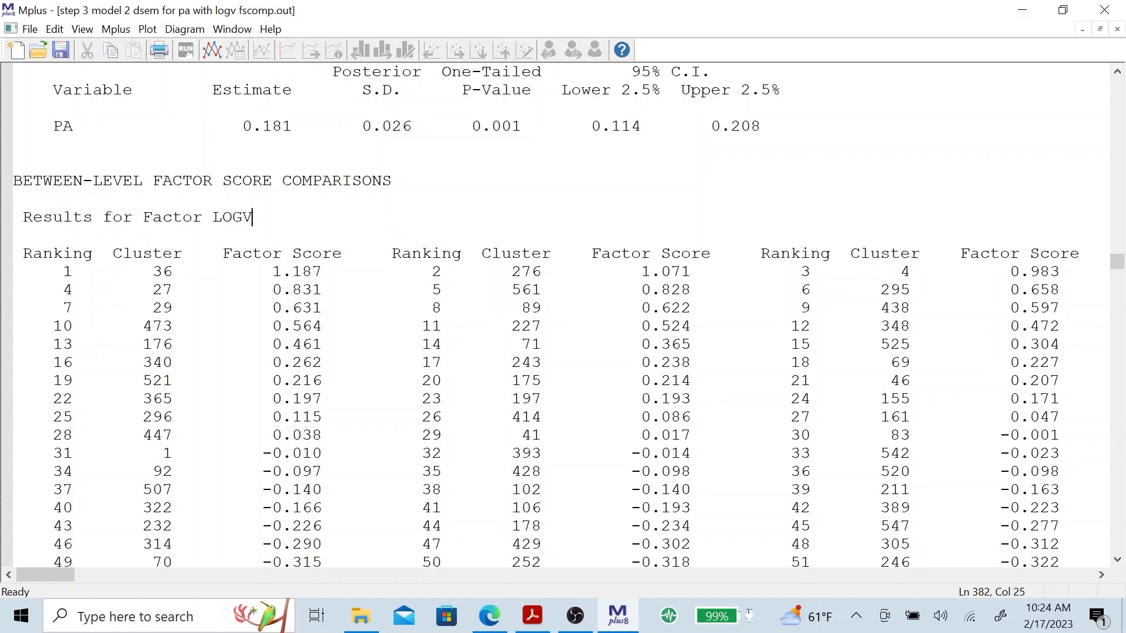
double_click(58, 254)
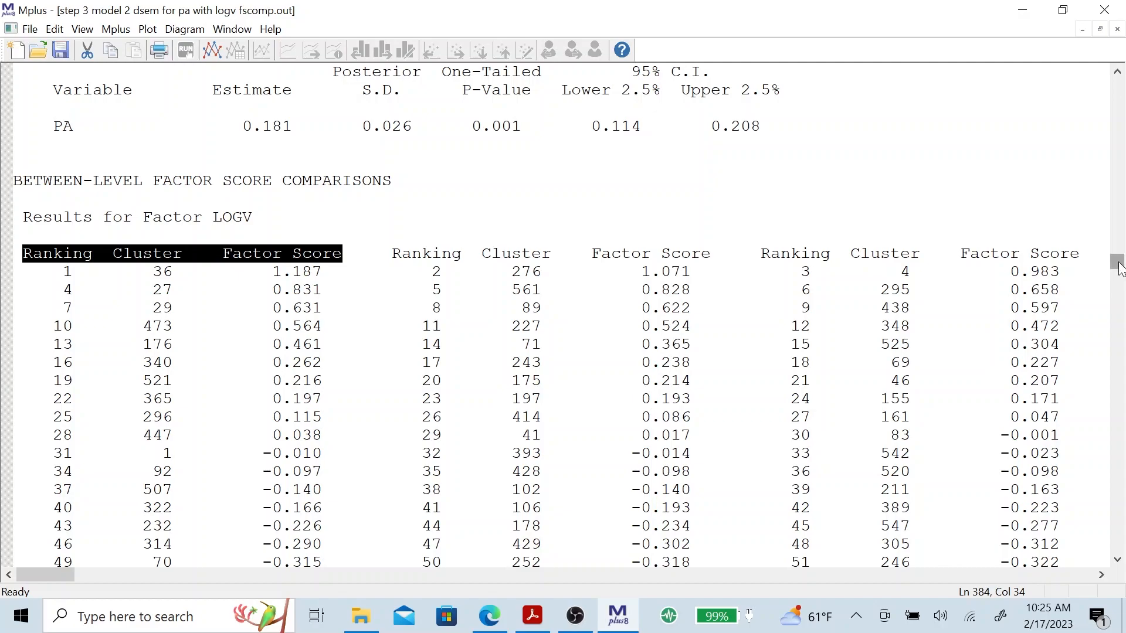
Step: Scroll through the PA factor score rankings down to the start of RESIDUAL OUTPUT
scroll(down, 3)
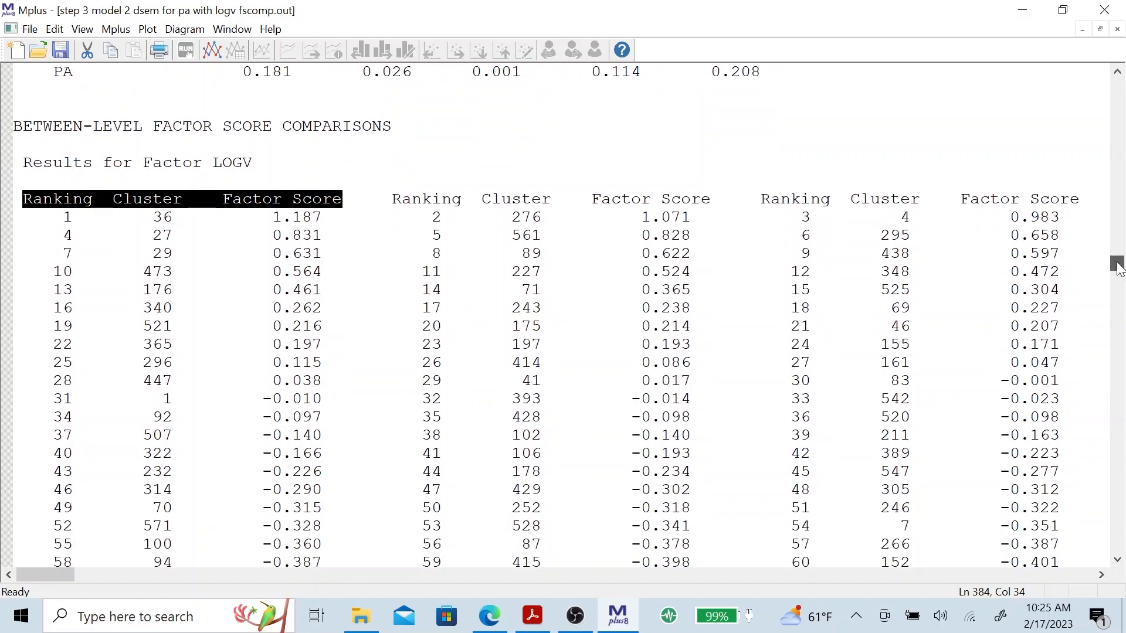
scroll(down, 3)
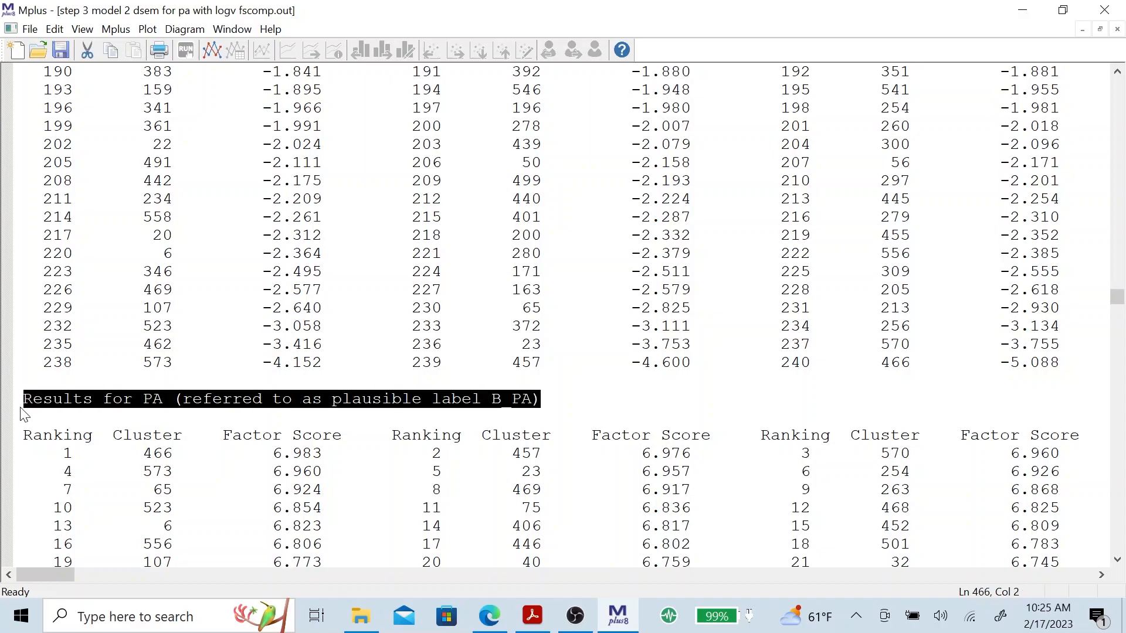
mouse_move(456, 597)
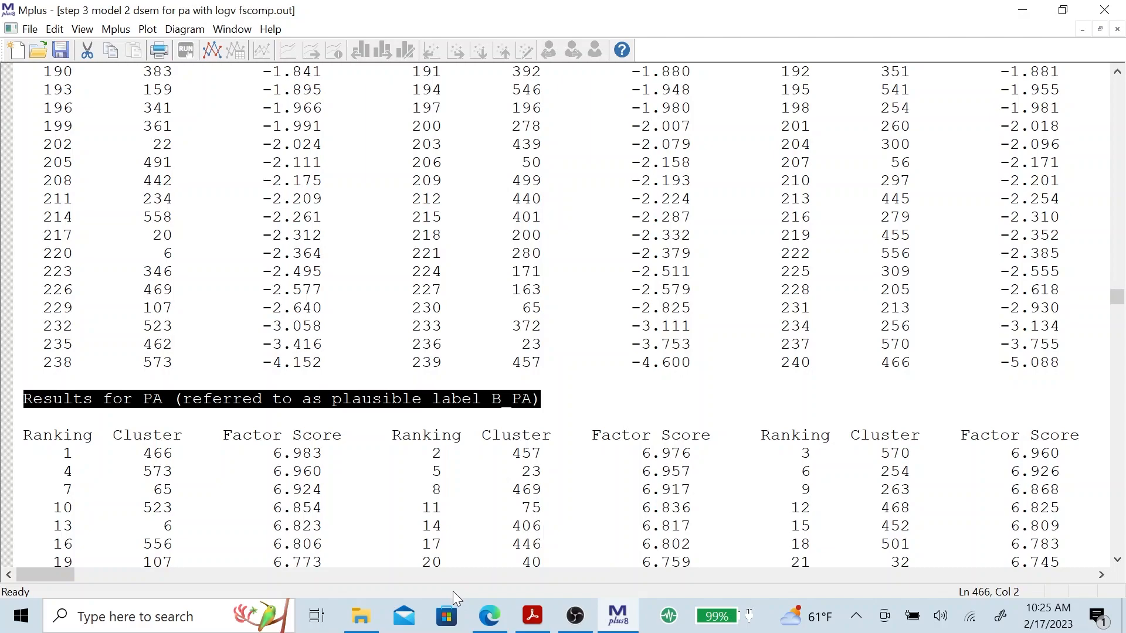
mouse_move(560, 581)
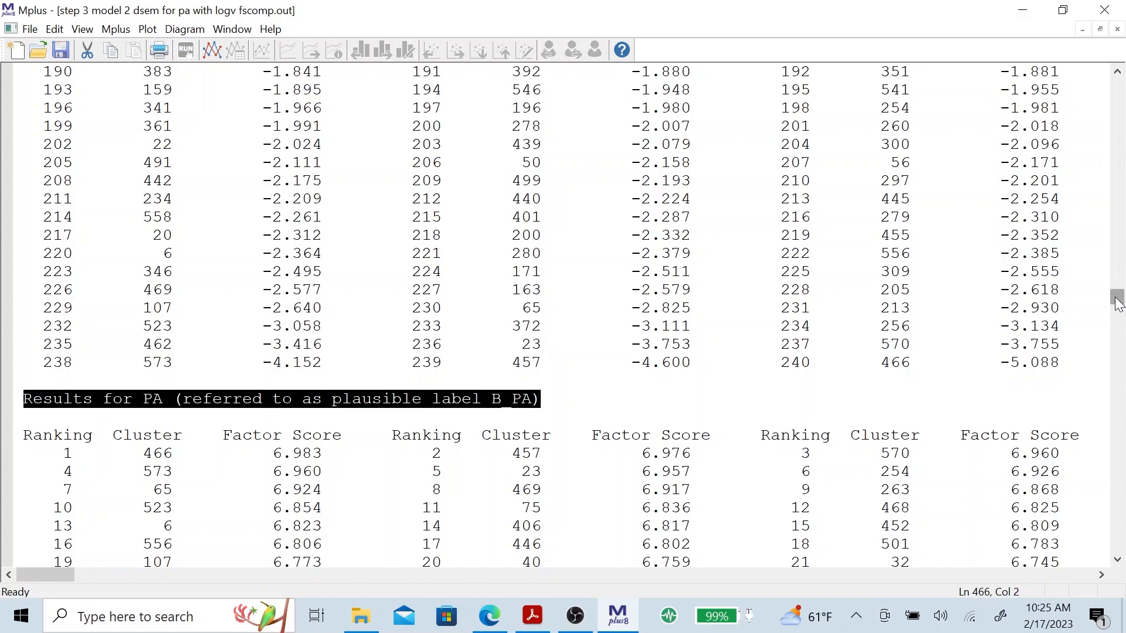
scroll(down, 3)
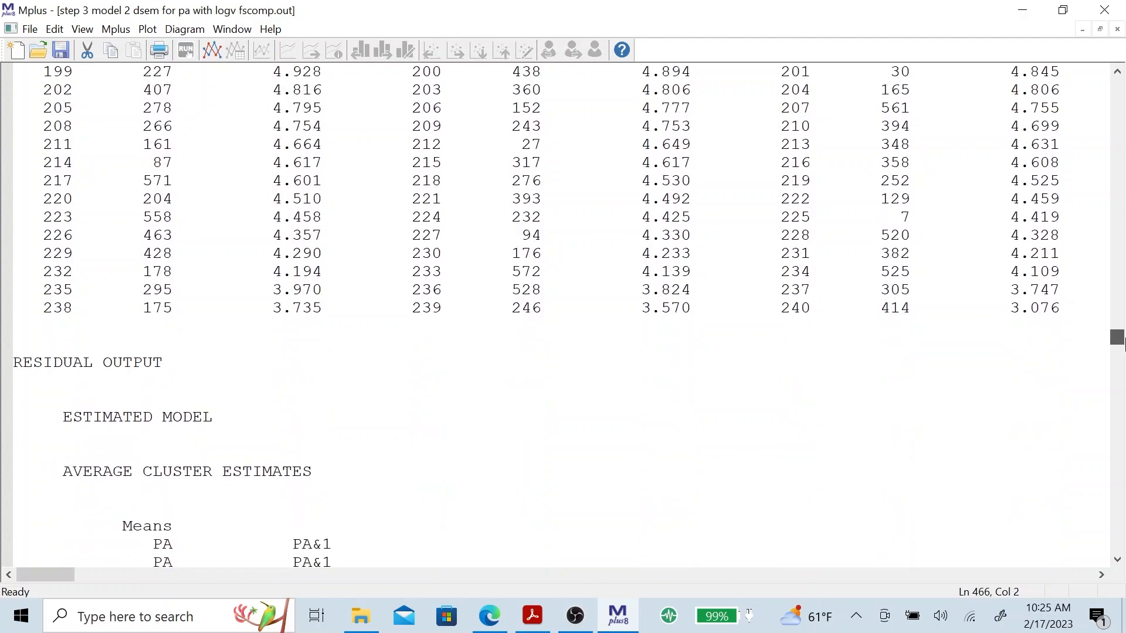